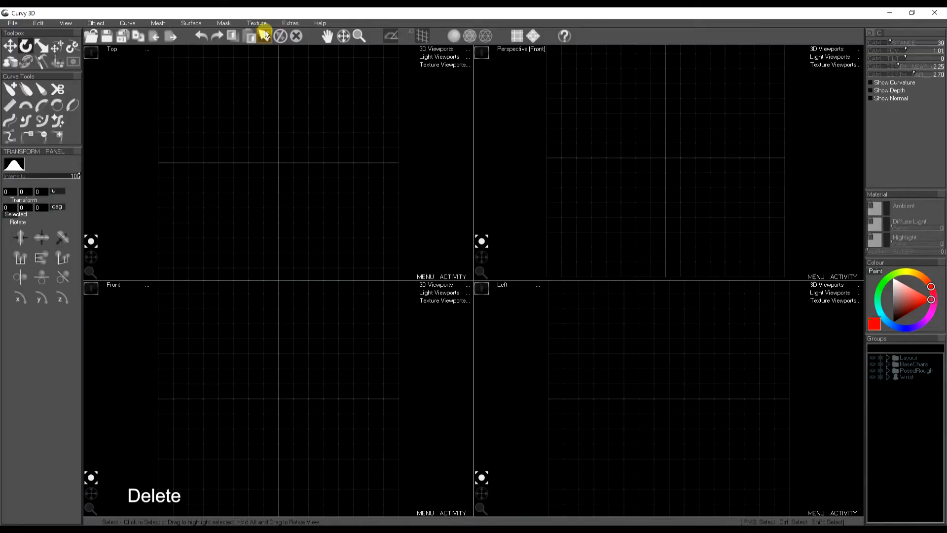
# Load mf.jpg as the front-facing reference image plane.
pyautogui.click(256, 23)
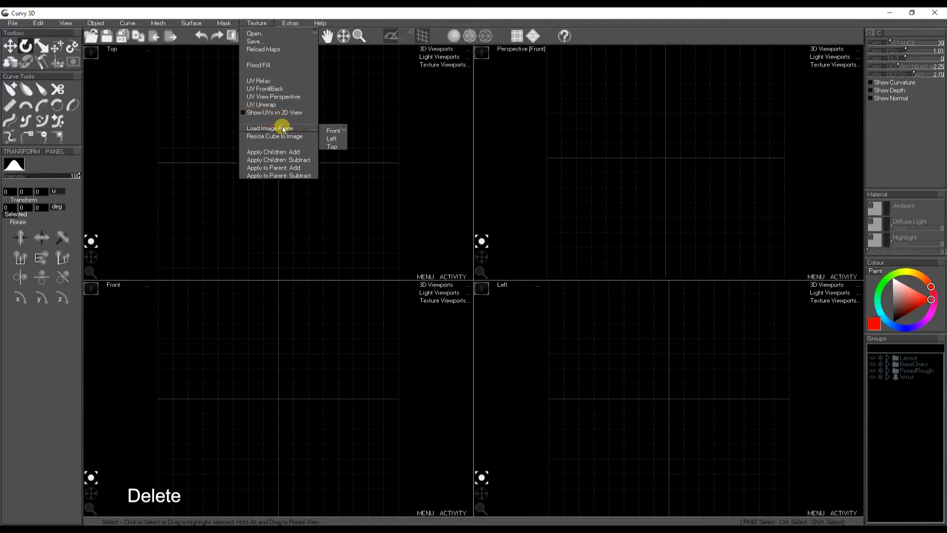
pyautogui.click(334, 131)
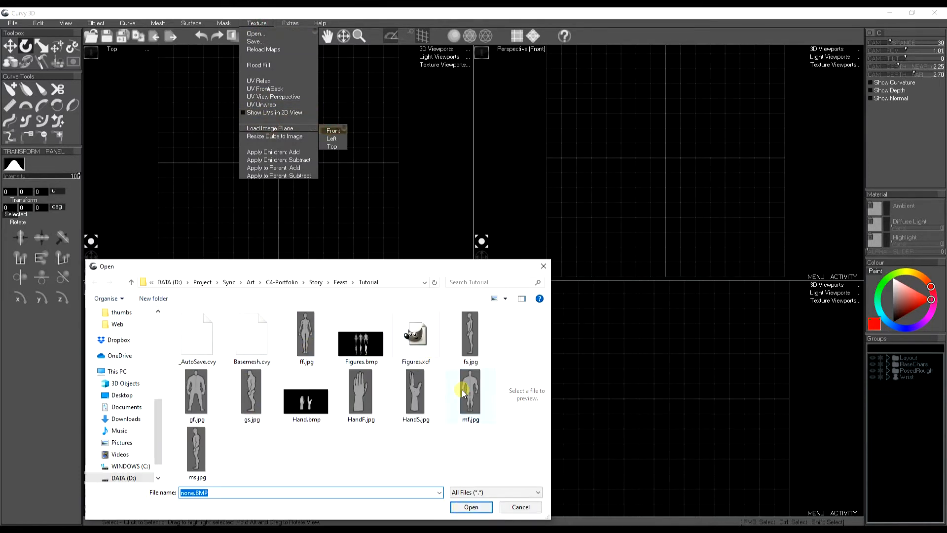
pyautogui.click(471, 392)
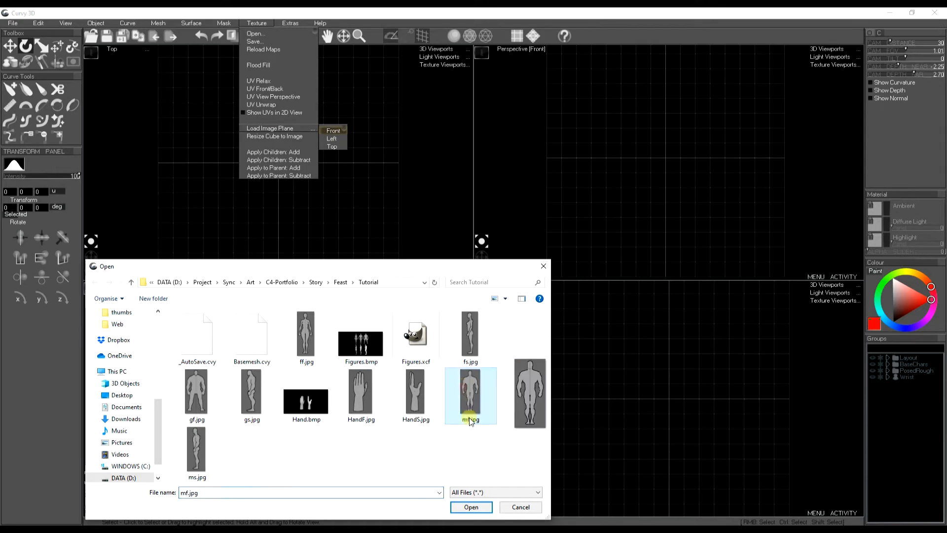
pyautogui.click(471, 506)
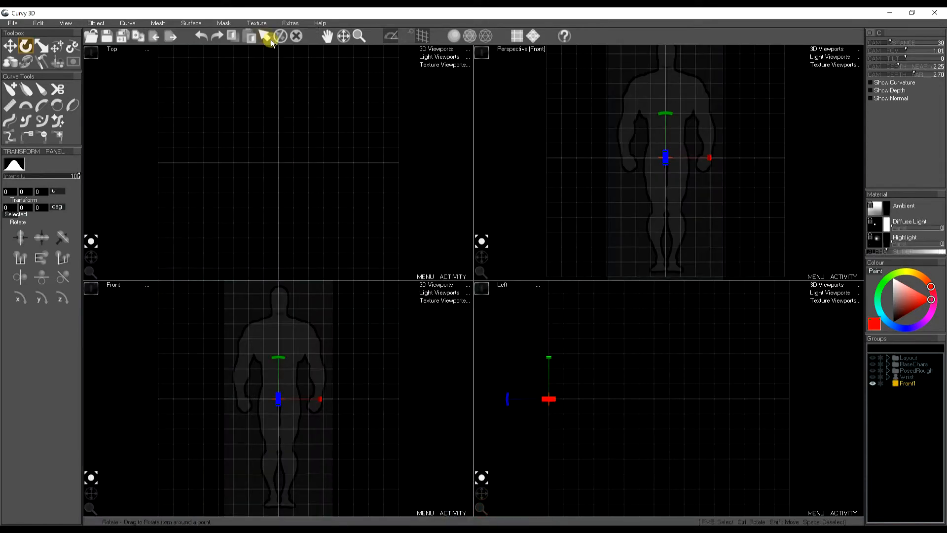
# Load ms.jpg as the side-facing reference image plane.
pyautogui.click(256, 23)
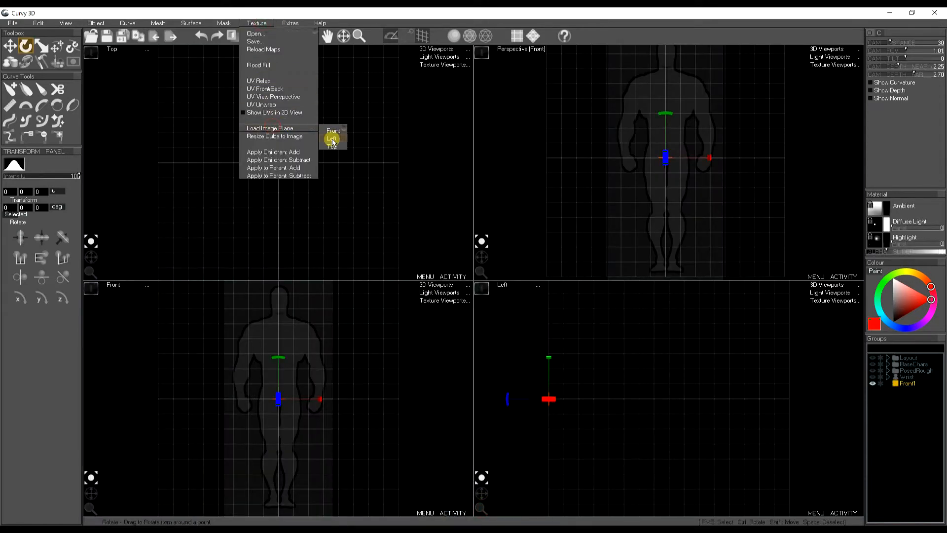
pyautogui.click(334, 130)
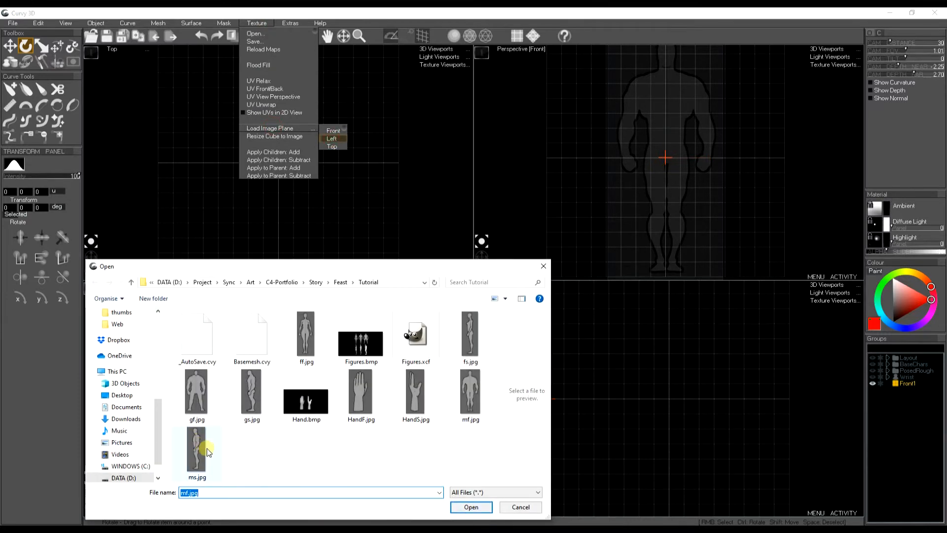
pyautogui.click(471, 507)
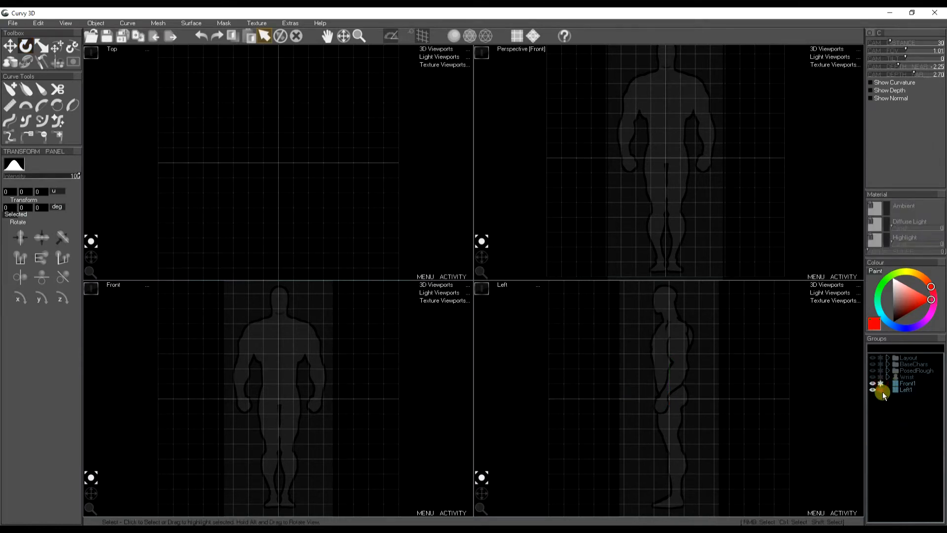
# Group Front1 and Left1 under a parent named ManReference and switch to a two-view layout.
pyautogui.click(906, 391)
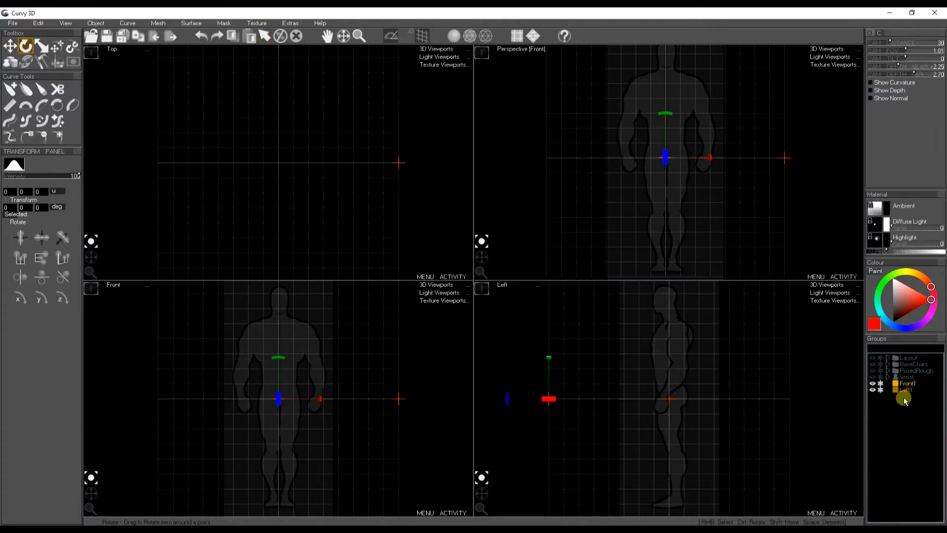
pyautogui.press('Ctrl+g')
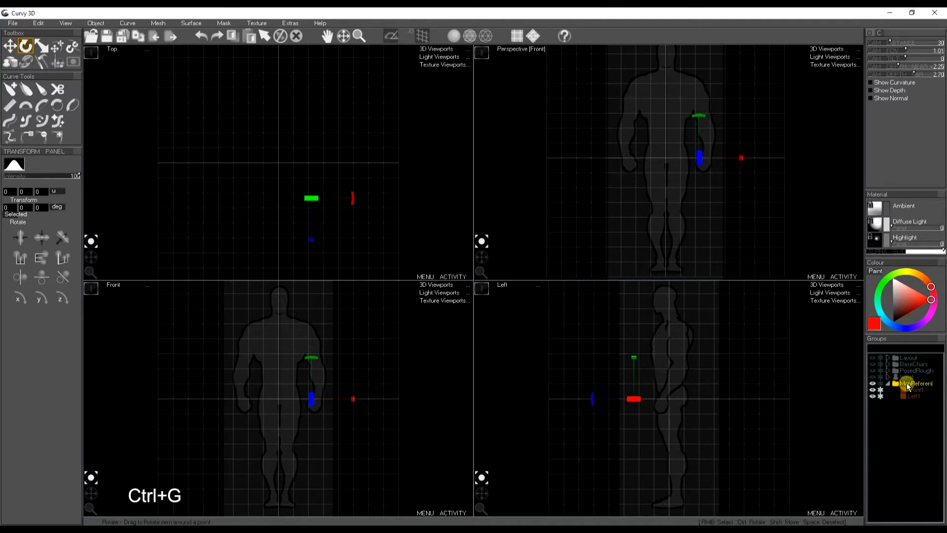
pyautogui.click(872, 383)
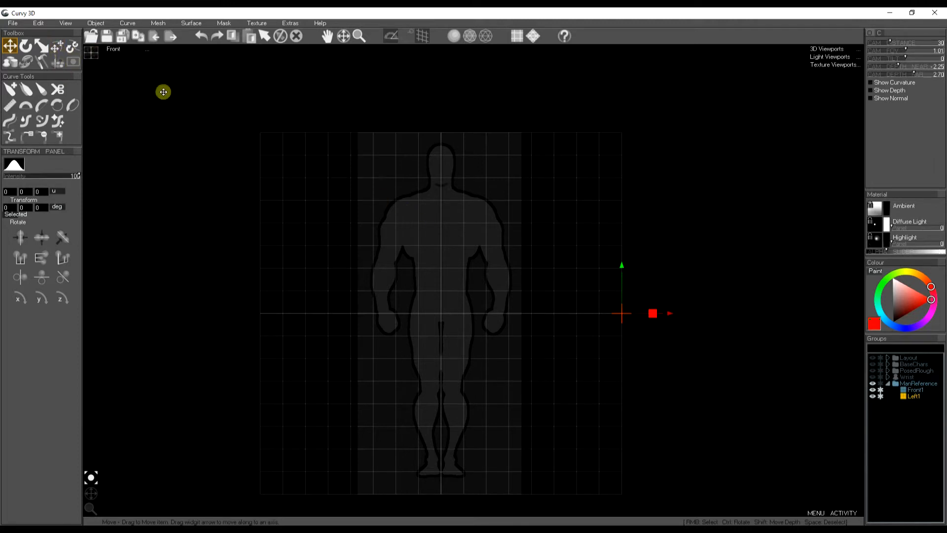
pyautogui.click(23, 50)
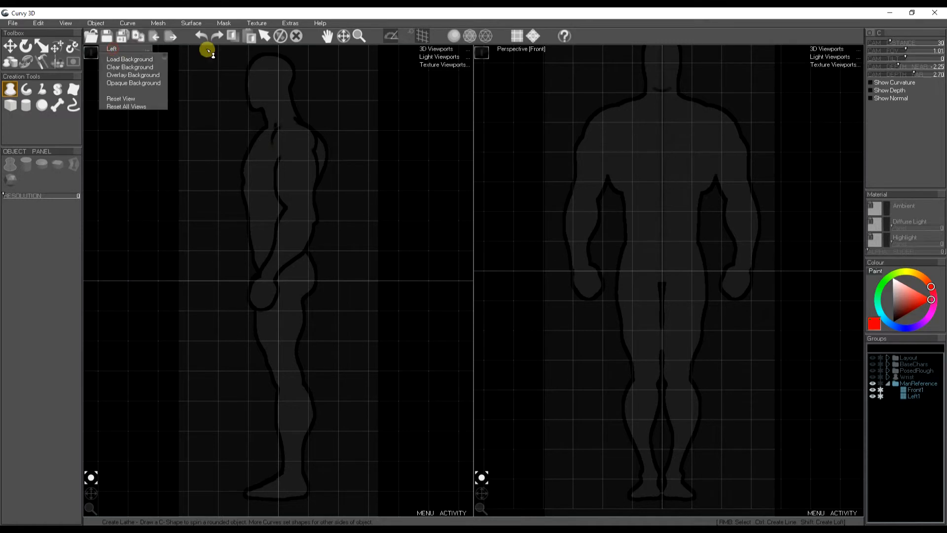
# Show the front reference in the first view and the side profile in the second.
pyautogui.click(436, 50)
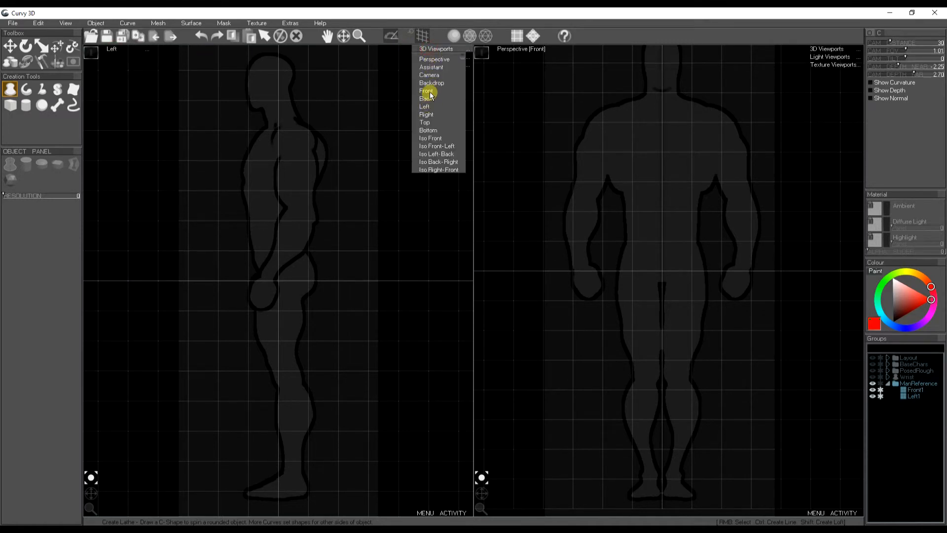
pyautogui.click(426, 91)
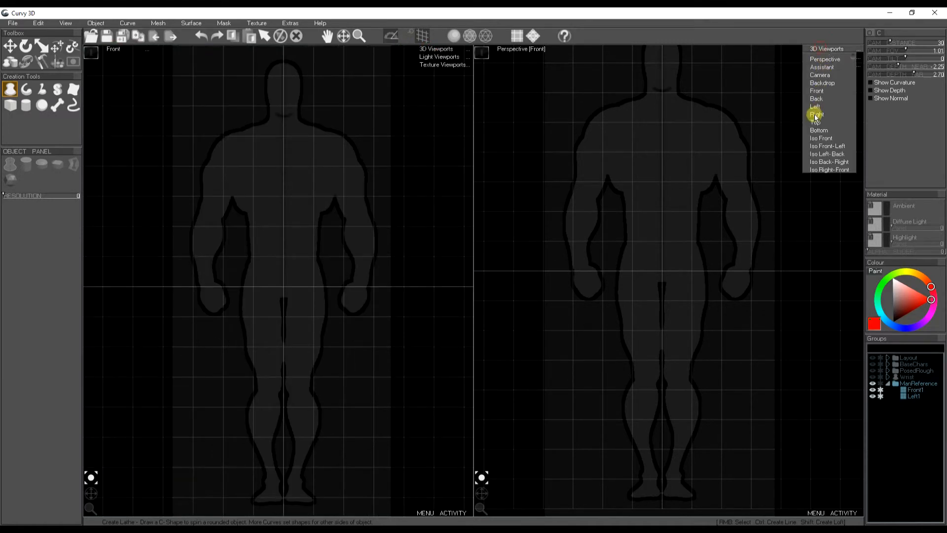
pyautogui.click(815, 107)
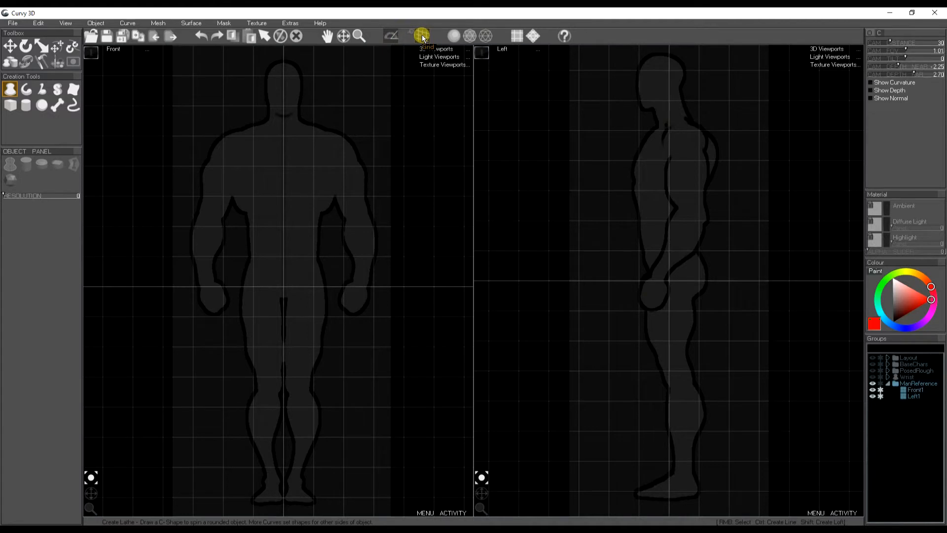
# Hide the grid, frame the views on the head and pick the Create Lathe tool.
pyautogui.click(420, 36)
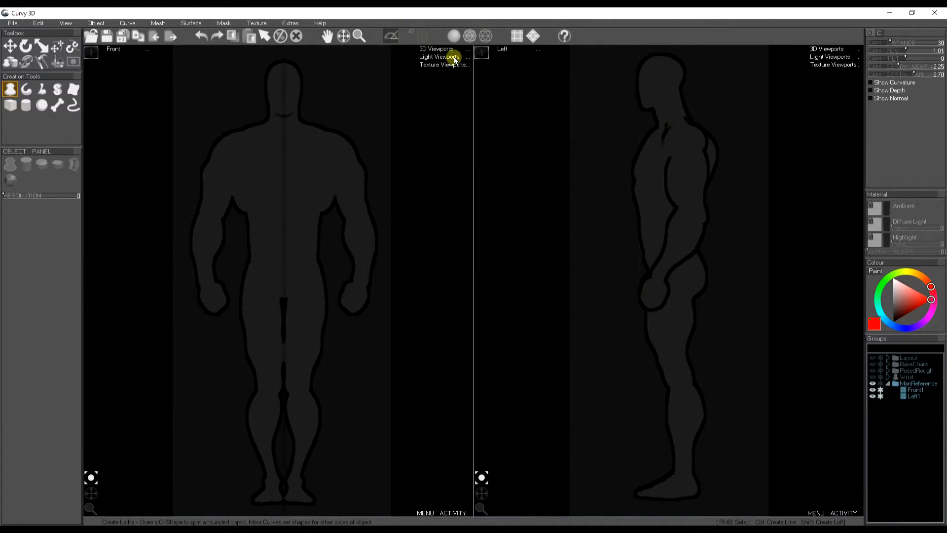
pyautogui.click(912, 390)
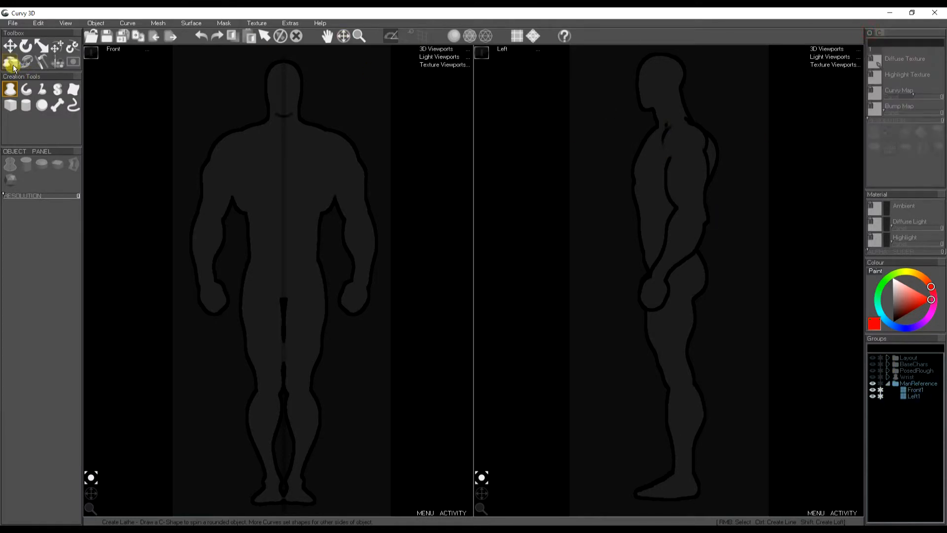
pyautogui.click(10, 91)
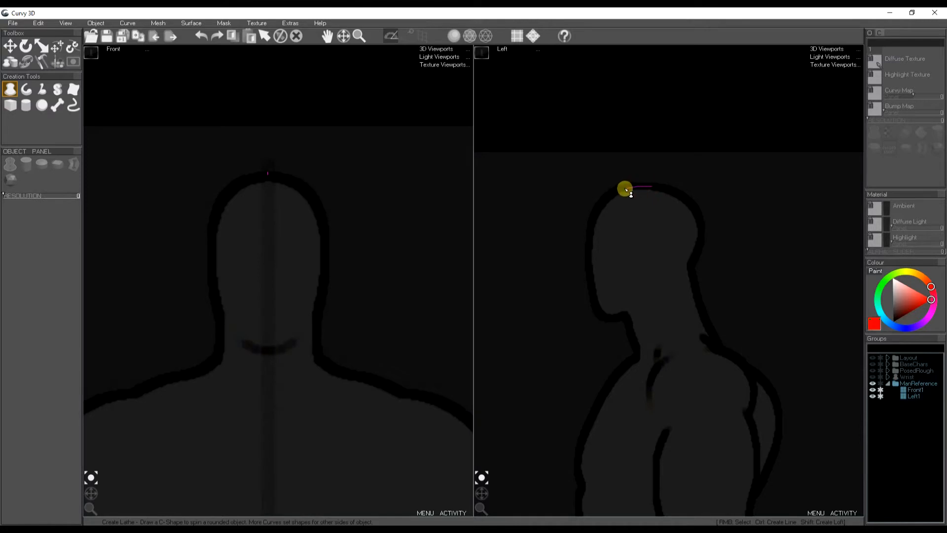
# Lathe a head volume from the side-view head profile and reshape its side silhouette.
pyautogui.moveTo(630, 195); pyautogui.dragTo(591, 248)
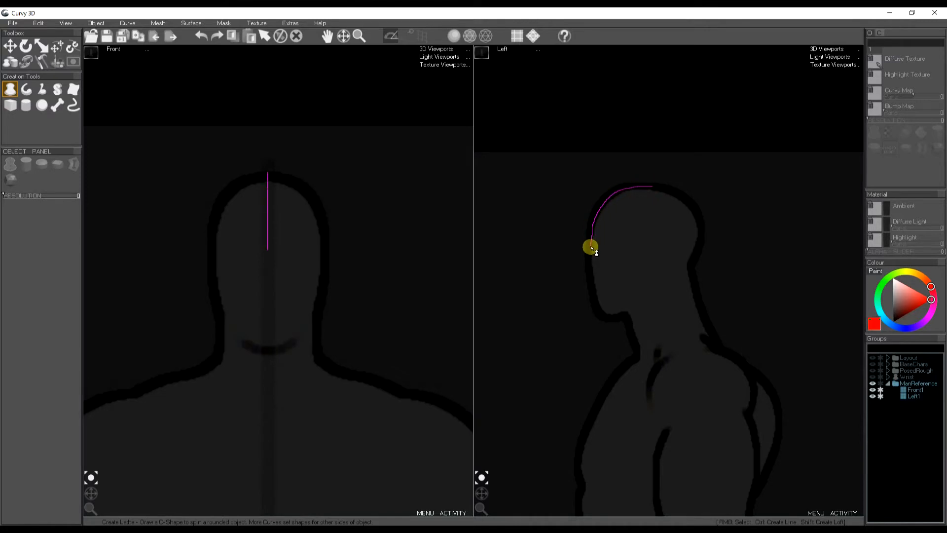
pyautogui.moveTo(590, 246); pyautogui.dragTo(603, 314)
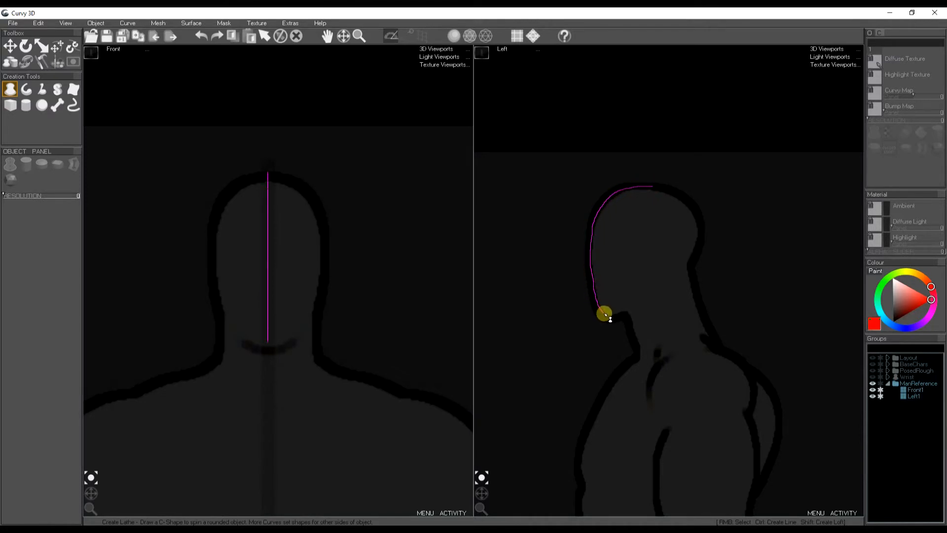
pyautogui.moveTo(603, 313); pyautogui.dragTo(657, 283)
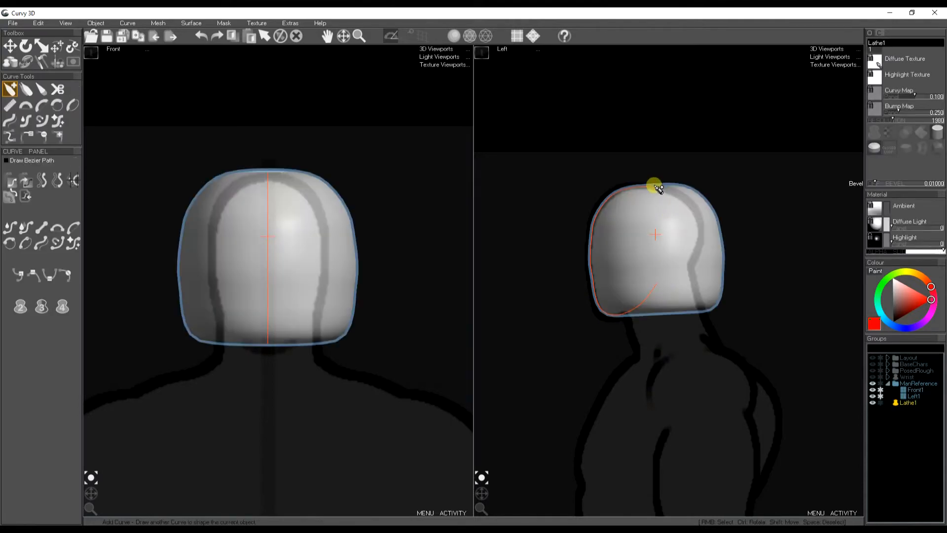
pyautogui.moveTo(655, 185); pyautogui.dragTo(704, 235)
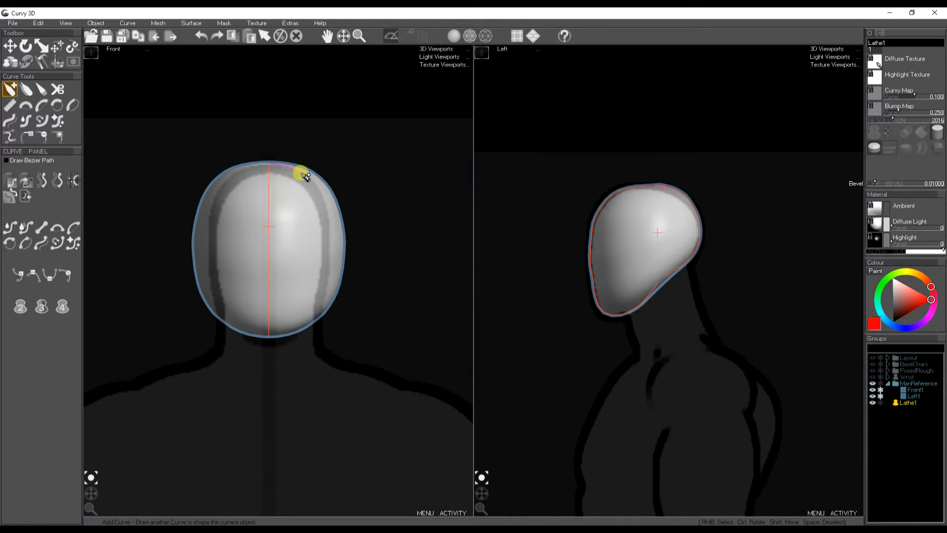
# Add a front-view curve tracing the head outline from crown down its side.
pyautogui.moveTo(302, 175); pyautogui.dragTo(323, 257)
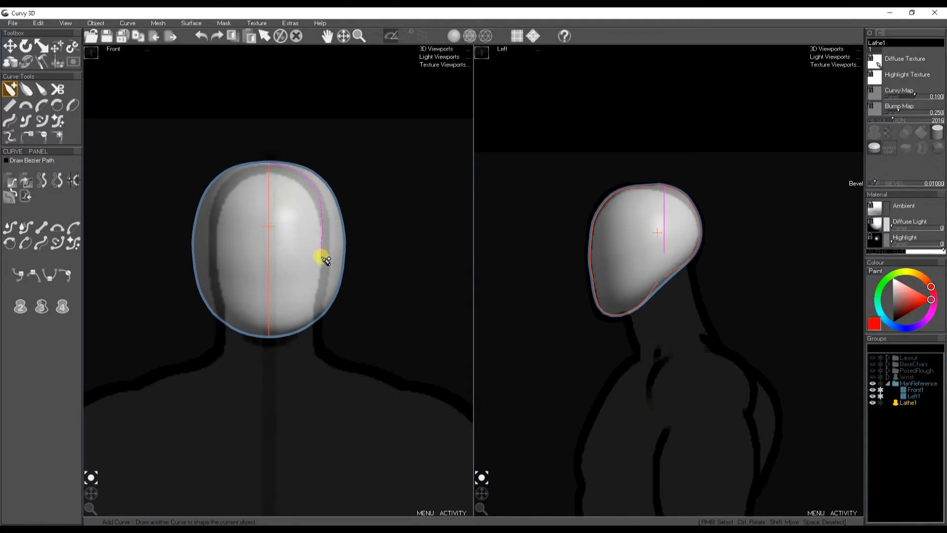
pyautogui.moveTo(323, 256); pyautogui.dragTo(278, 311)
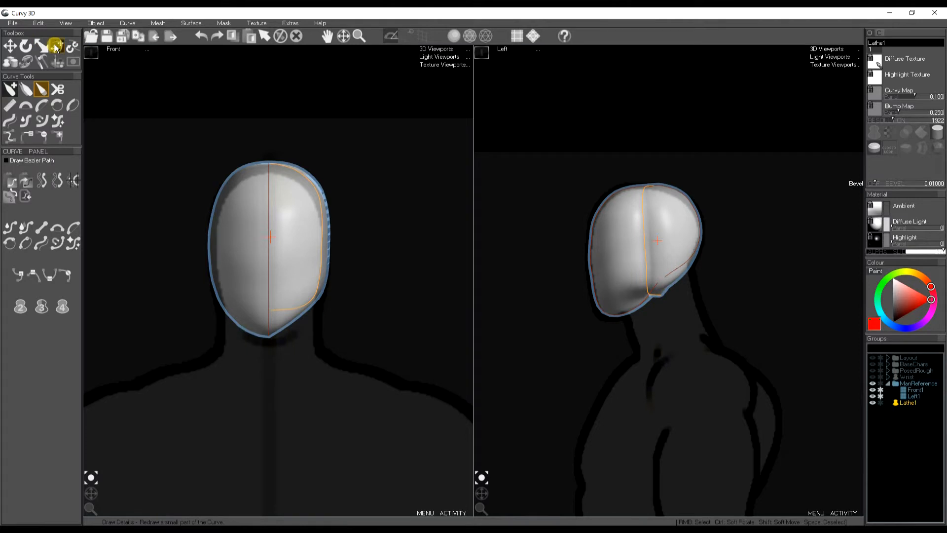
# Soft-pull the jaw toward the profile, then smooth the right side of the head outline into an arc.
pyautogui.click(52, 47)
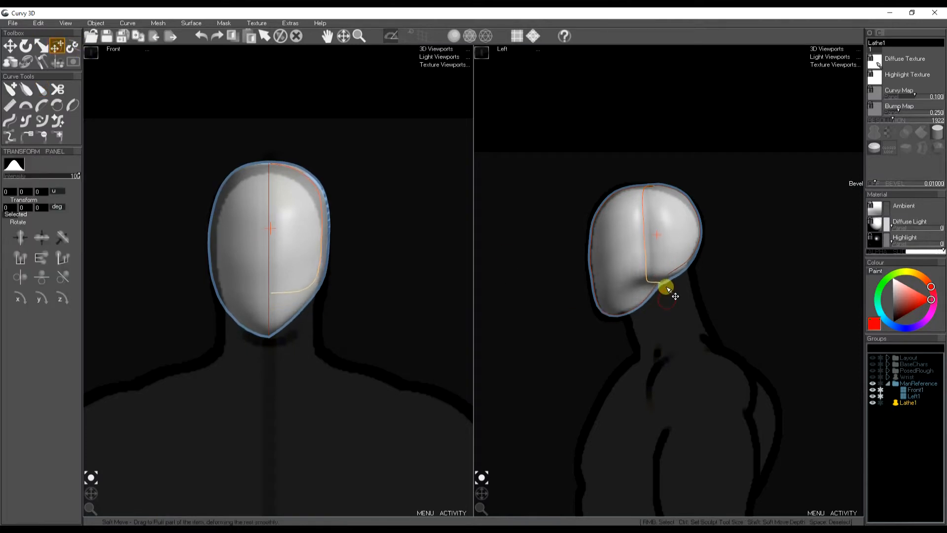
pyautogui.moveTo(664, 290); pyautogui.dragTo(649, 284)
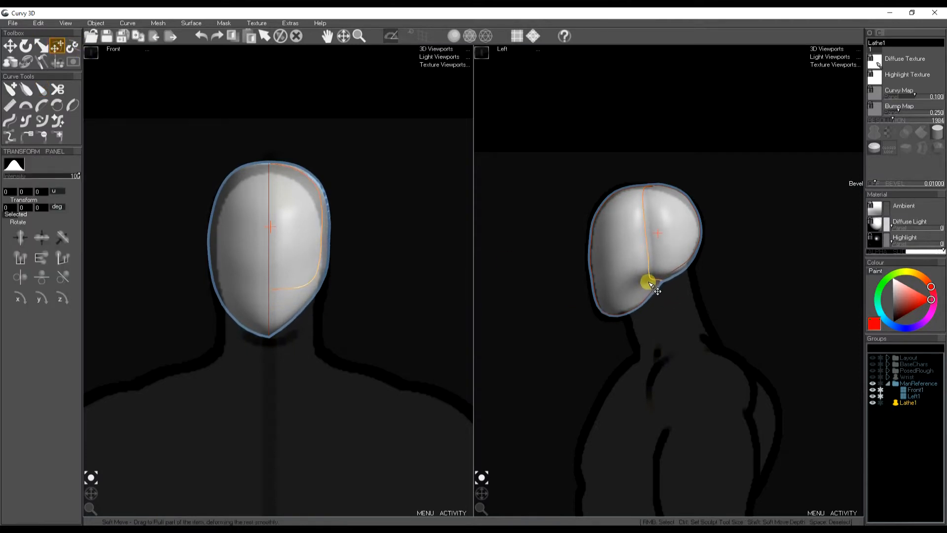
pyautogui.moveTo(649, 284); pyautogui.dragTo(651, 192)
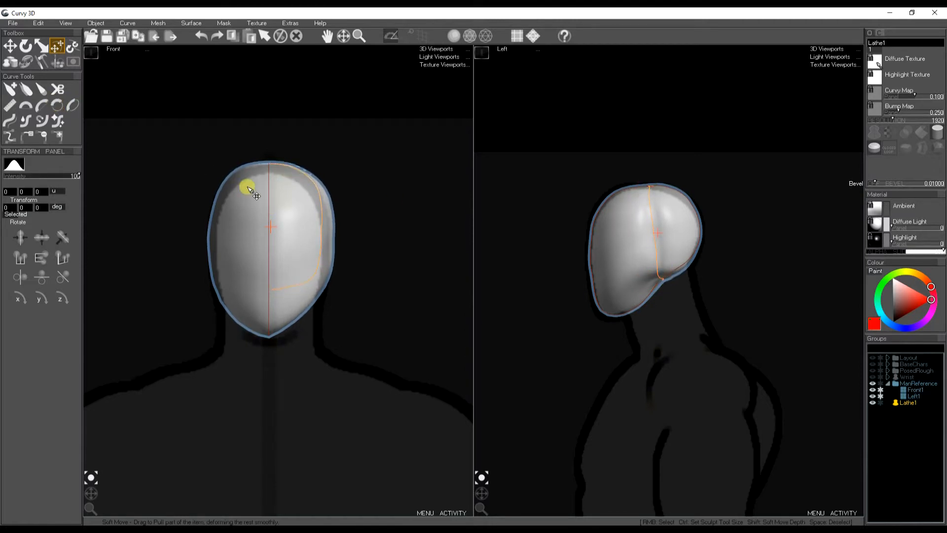
pyautogui.click(9, 119)
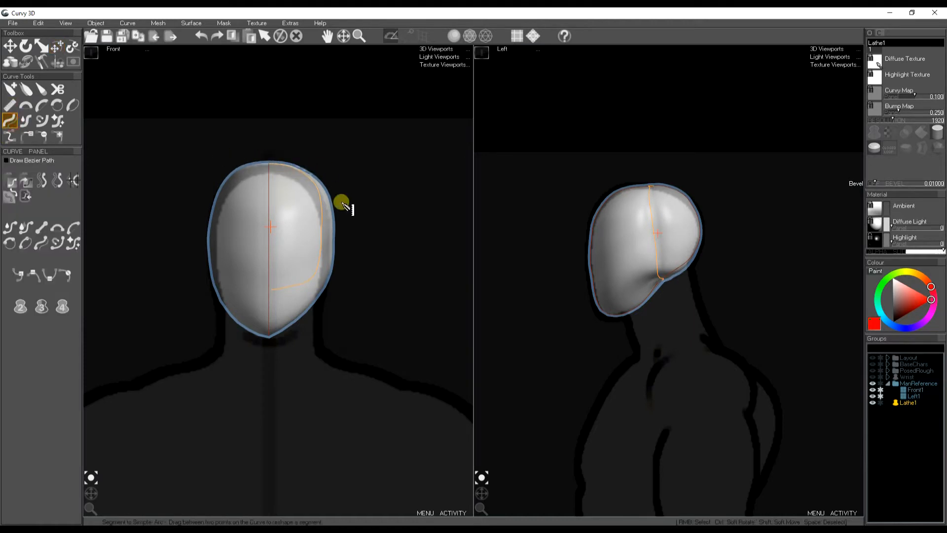
pyautogui.moveTo(341, 201); pyautogui.dragTo(312, 283)
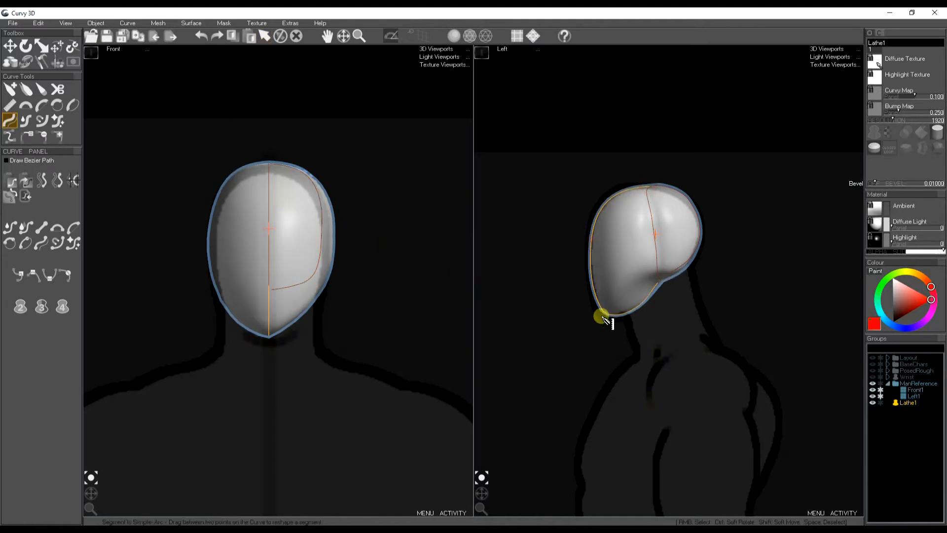
# Round the chin, back of head and jaw segments in side view and pull the front jaw inward.
pyautogui.moveTo(603, 315); pyautogui.dragTo(663, 278)
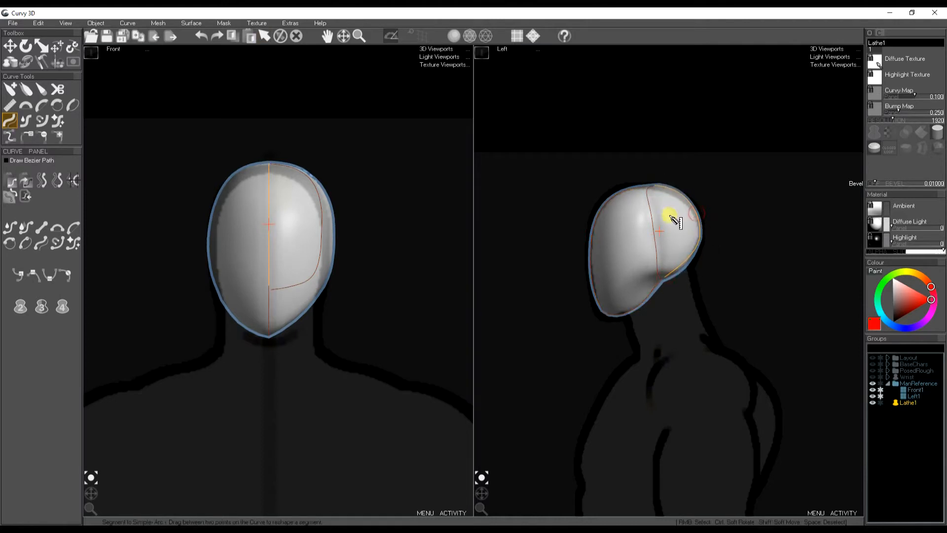
pyautogui.moveTo(671, 218); pyautogui.dragTo(650, 282)
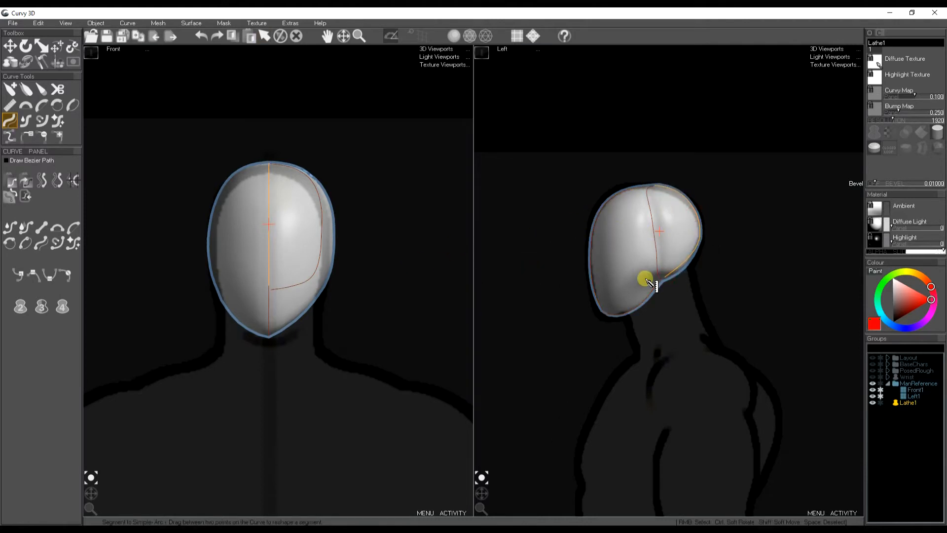
pyautogui.moveTo(645, 278); pyautogui.dragTo(652, 296)
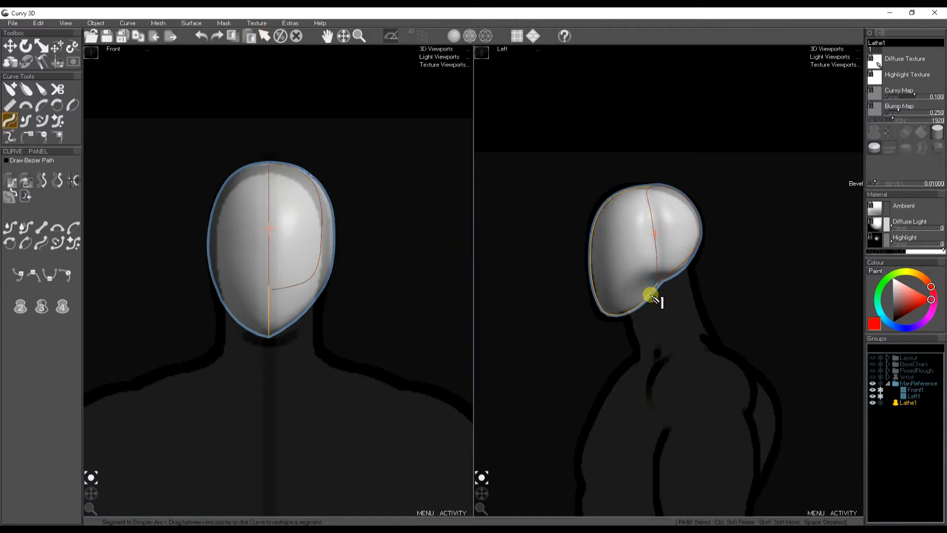
pyautogui.click(58, 89)
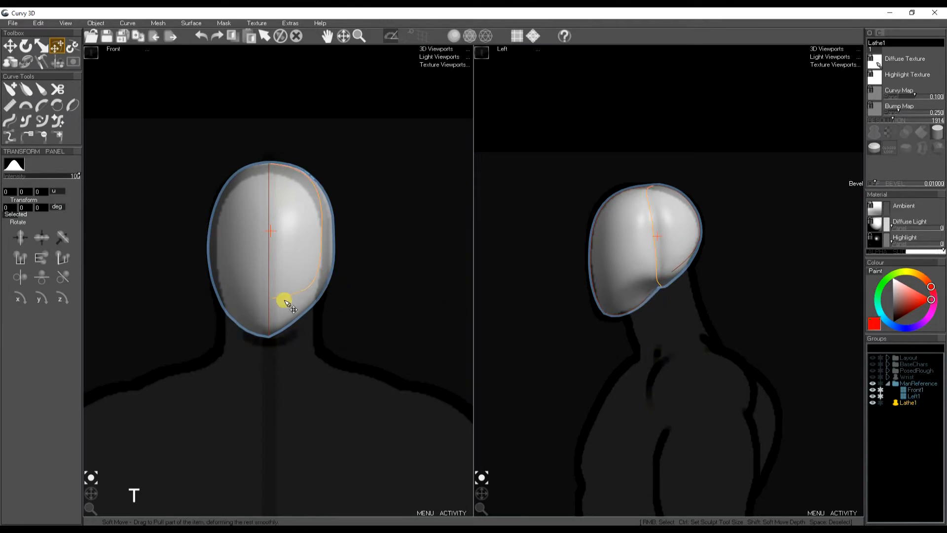
pyautogui.moveTo(285, 302); pyautogui.dragTo(331, 294)
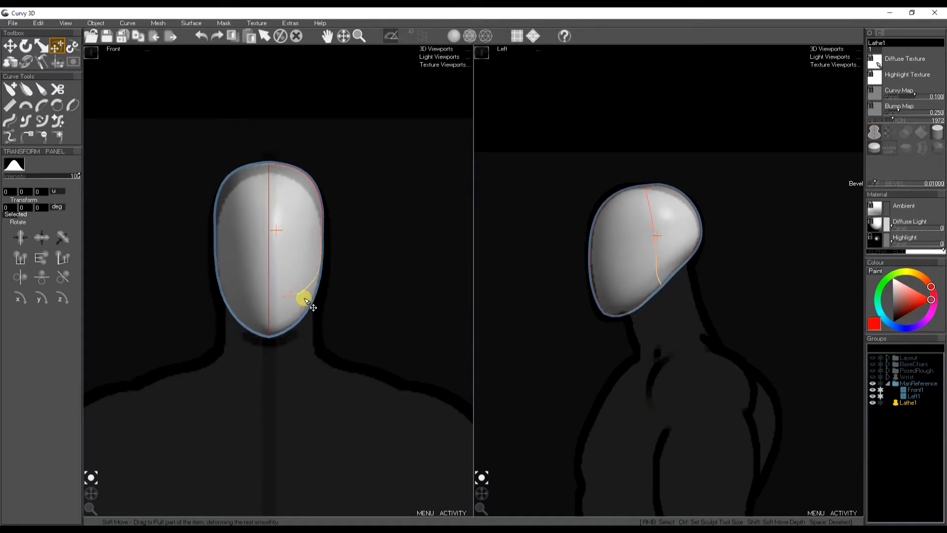
# Soft-move the jaw and chin points in front and side views onto the reference lines.
pyautogui.moveTo(305, 300); pyautogui.dragTo(278, 320)
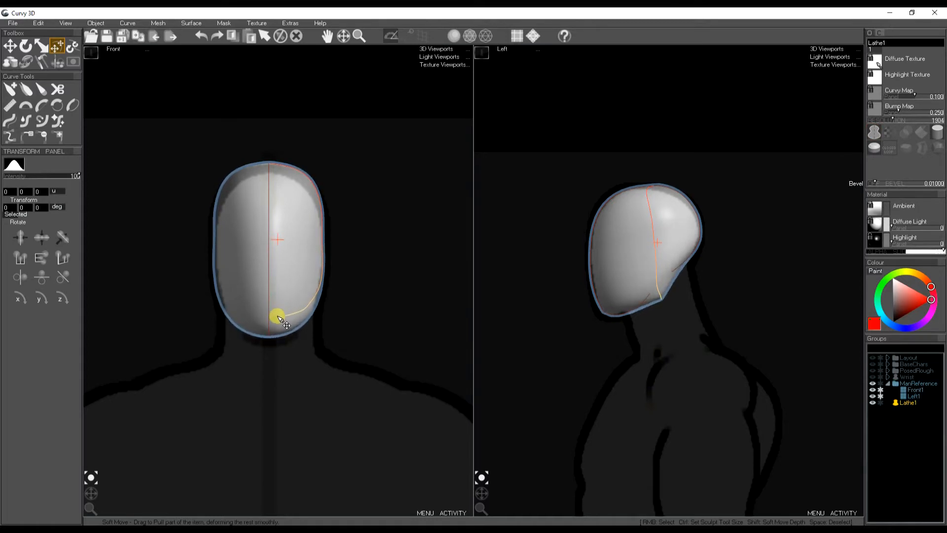
pyautogui.moveTo(278, 319); pyautogui.dragTo(322, 187)
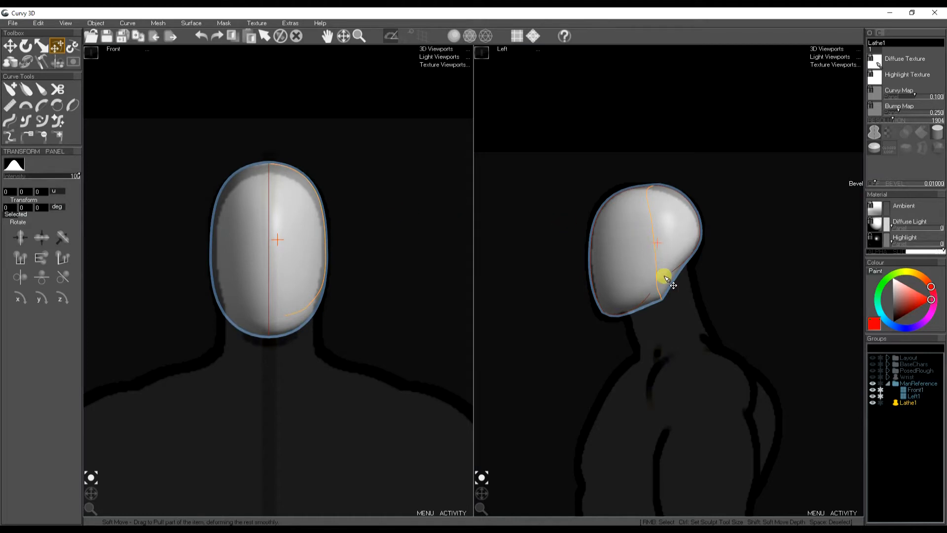
pyautogui.moveTo(664, 277); pyautogui.dragTo(647, 299)
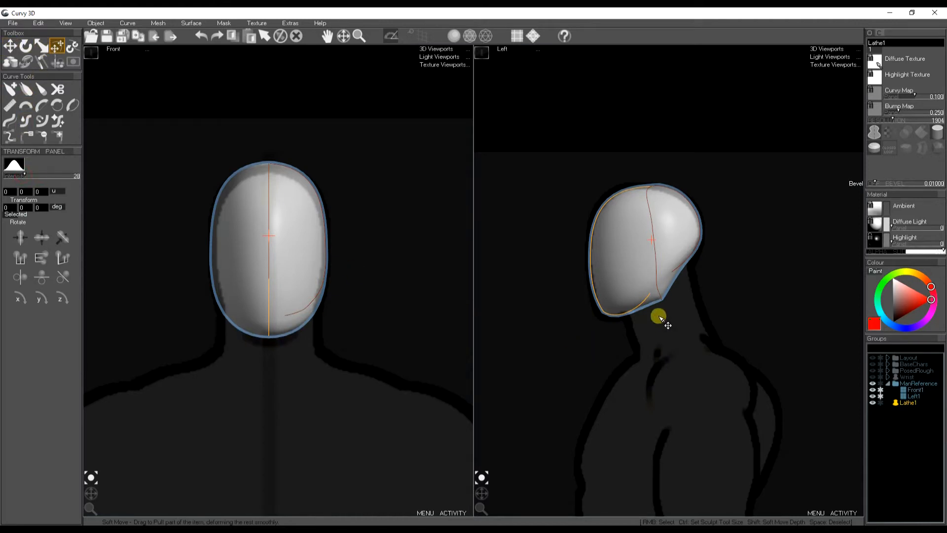
pyautogui.moveTo(660, 319); pyautogui.dragTo(664, 290)
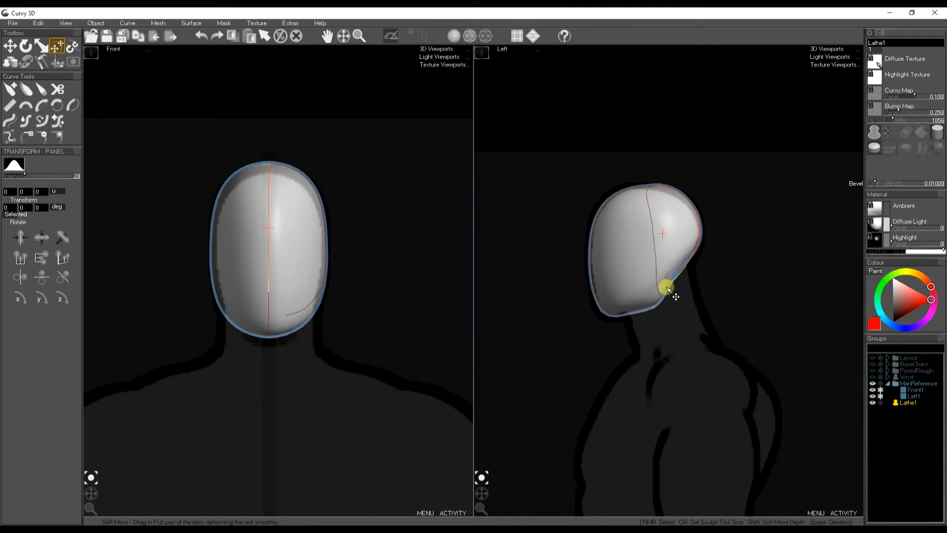
pyautogui.moveTo(666, 289); pyautogui.dragTo(661, 296)
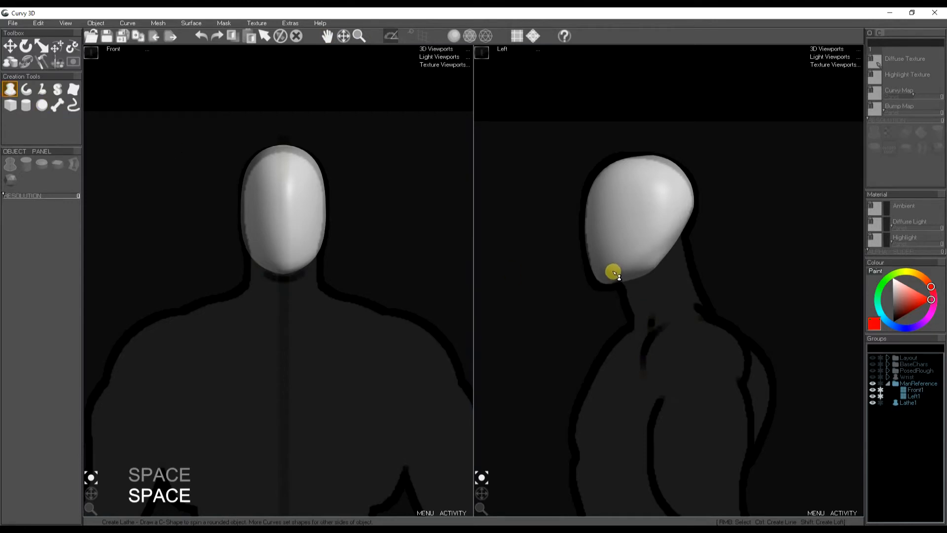
# Lathe a neck piece below the head and add a side curve shaping it toward the shoulders.
pyautogui.moveTo(613, 272); pyautogui.dragTo(635, 344)
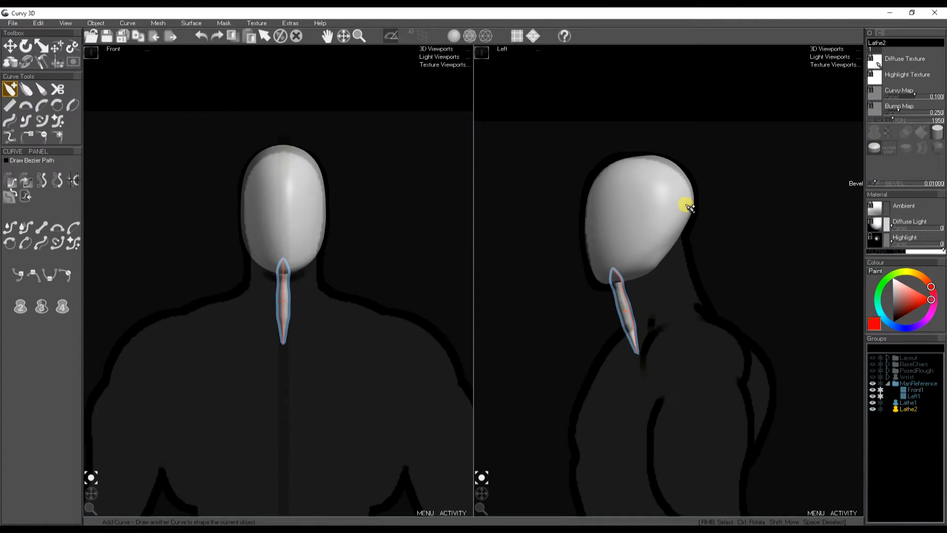
pyautogui.moveTo(686, 205); pyautogui.dragTo(719, 332)
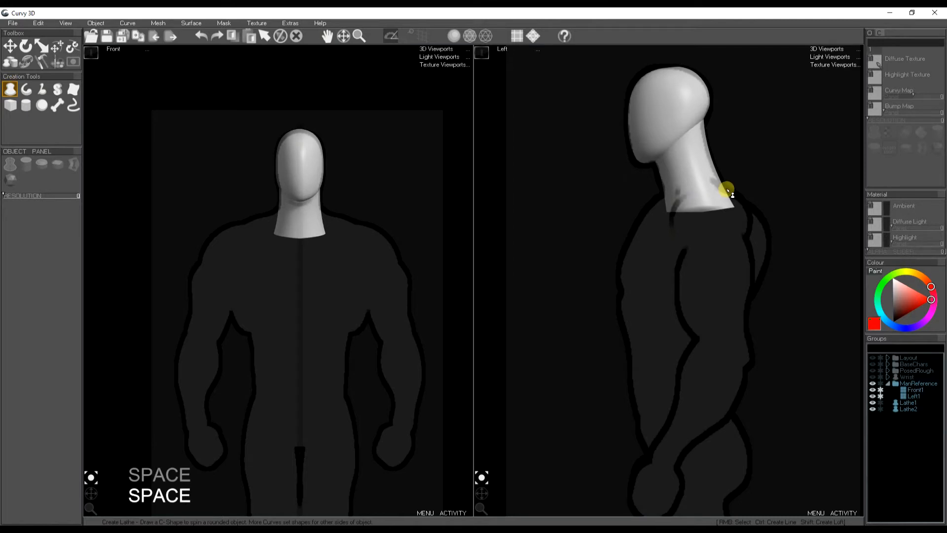
# Lathe a chest piece at the neck base and widen it out over the shoulders in front view.
pyautogui.moveTo(728, 190); pyautogui.dragTo(624, 249)
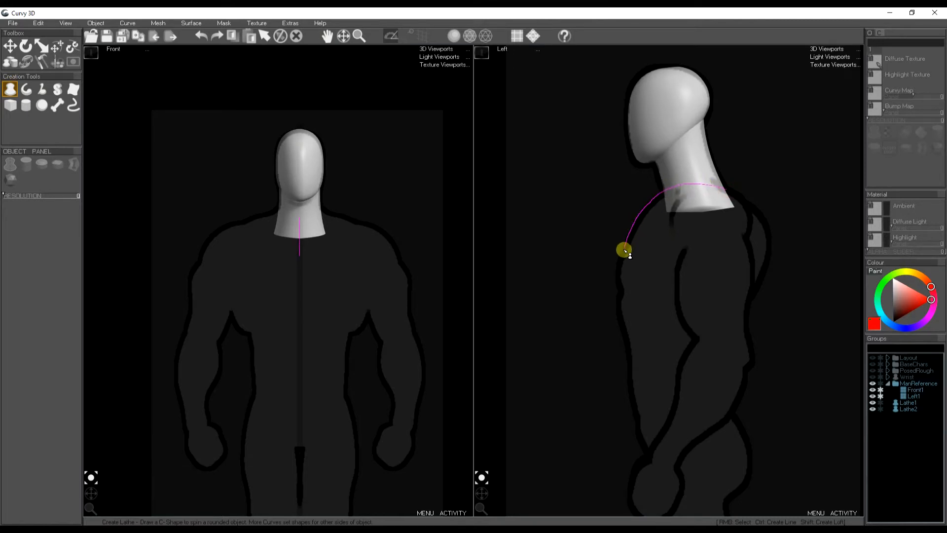
pyautogui.moveTo(624, 250); pyautogui.dragTo(683, 296)
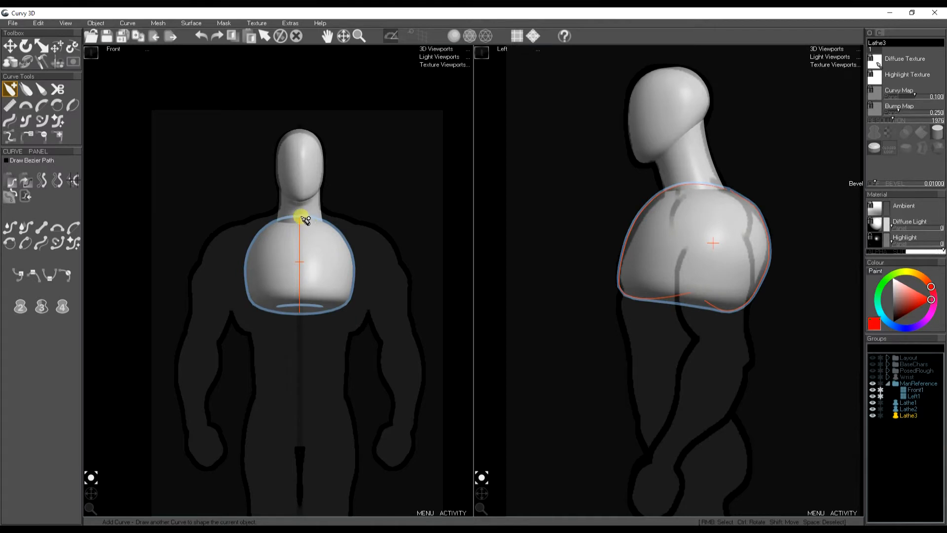
pyautogui.moveTo(308, 219); pyautogui.dragTo(373, 252)
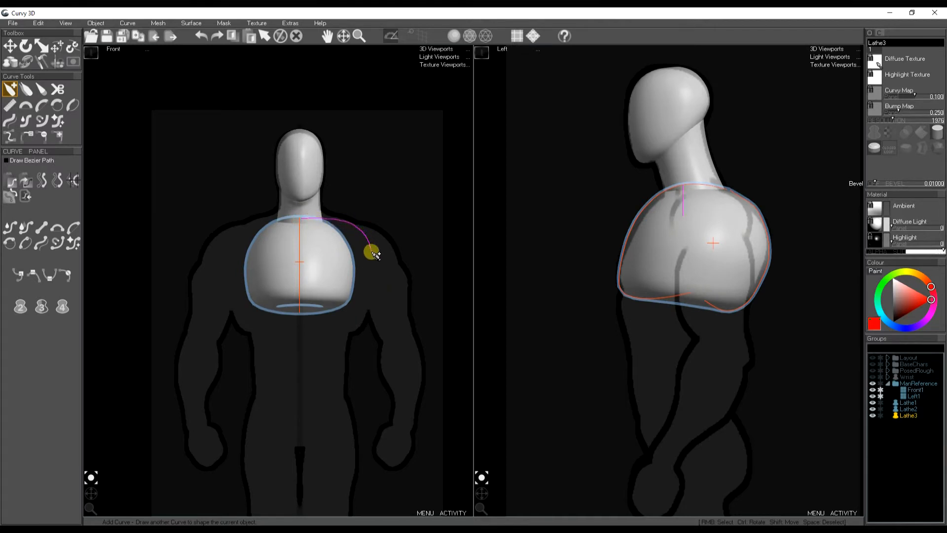
pyautogui.moveTo(372, 252); pyautogui.dragTo(331, 326)
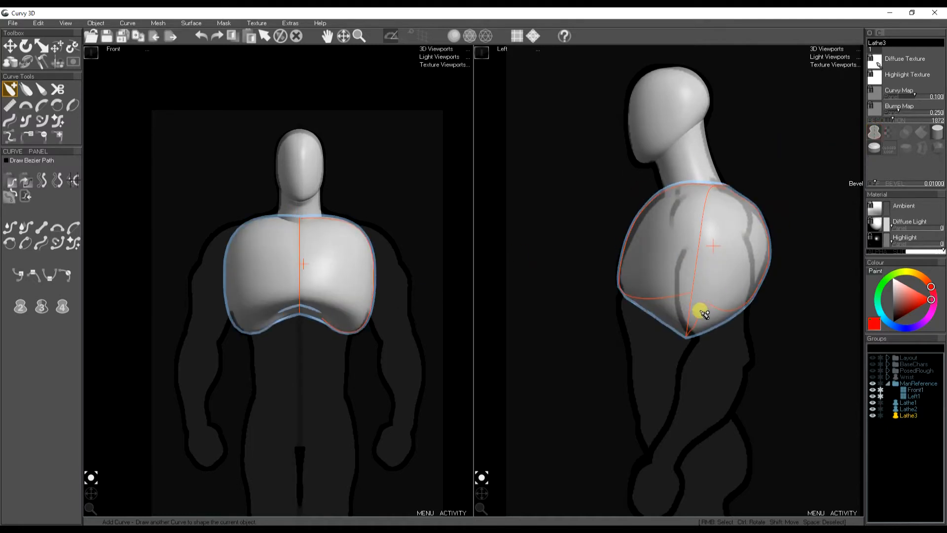
# Adjust the lower chest curve and soft-move its upper front onto the side reference.
pyautogui.moveTo(703, 312); pyautogui.dragTo(734, 320)
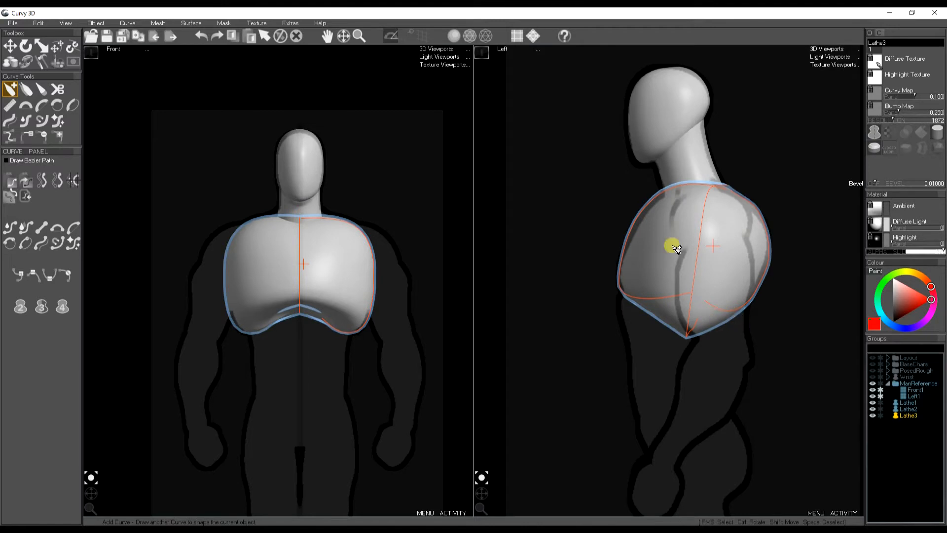
pyautogui.click(55, 48)
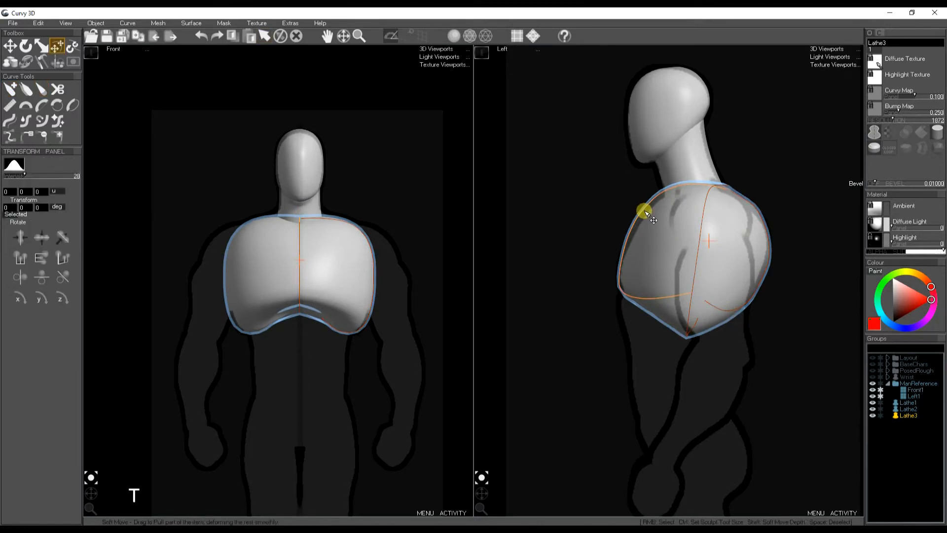
pyautogui.moveTo(645, 211); pyautogui.dragTo(674, 246)
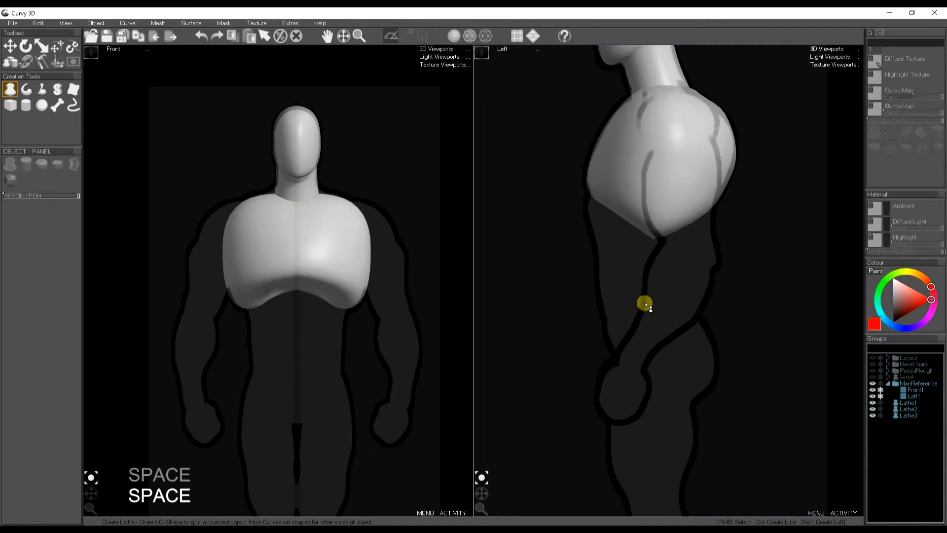
# Lathe a pelvis piece at the hips, widen it to the crotch and pull its side onto the reference.
pyautogui.moveTo(644, 303); pyautogui.dragTo(608, 328)
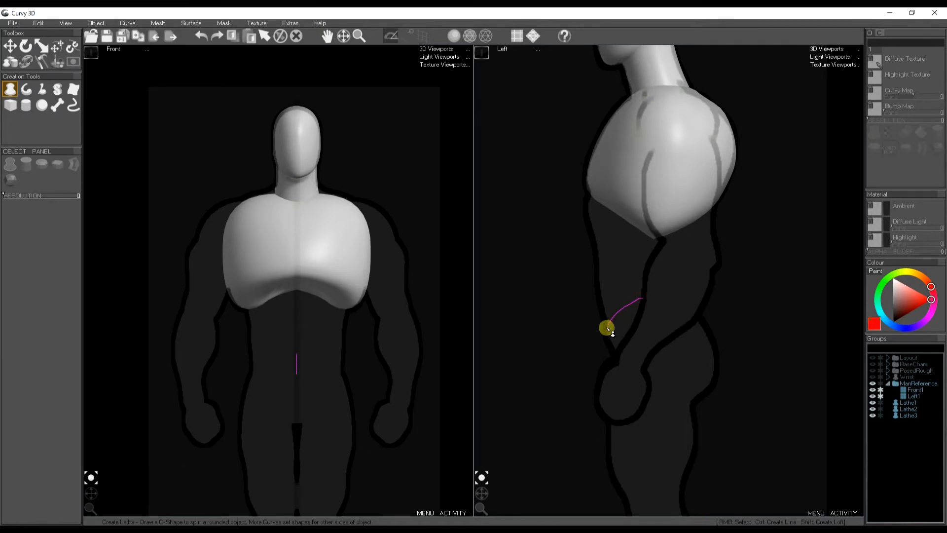
pyautogui.moveTo(608, 328); pyautogui.dragTo(655, 401)
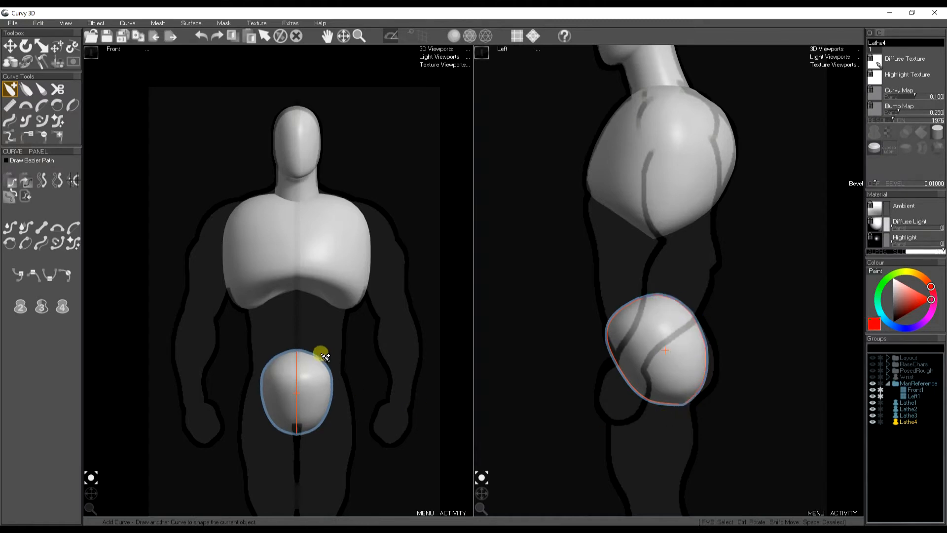
pyautogui.moveTo(321, 353); pyautogui.dragTo(340, 348)
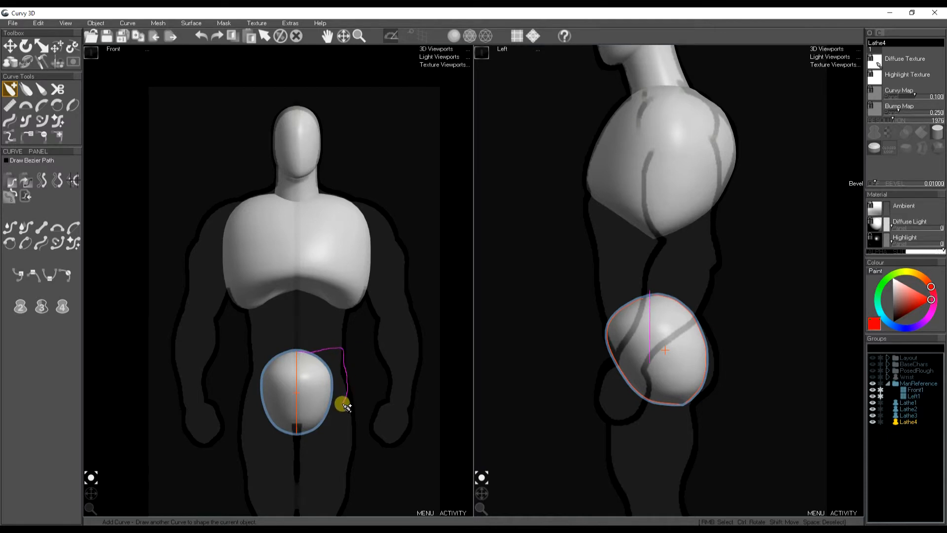
pyautogui.moveTo(344, 404); pyautogui.dragTo(298, 434)
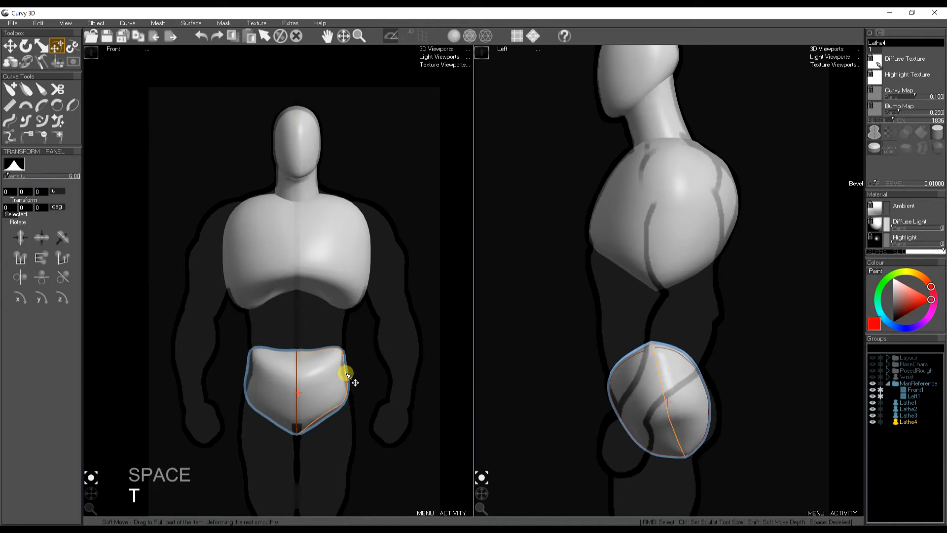
pyautogui.moveTo(347, 375); pyautogui.dragTo(353, 399)
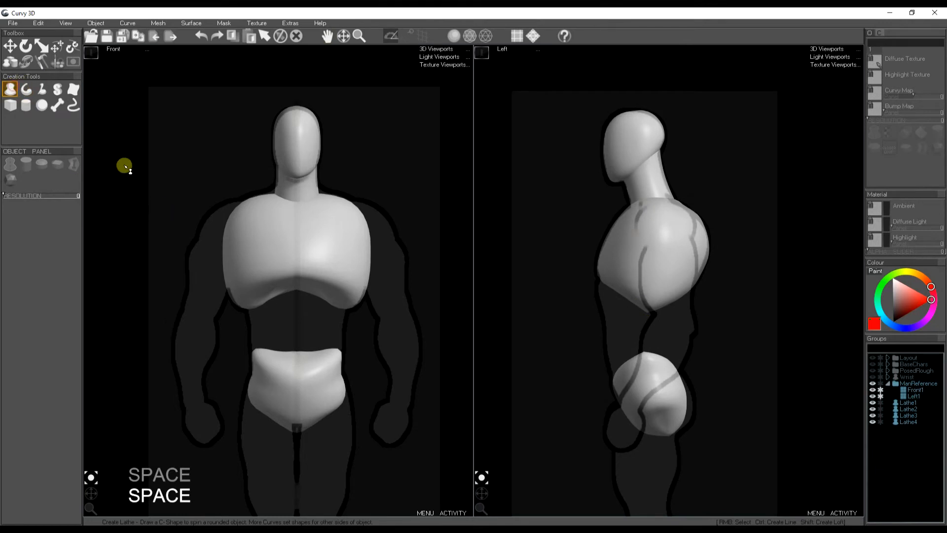
pyautogui.moveTo(621, 271)
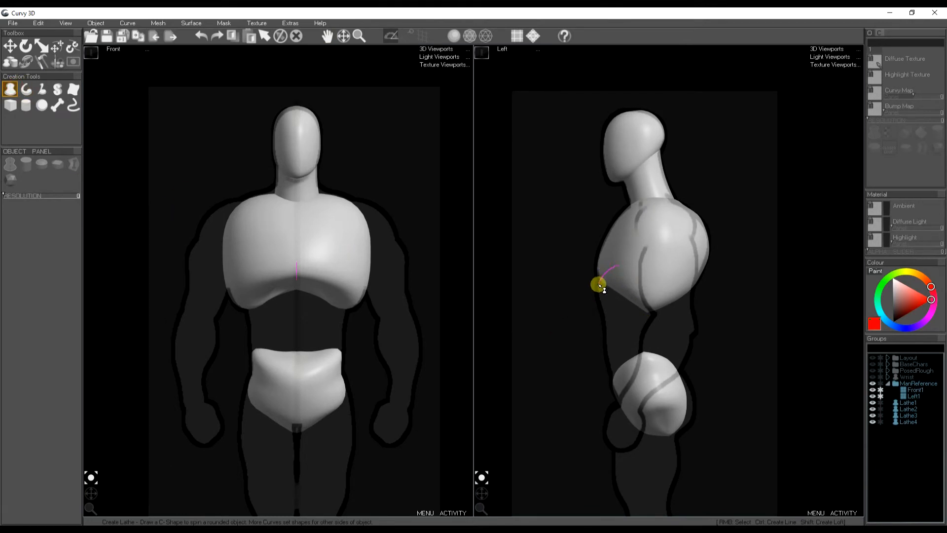
# Lathe an abdomen section from a side C-curve, shape its back and widen it under the chest.
pyautogui.moveTo(601, 288); pyautogui.dragTo(610, 362)
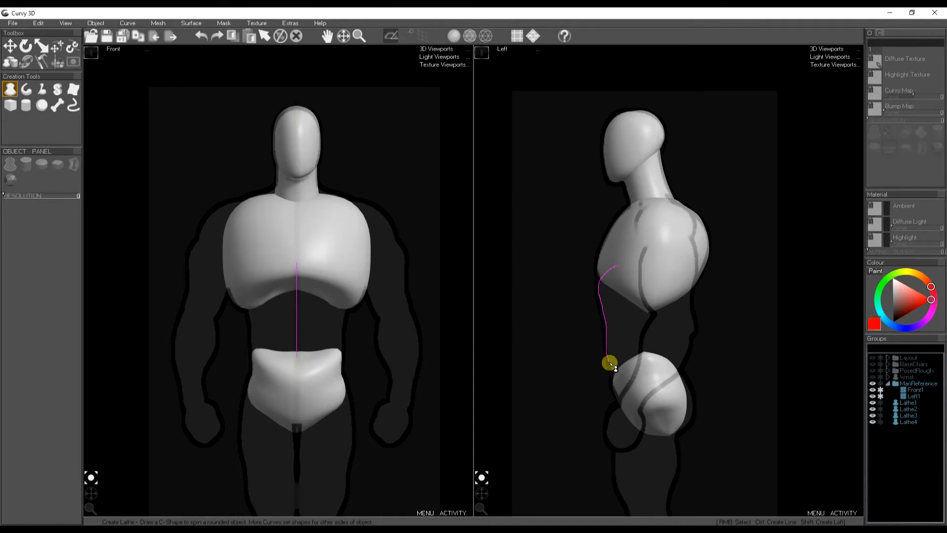
pyautogui.moveTo(608, 363); pyautogui.dragTo(629, 385)
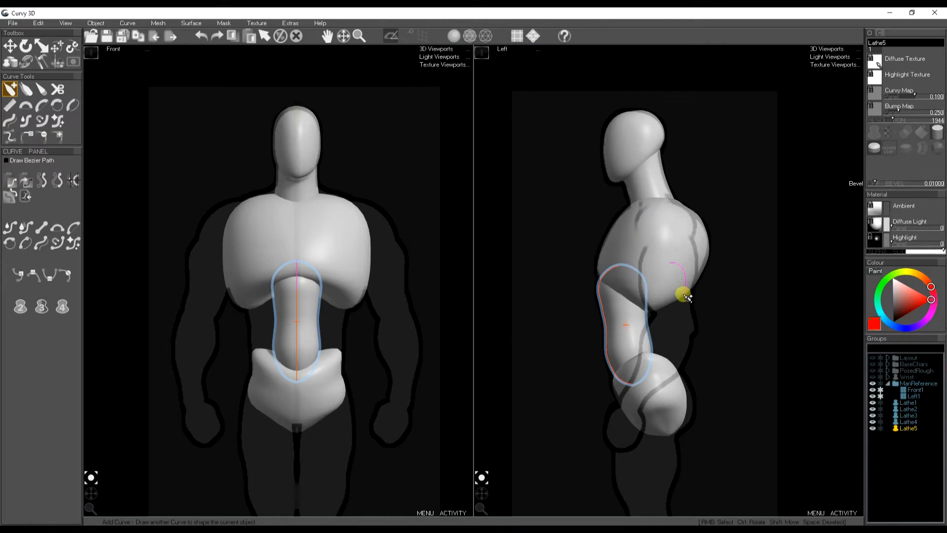
pyautogui.moveTo(683, 296); pyautogui.dragTo(664, 351)
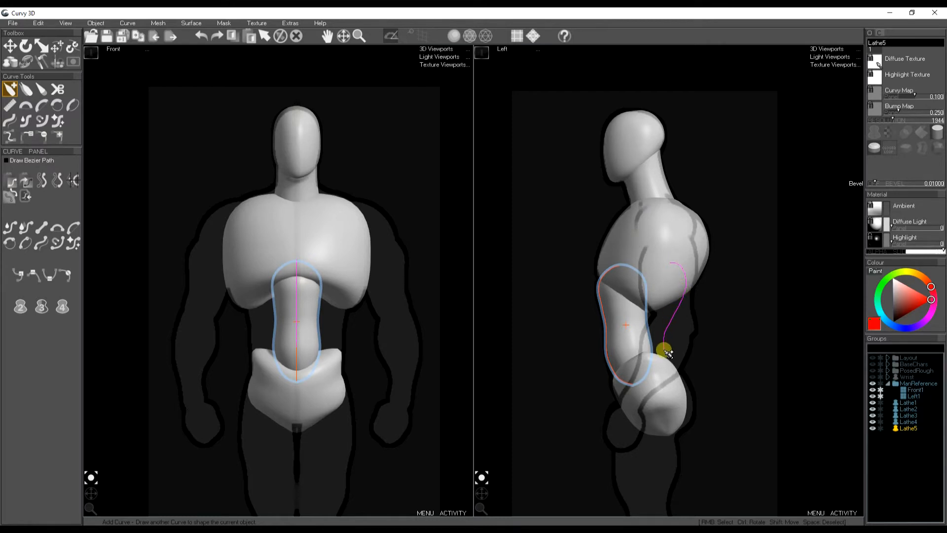
pyautogui.moveTo(664, 352); pyautogui.dragTo(644, 386)
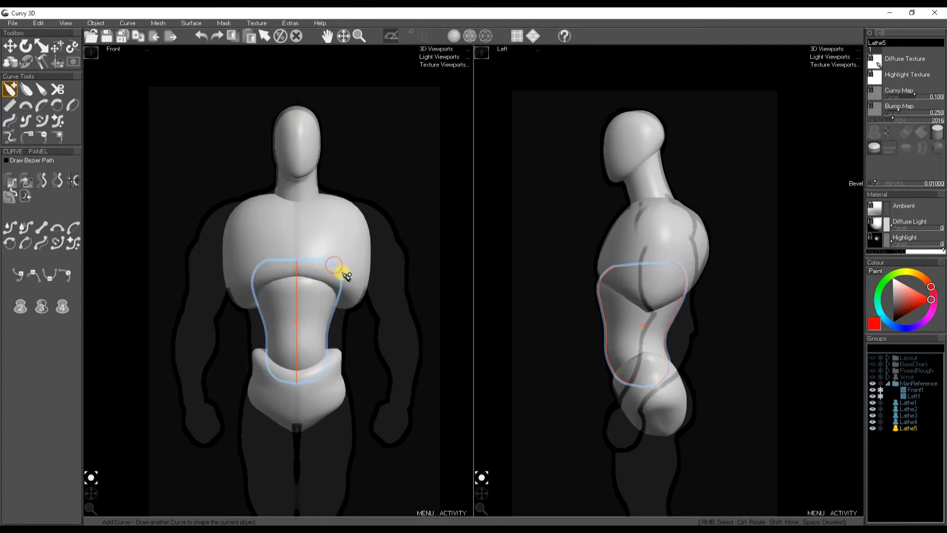
pyautogui.moveTo(335, 264); pyautogui.dragTo(342, 336)
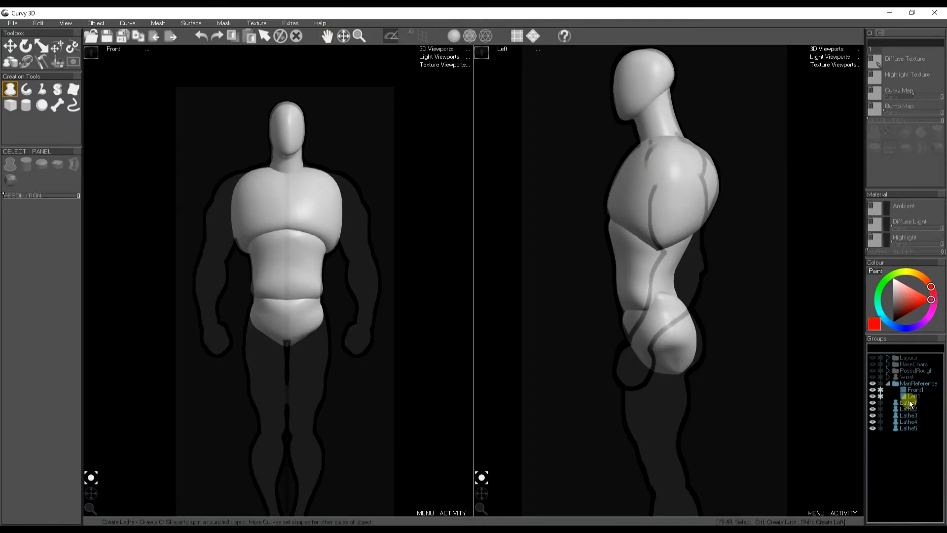
# Rename the torso lathes Head, Neck, Chest, Midriff and Pelvis in the Groups list.
pyautogui.click(910, 402)
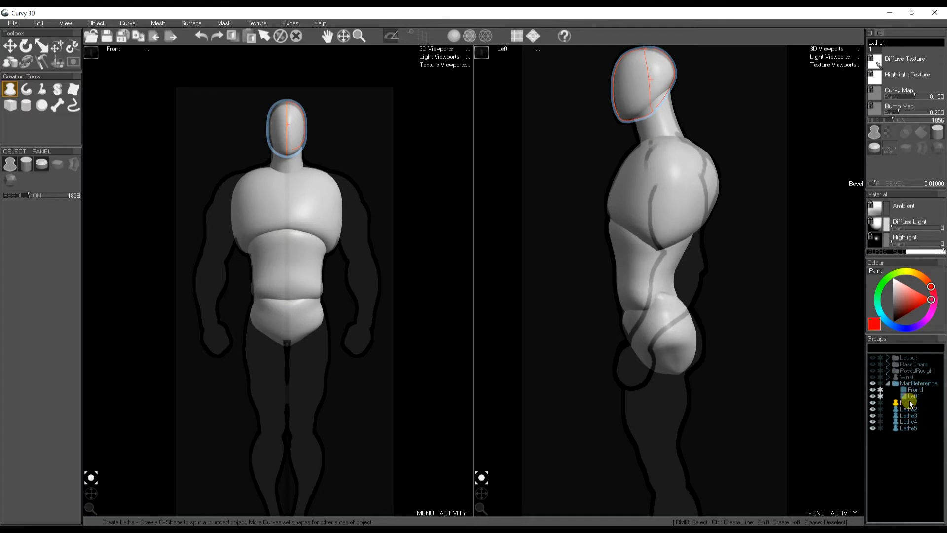
pyautogui.click(908, 415)
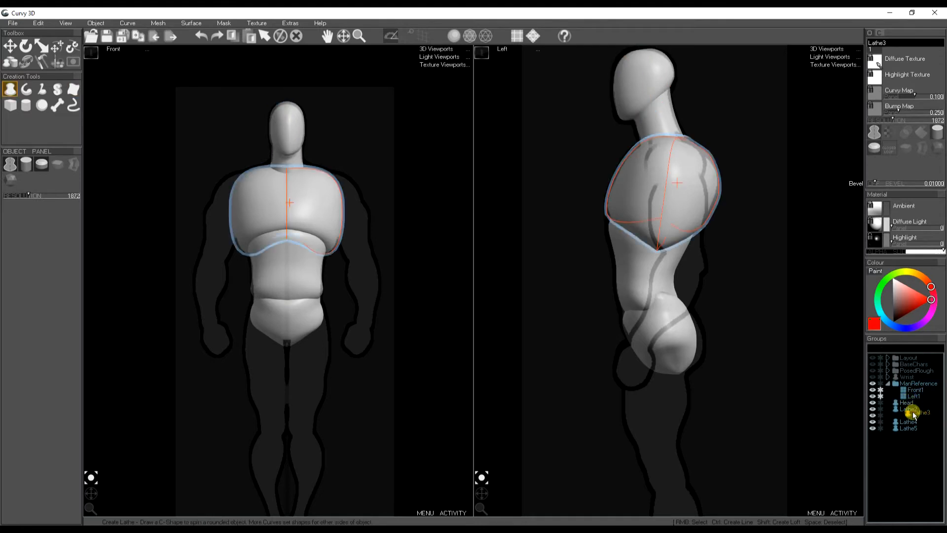
pyautogui.click(905, 414)
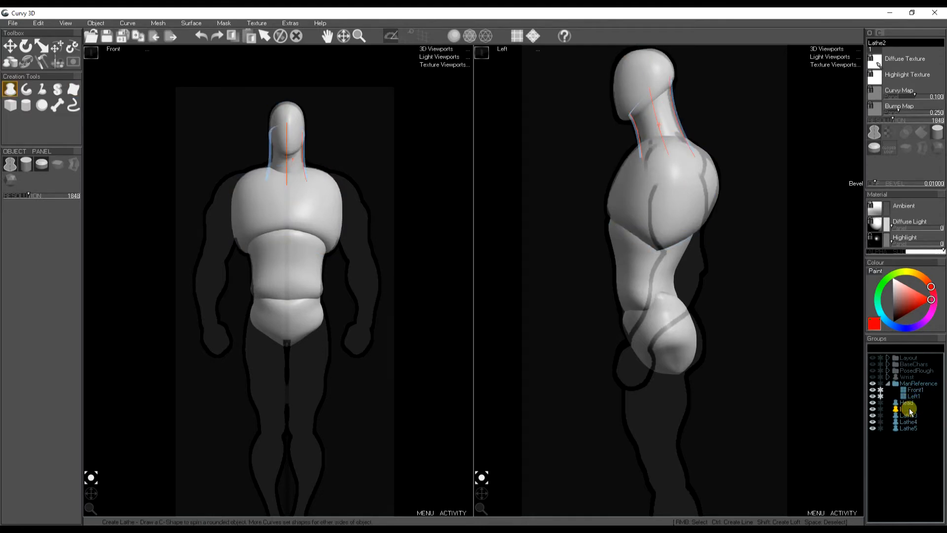
pyautogui.click(905, 420)
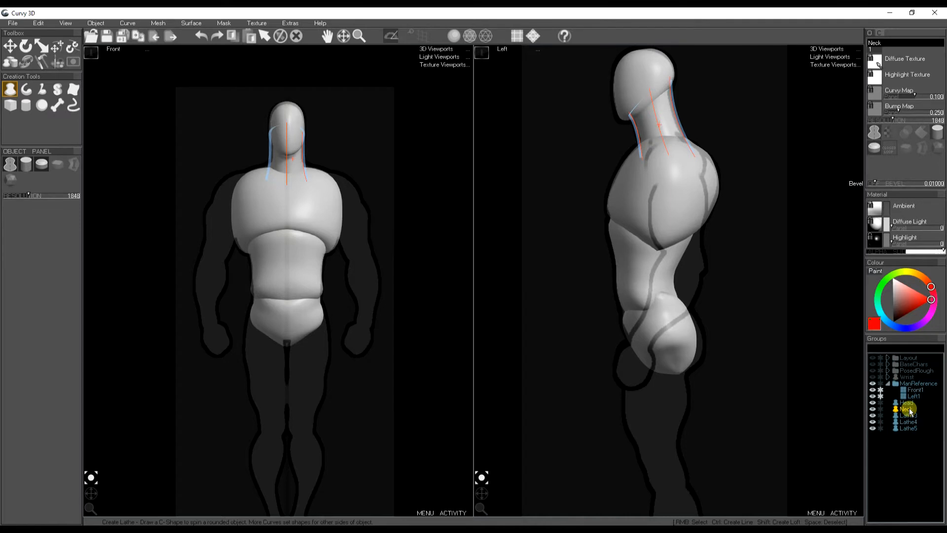
pyautogui.click(907, 414)
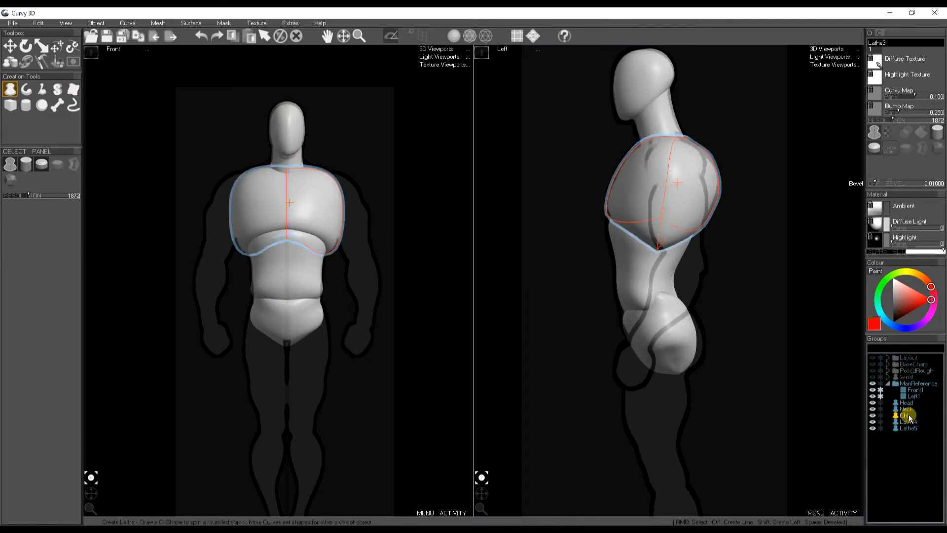
pyautogui.click(908, 420)
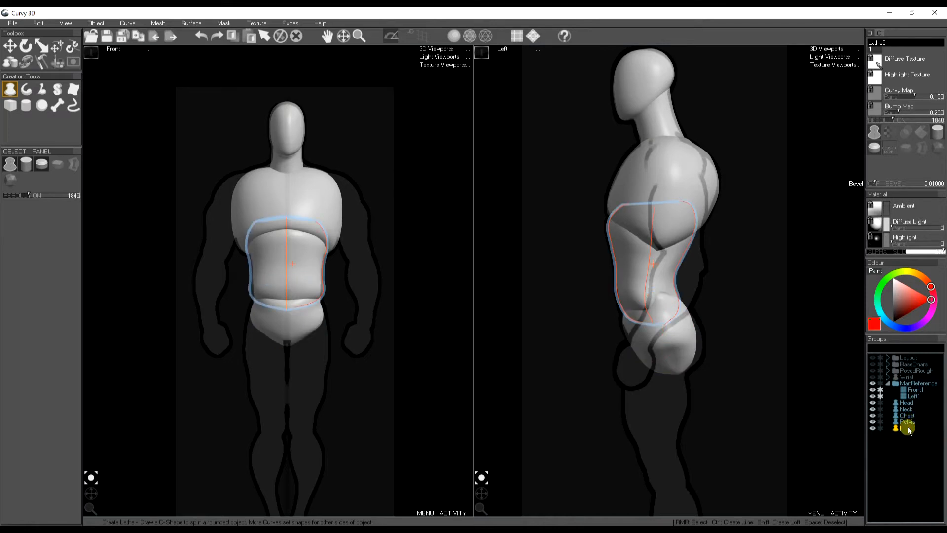
pyautogui.click(73, 105)
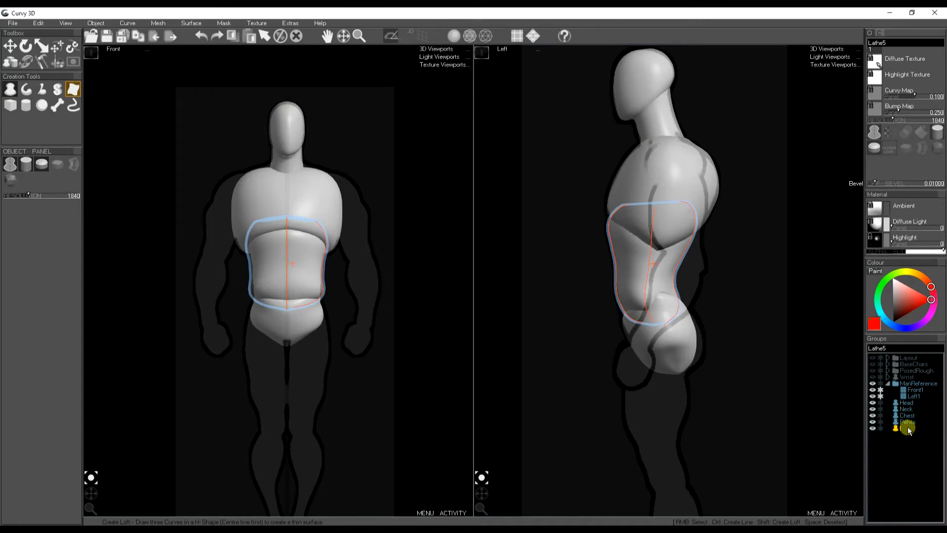
pyautogui.click(10, 88)
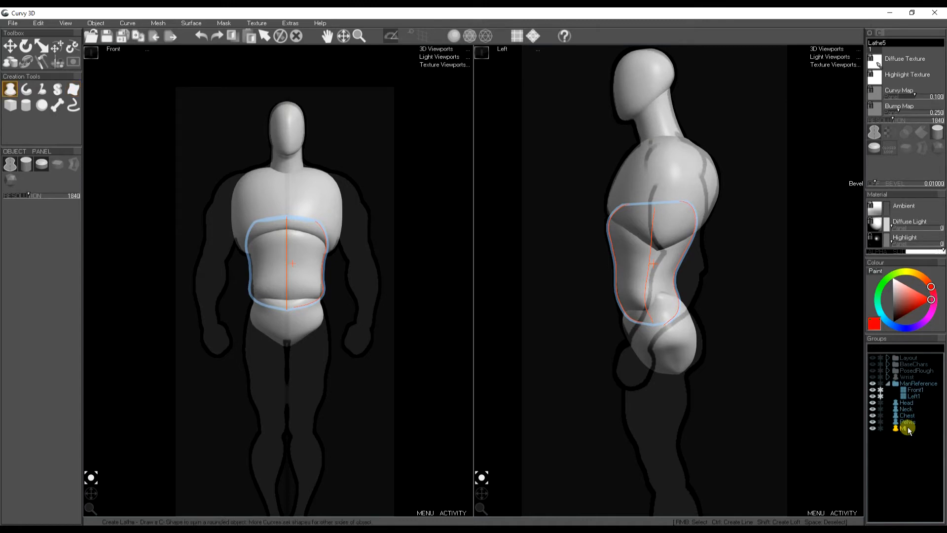
pyautogui.click(905, 427)
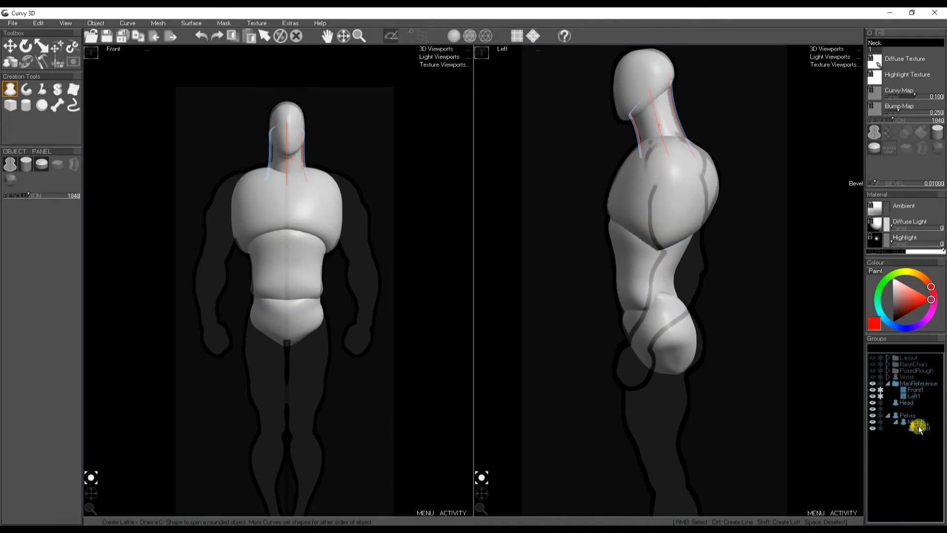
# Nest Midriff, Chest, Neck and Head in a parent-child chain under Pelvis, then deselect.
pyautogui.click(927, 438)
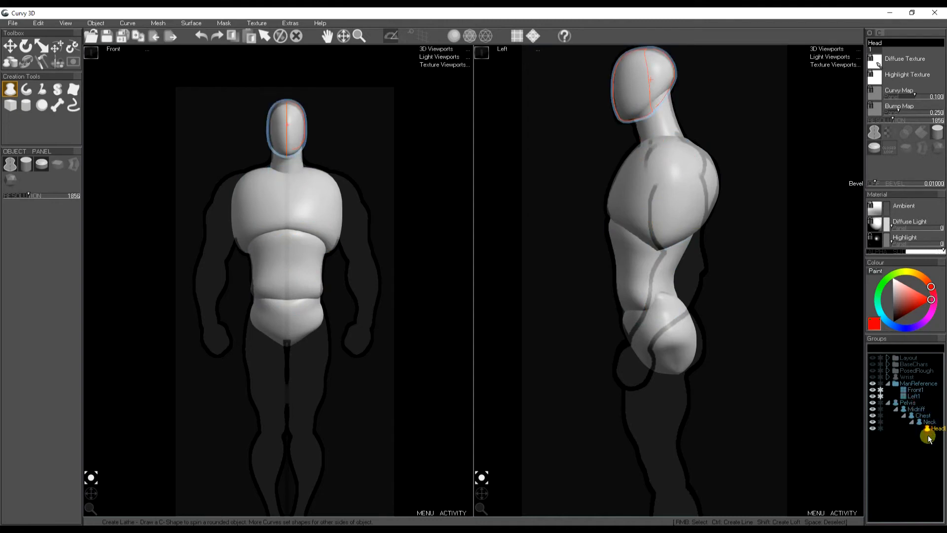
pyautogui.click(930, 428)
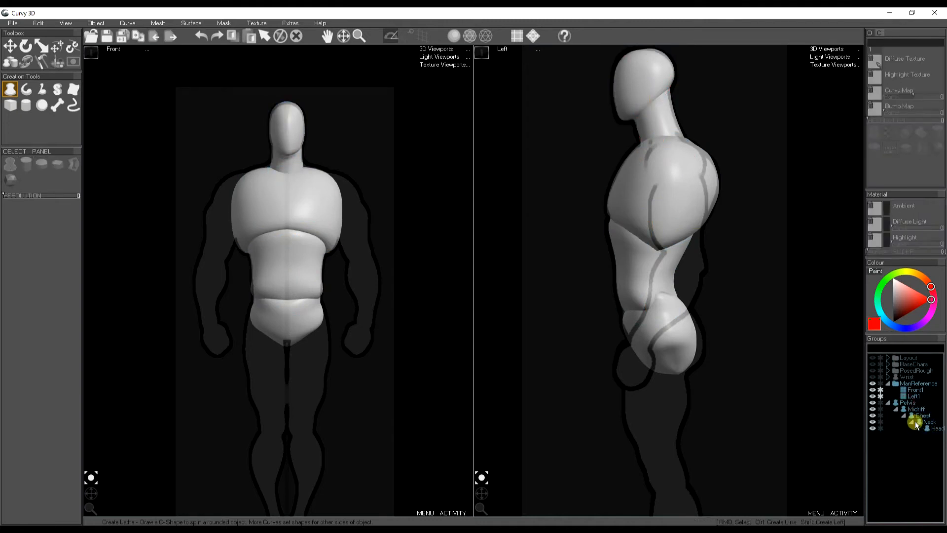
pyautogui.click(916, 408)
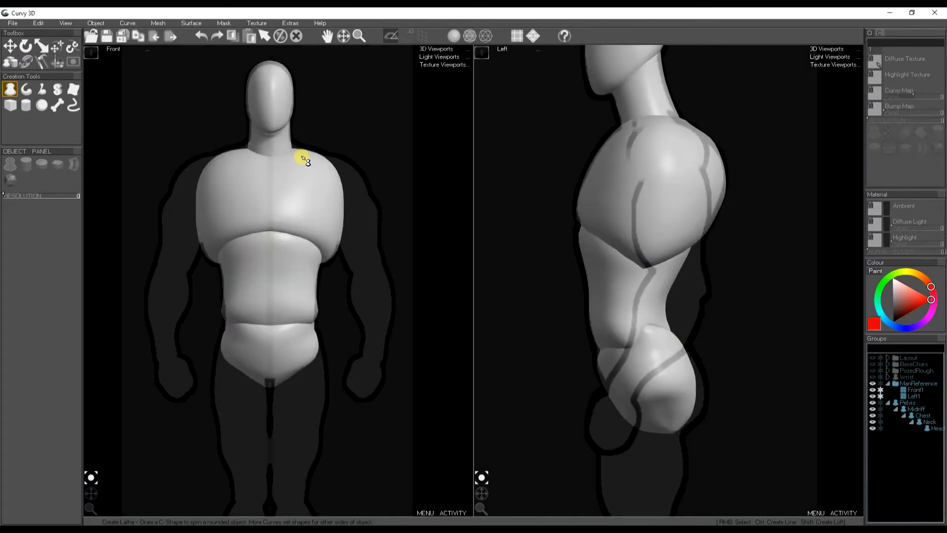
pyautogui.moveTo(276, 128)
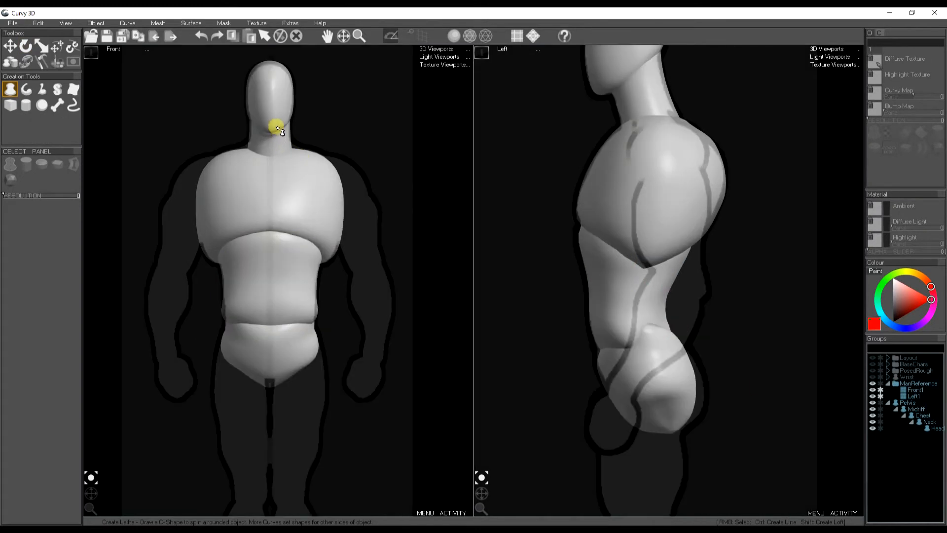
# Draw a short lathe curve from the neck out to the left shoulder, creating Neck2.
pyautogui.moveTo(275, 127); pyautogui.dragTo(331, 157)
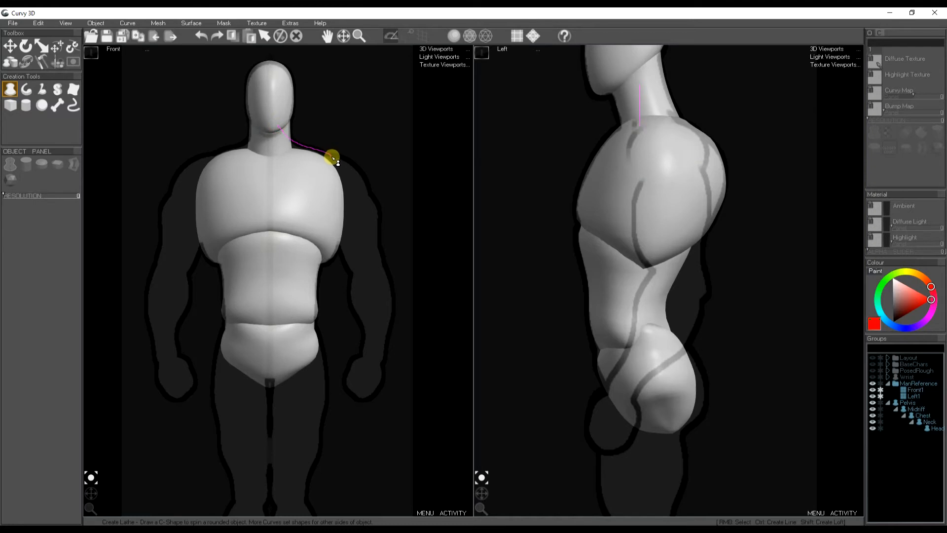
pyautogui.click(333, 158)
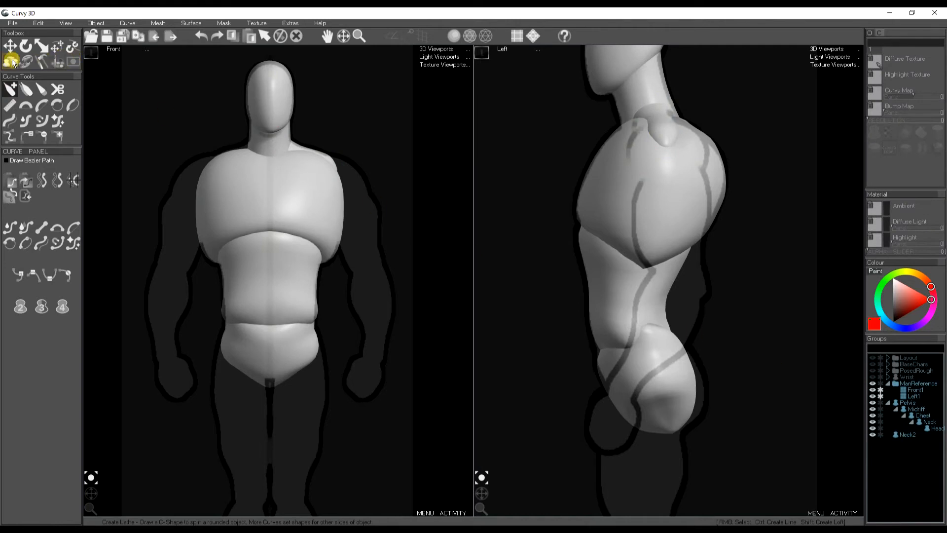
# Draw a deltoid lathe on the left shoulder and round its tip from the top view.
pyautogui.click(8, 62)
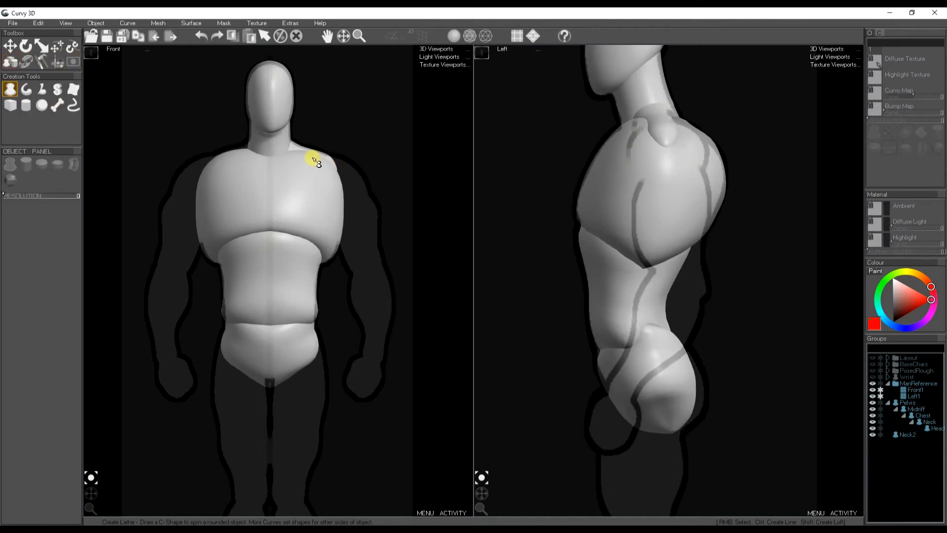
pyautogui.moveTo(313, 154); pyautogui.dragTo(320, 190)
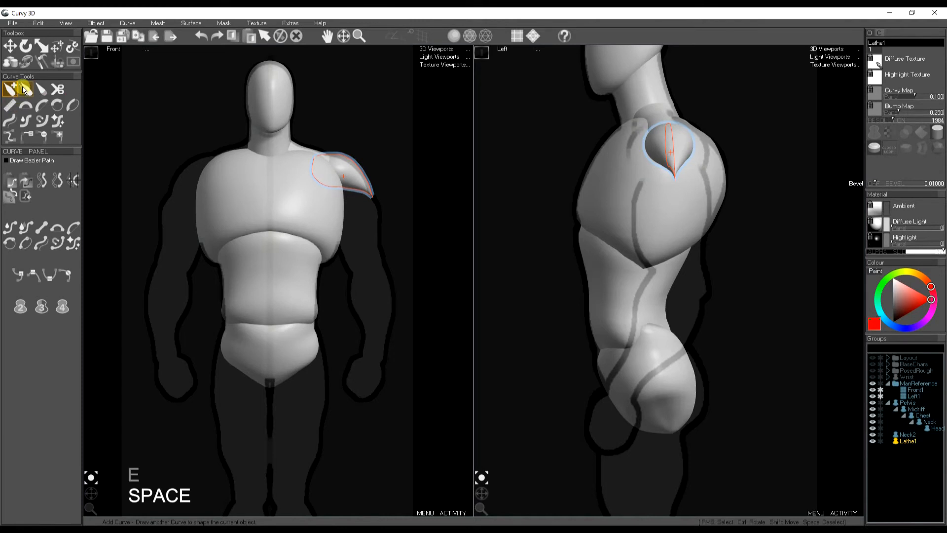
pyautogui.moveTo(10, 59)
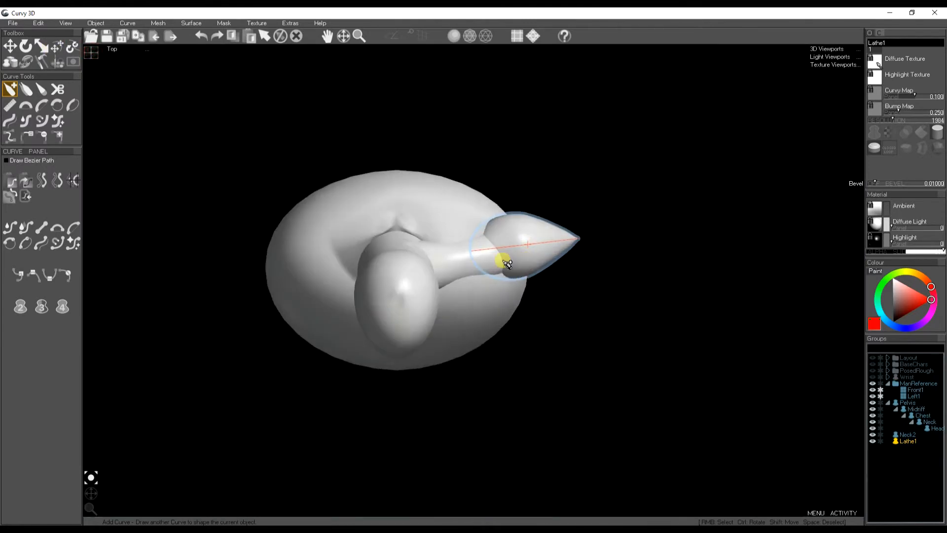
pyautogui.moveTo(497, 262); pyautogui.dragTo(491, 219)
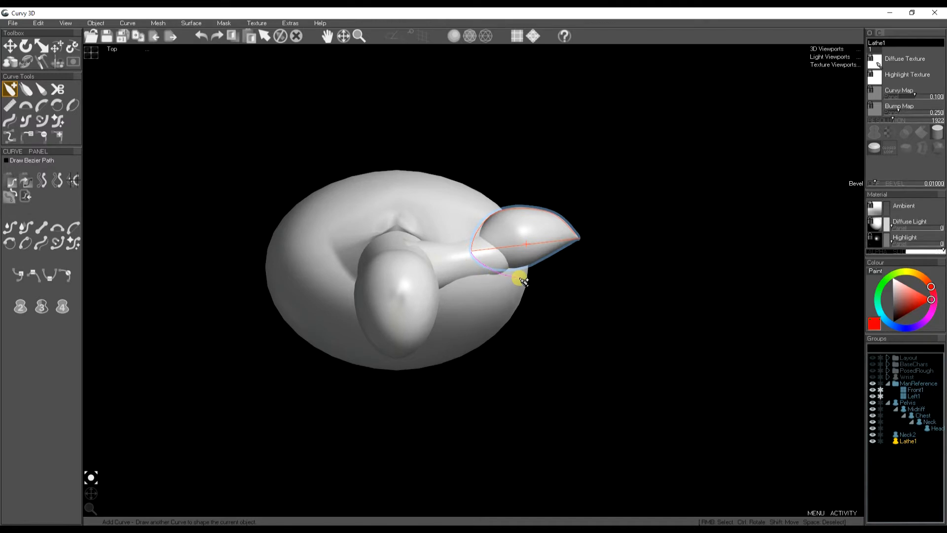
pyautogui.moveTo(516, 279); pyautogui.dragTo(582, 248)
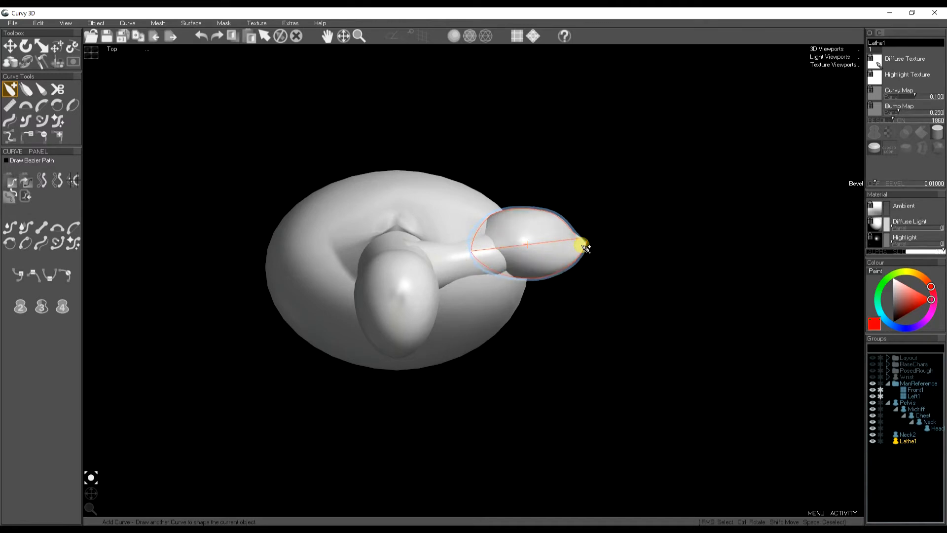
pyautogui.click(56, 49)
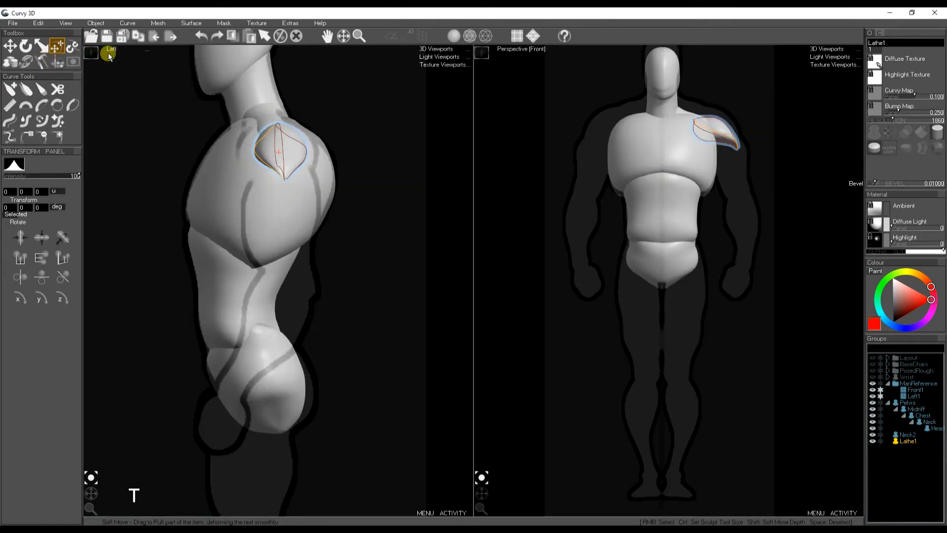
pyautogui.moveTo(420, 64)
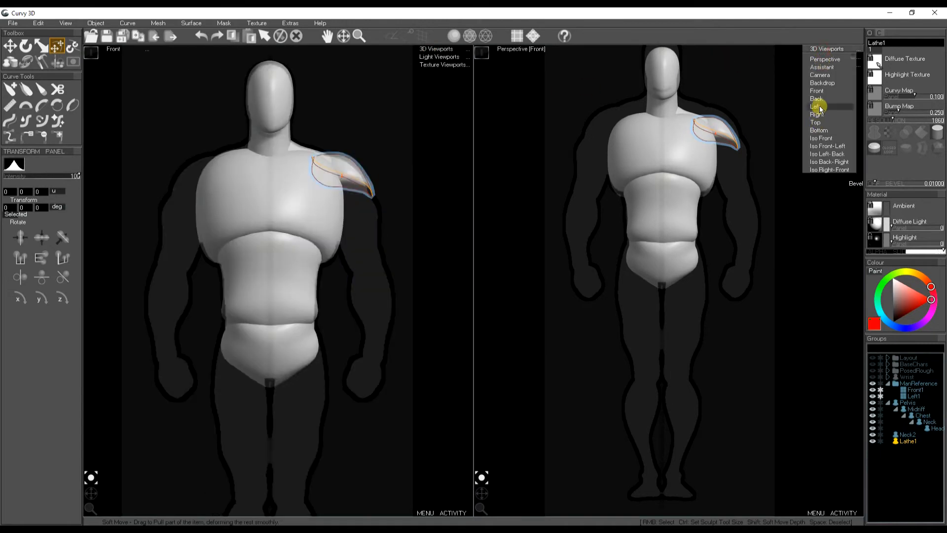
pyautogui.click(814, 107)
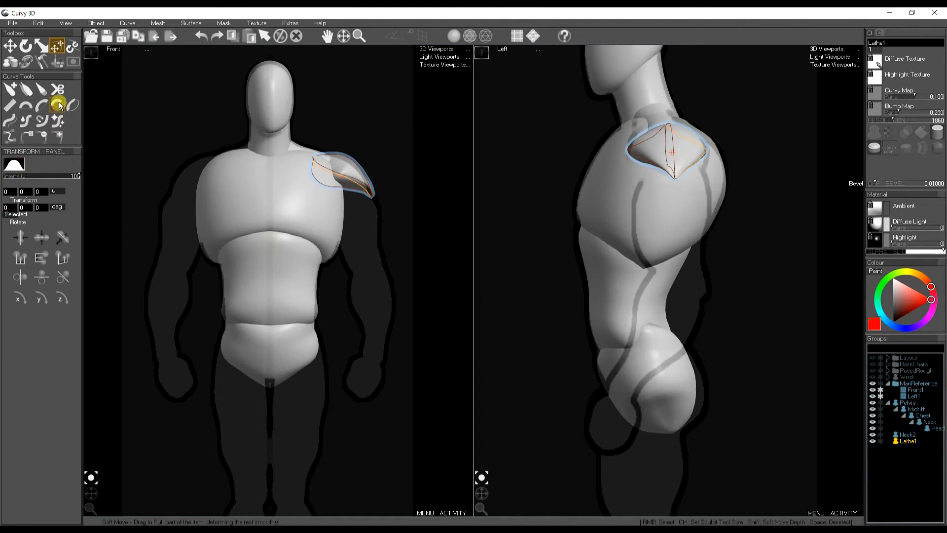
# Arc the shoulder cap's curve and pull its outer tip down over the deltoid in the Front view.
pyautogui.click(55, 104)
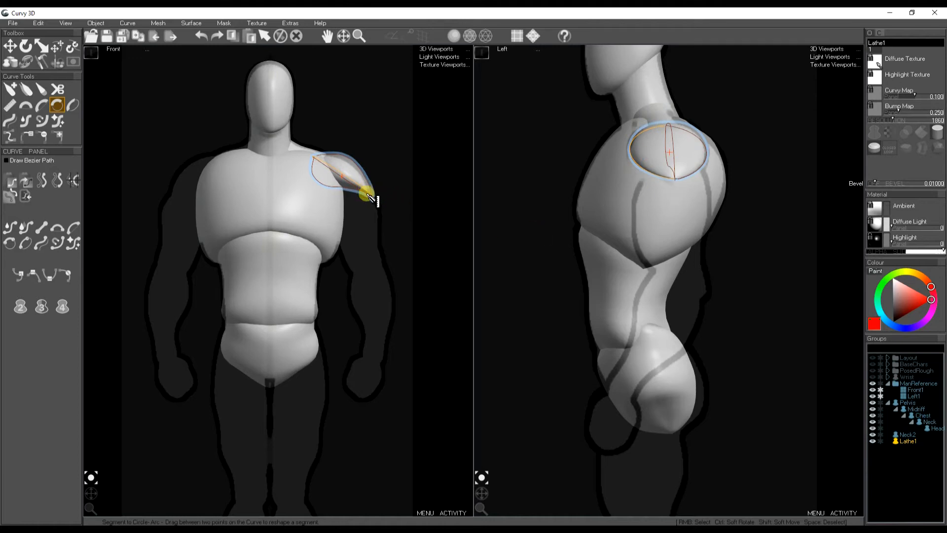
pyautogui.click(55, 47)
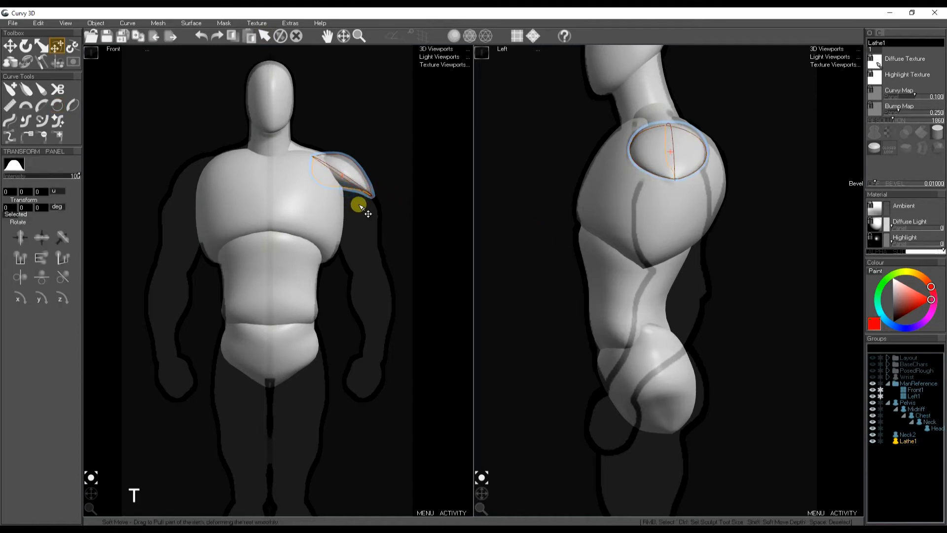
pyautogui.moveTo(359, 208); pyautogui.dragTo(372, 200)
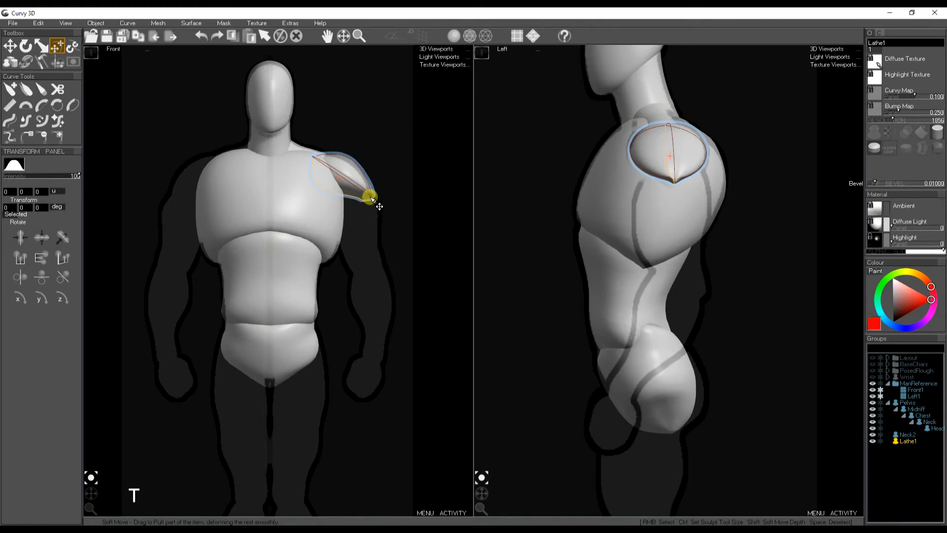
pyautogui.moveTo(372, 199); pyautogui.dragTo(378, 205)
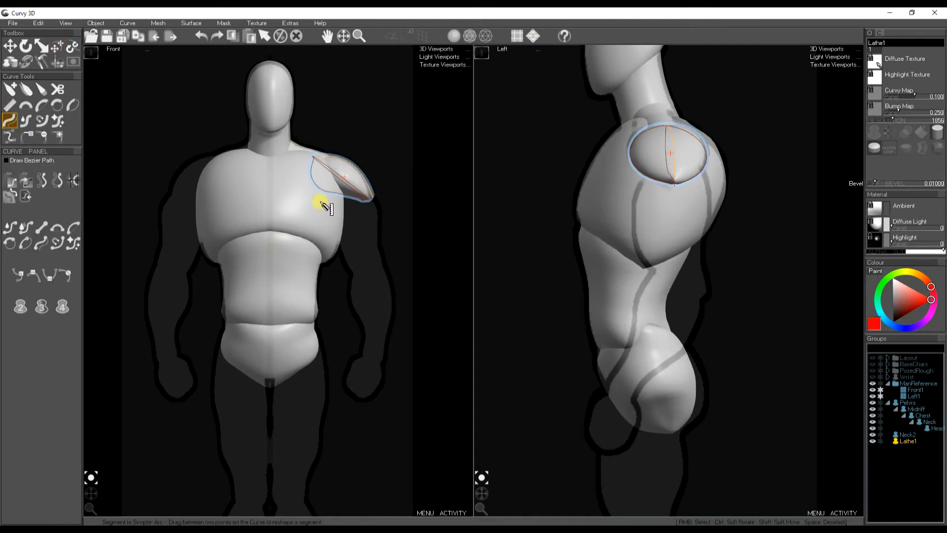
pyautogui.click(53, 49)
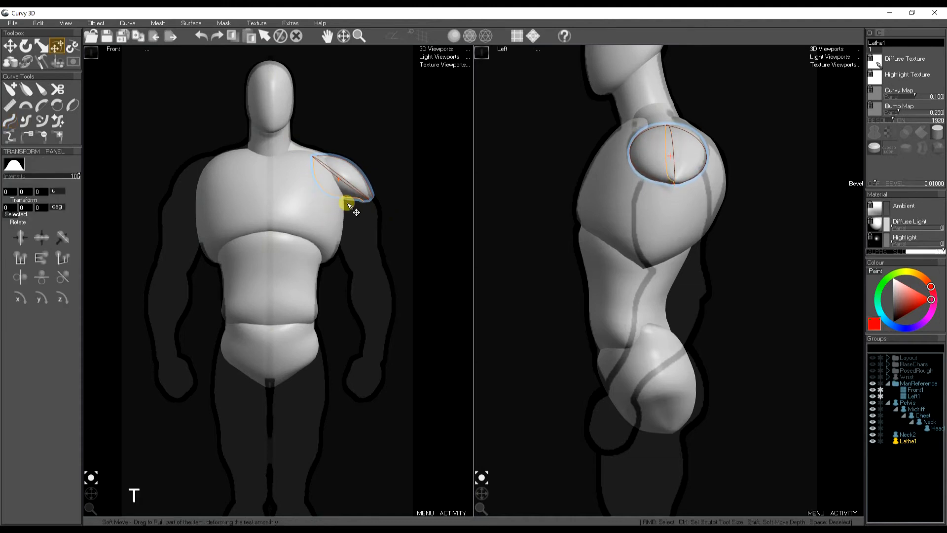
pyautogui.moveTo(351, 209); pyautogui.dragTo(375, 205)
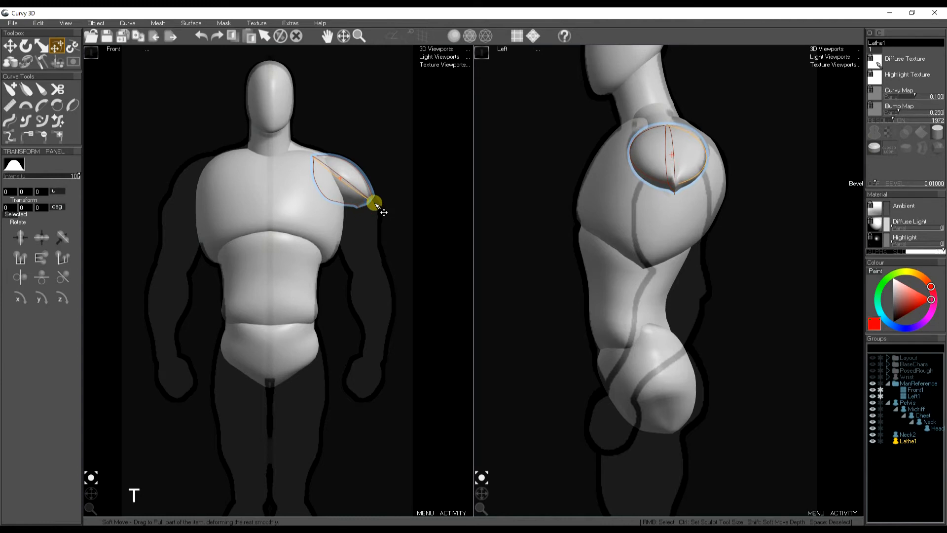
pyautogui.moveTo(376, 204); pyautogui.dragTo(373, 205)
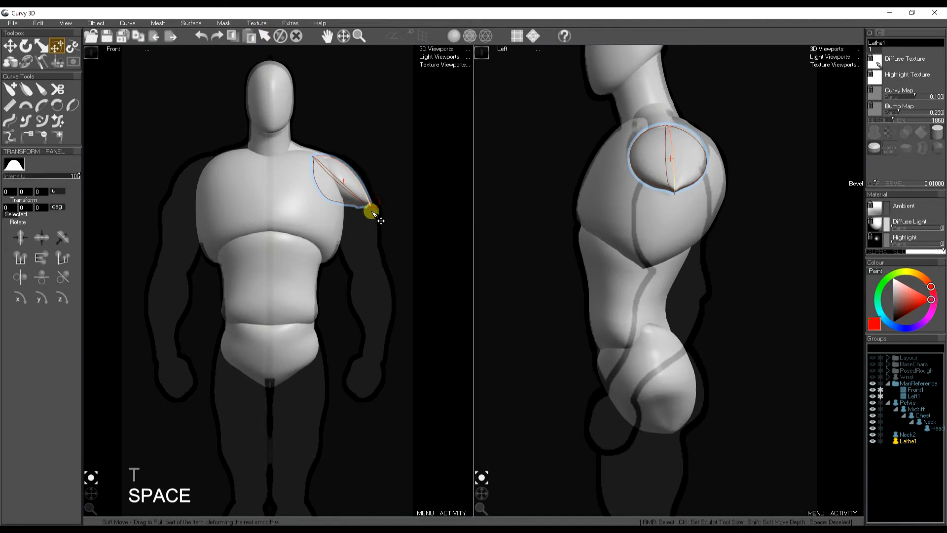
pyautogui.moveTo(373, 213); pyautogui.dragTo(373, 192)
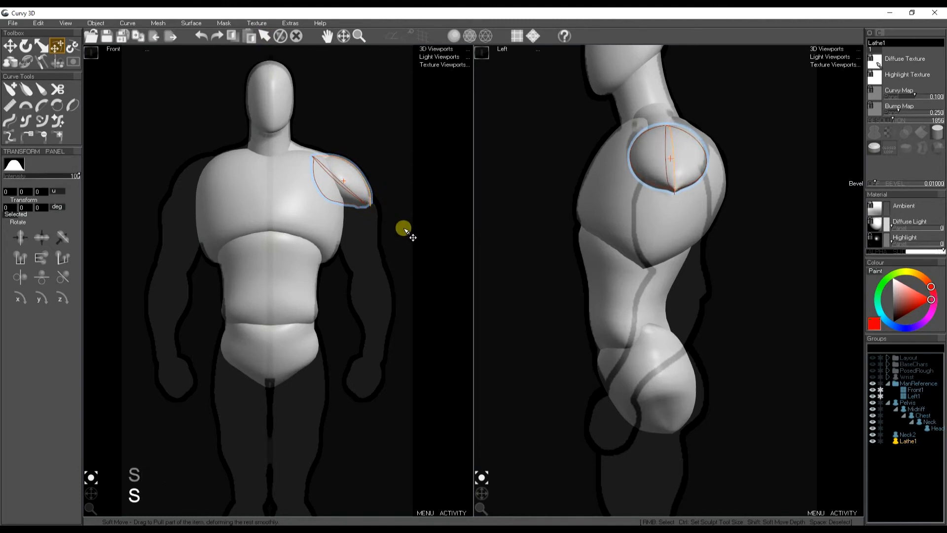
# Tighten the cap's outer edge and round its lower and rear curves in the Left view.
pyautogui.moveTo(403, 230); pyautogui.dragTo(359, 212)
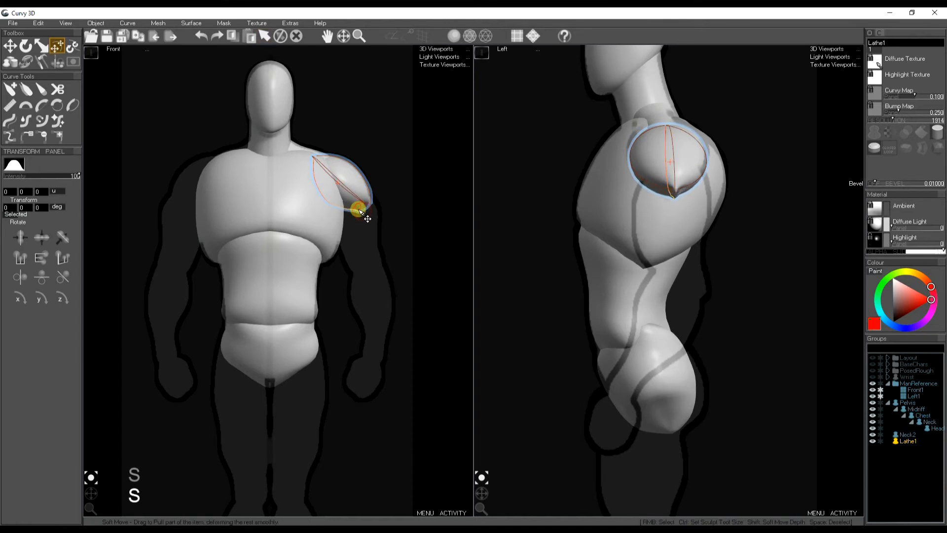
pyautogui.moveTo(359, 210); pyautogui.dragTo(675, 199)
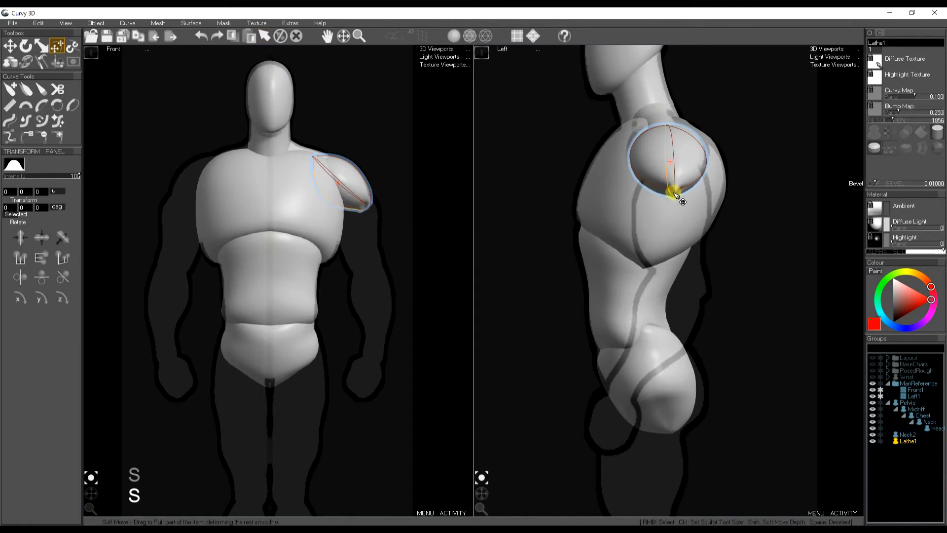
pyautogui.moveTo(677, 199); pyautogui.dragTo(674, 192)
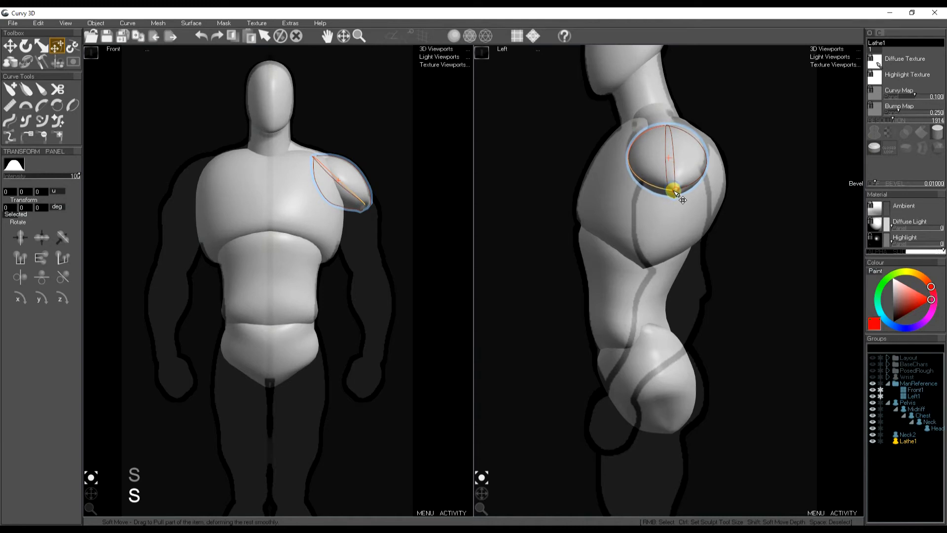
pyautogui.moveTo(673, 190); pyautogui.dragTo(685, 199)
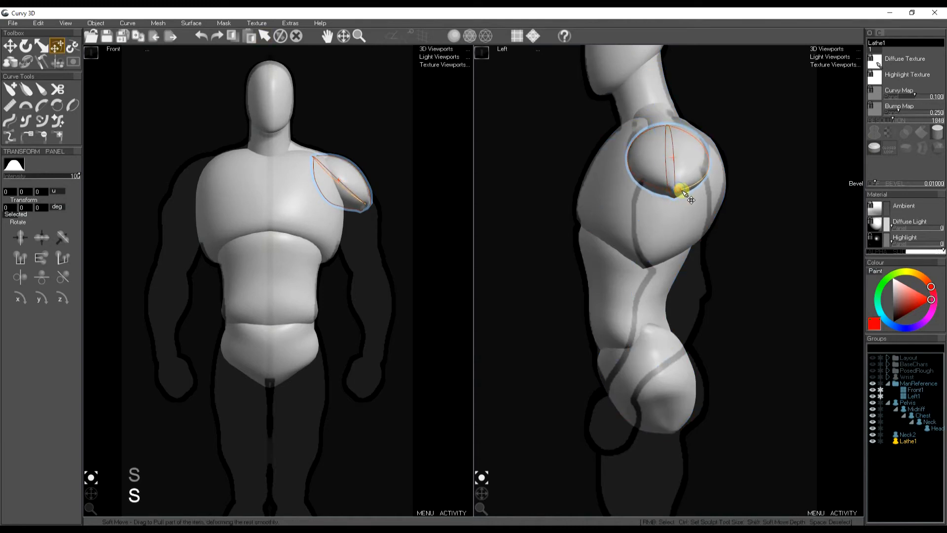
pyautogui.moveTo(683, 192); pyautogui.dragTo(706, 165)
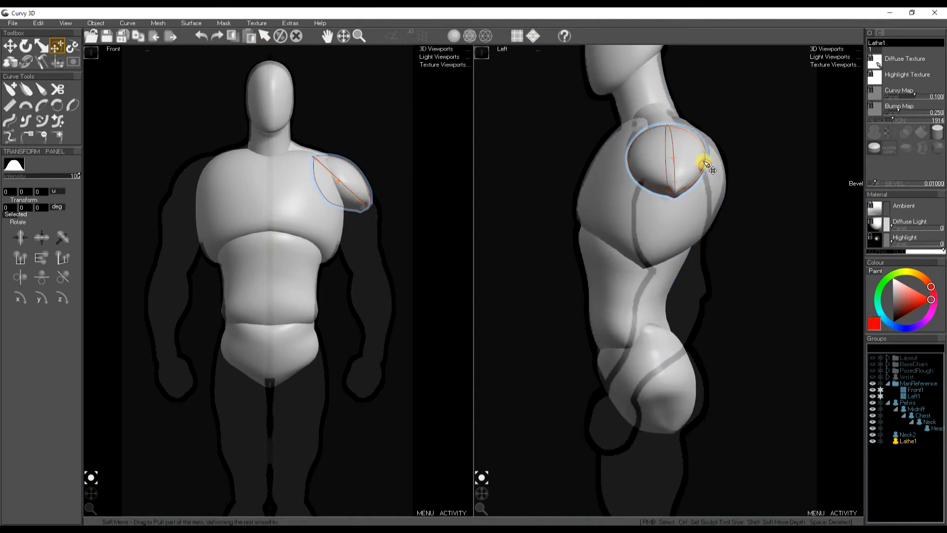
pyautogui.moveTo(706, 166); pyautogui.dragTo(637, 172)
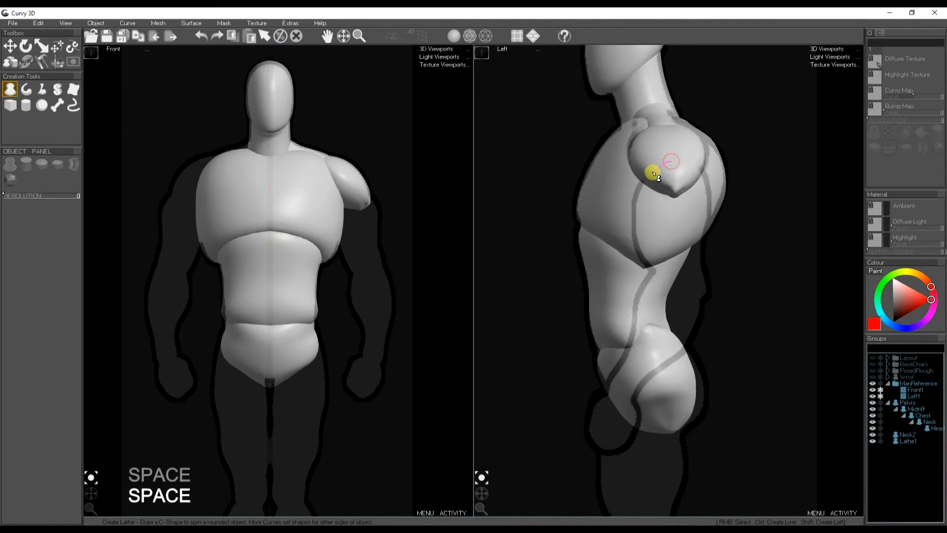
# Draw the upper-arm lathe profile in the Left view and adjust its rear edge.
pyautogui.moveTo(654, 160); pyautogui.dragTo(650, 263)
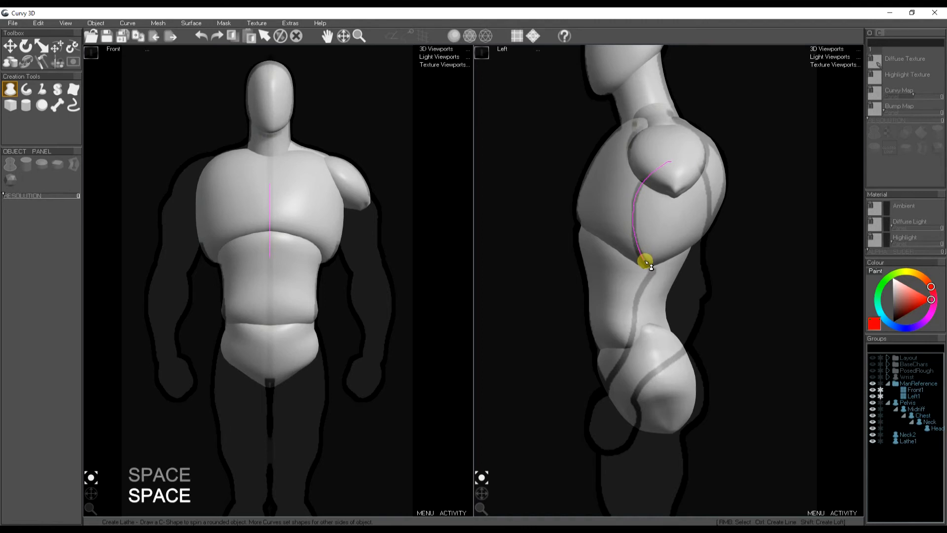
pyautogui.moveTo(646, 262); pyautogui.dragTo(670, 298)
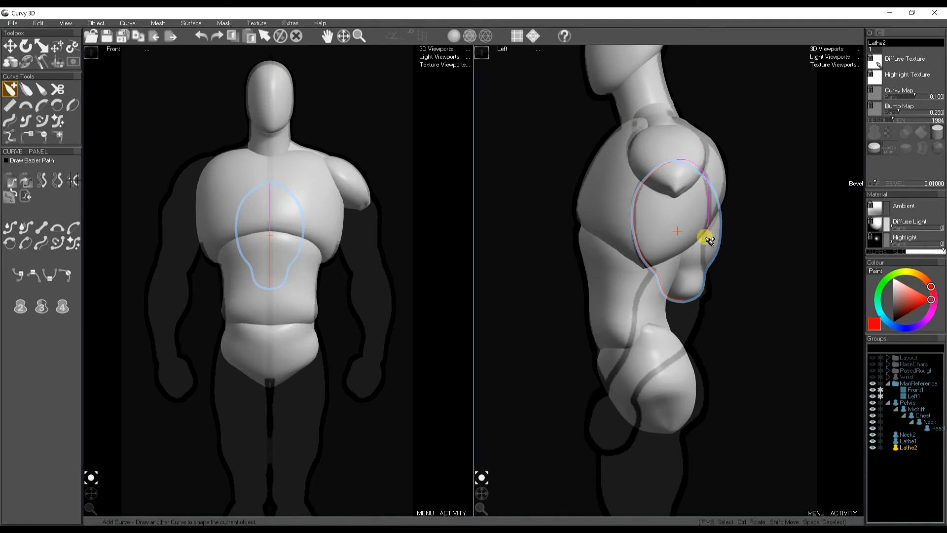
pyautogui.moveTo(709, 238); pyautogui.dragTo(697, 305)
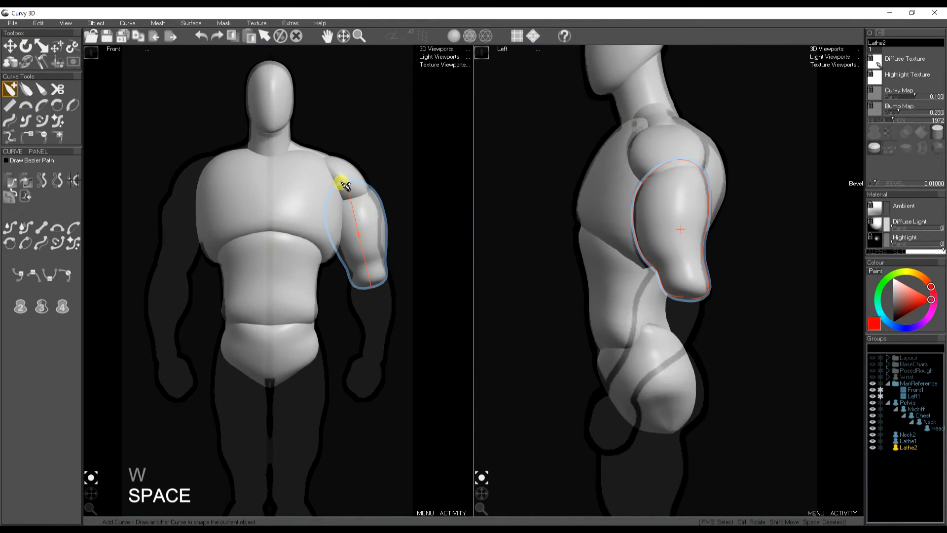
# Place the upper arm over the reference in the Front view and trace its inner edge to the elbow.
pyautogui.moveTo(343, 185); pyautogui.dragTo(343, 251)
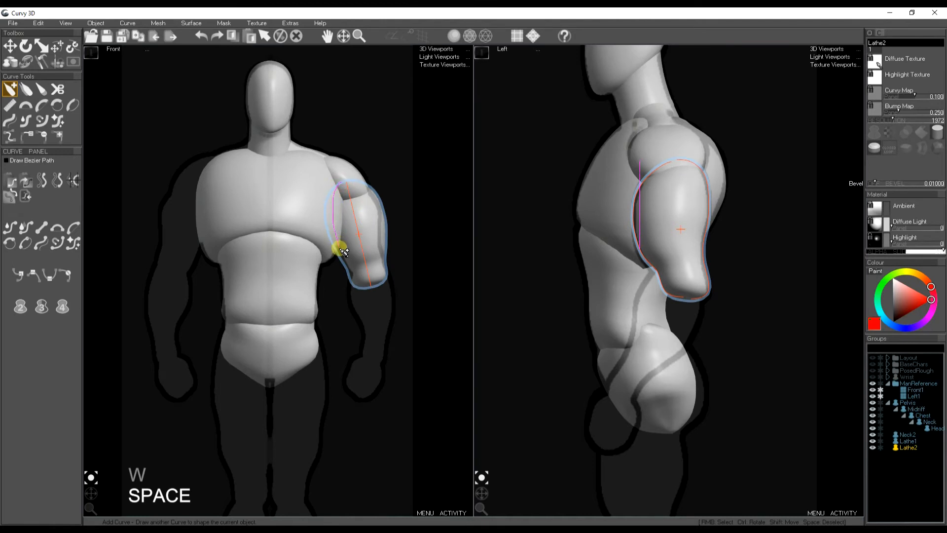
pyautogui.moveTo(340, 250); pyautogui.dragTo(360, 287)
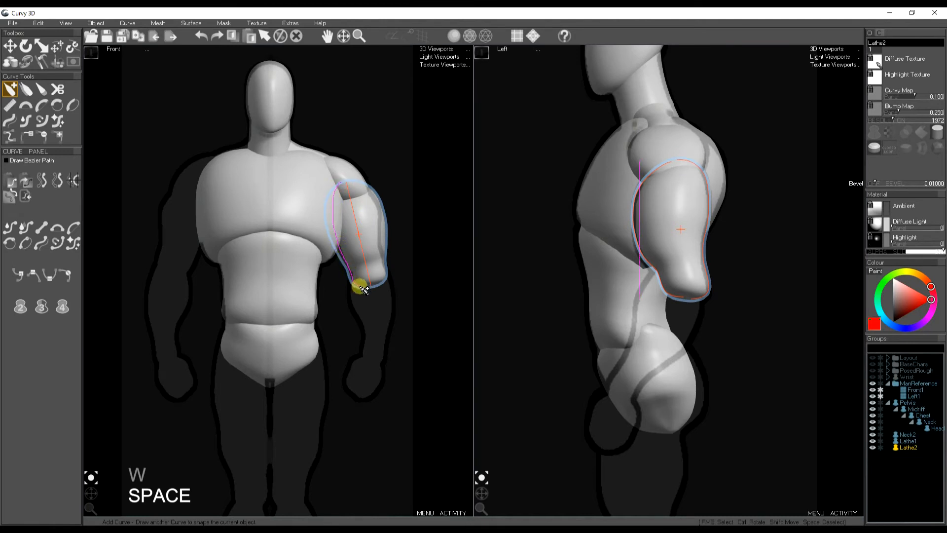
pyautogui.moveTo(362, 287); pyautogui.dragTo(356, 184)
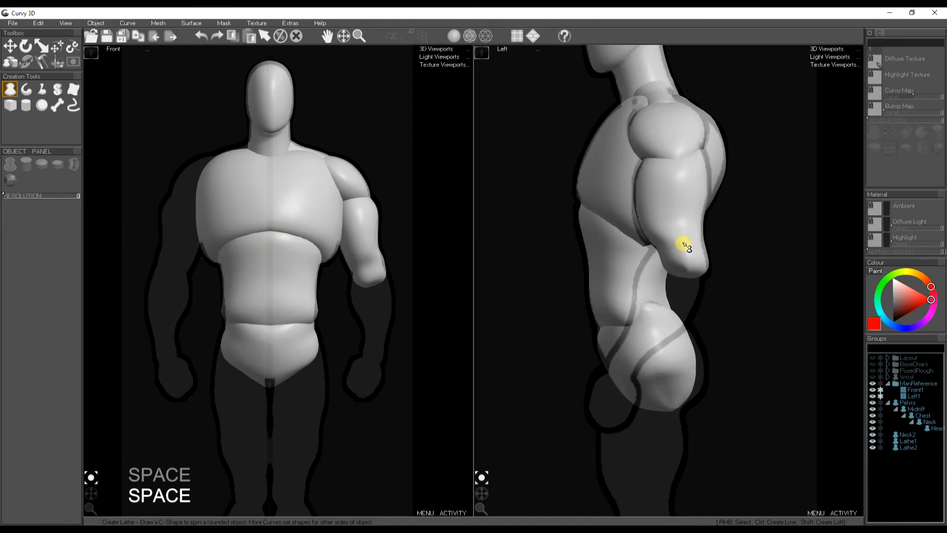
# Draw the forearm lathe profile in the Left view and refine its outline.
pyautogui.moveTo(682, 247); pyautogui.dragTo(637, 278)
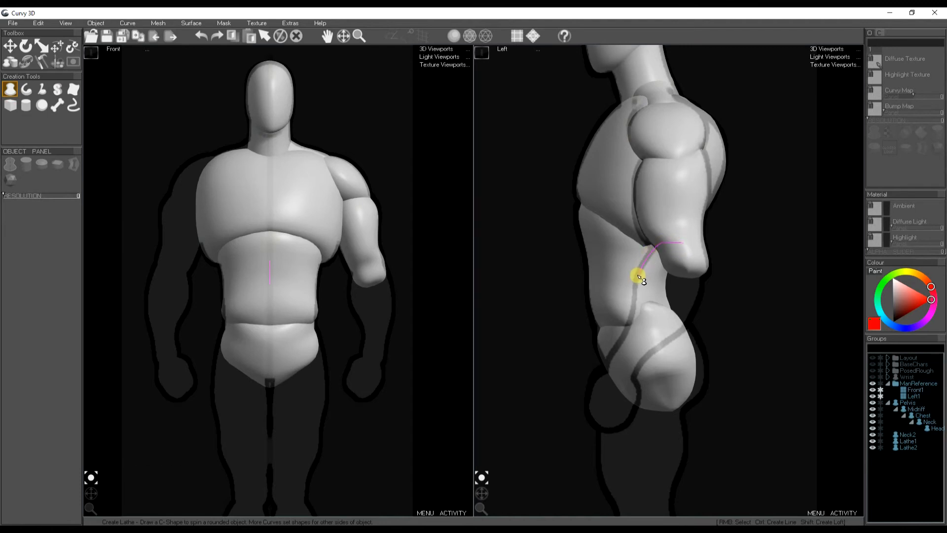
pyautogui.moveTo(637, 278); pyautogui.dragTo(612, 356)
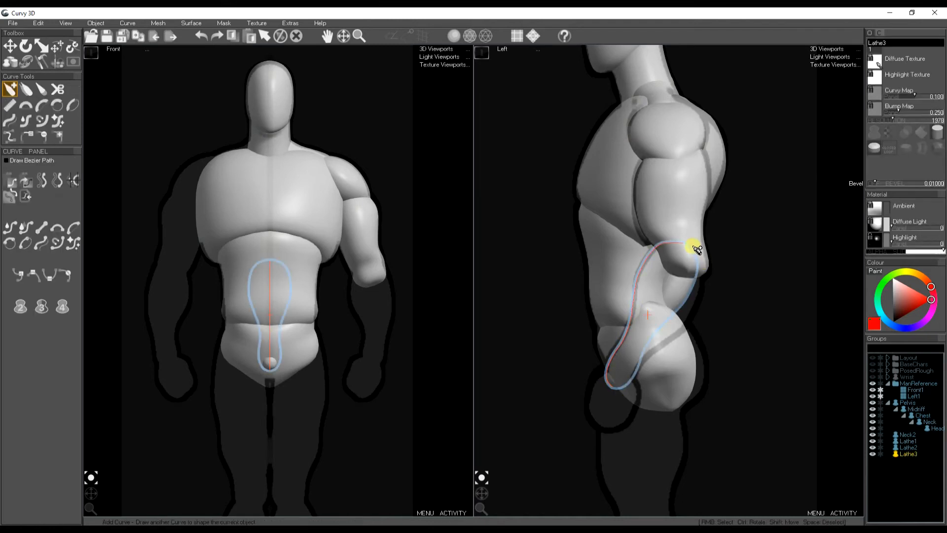
pyautogui.moveTo(694, 248); pyautogui.dragTo(690, 327)
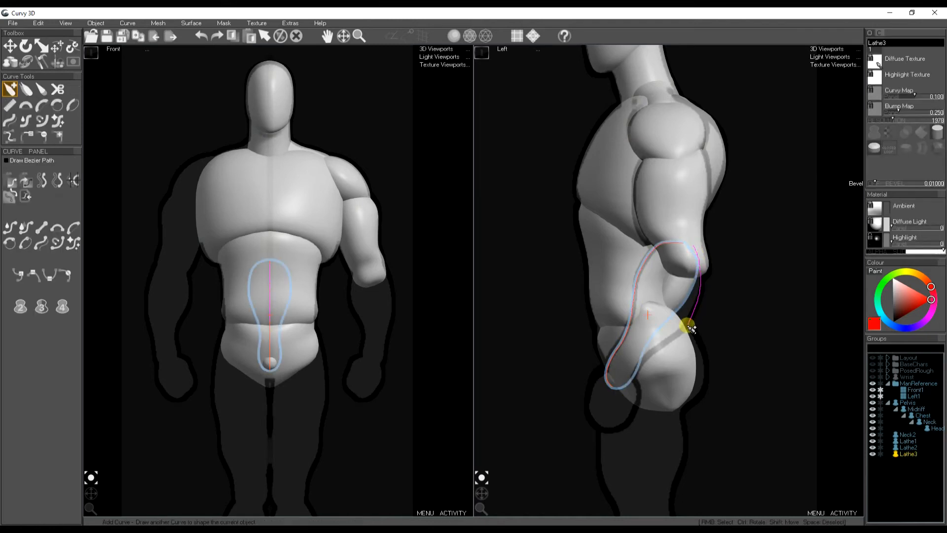
pyautogui.moveTo(688, 327); pyautogui.dragTo(628, 384)
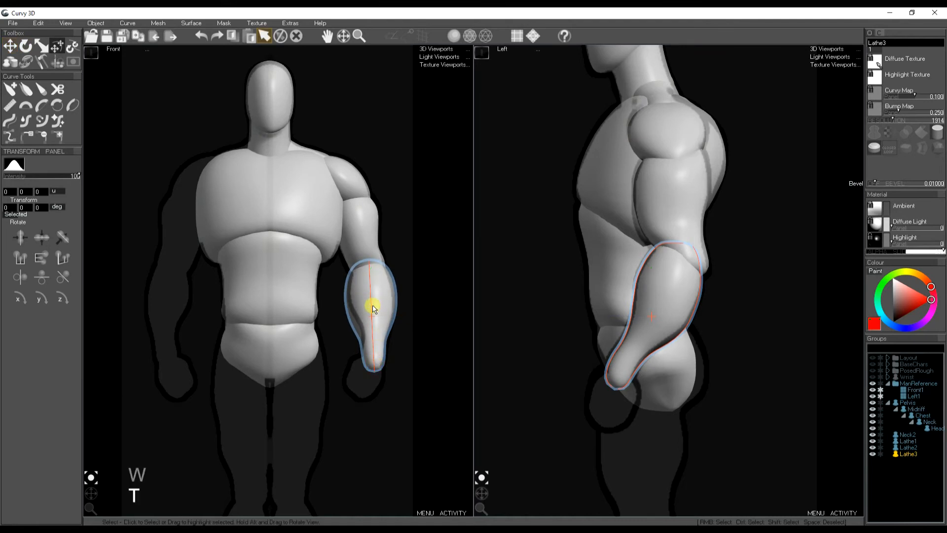
# Pull the forearm's lower tip down to the wrist in the Front view and add an inner-edge shaping curve.
pyautogui.click(48, 49)
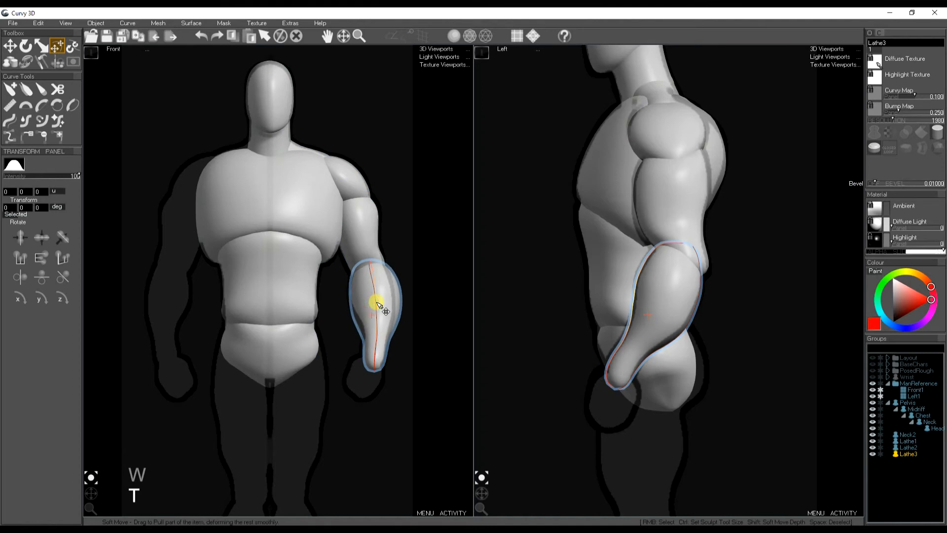
pyautogui.moveTo(378, 303); pyautogui.dragTo(373, 379)
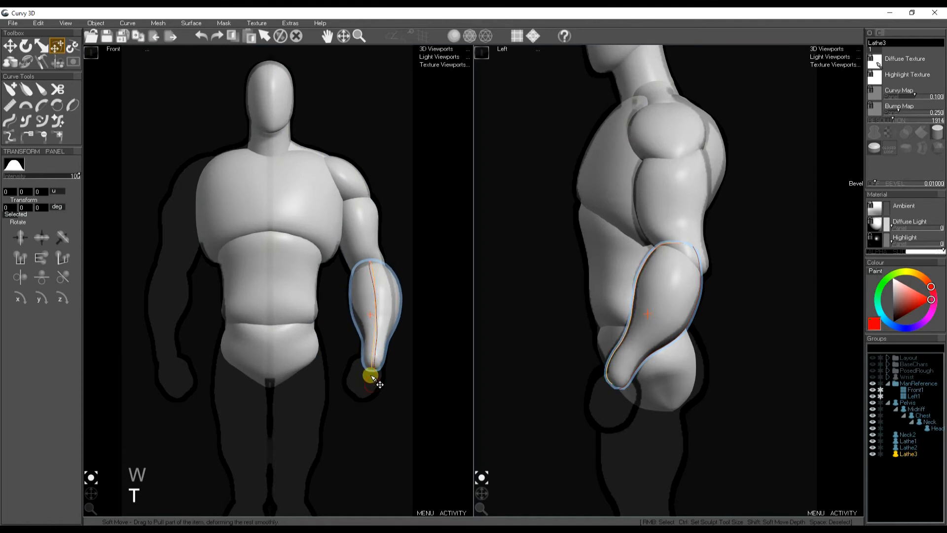
pyautogui.moveTo(372, 375); pyautogui.dragTo(375, 359)
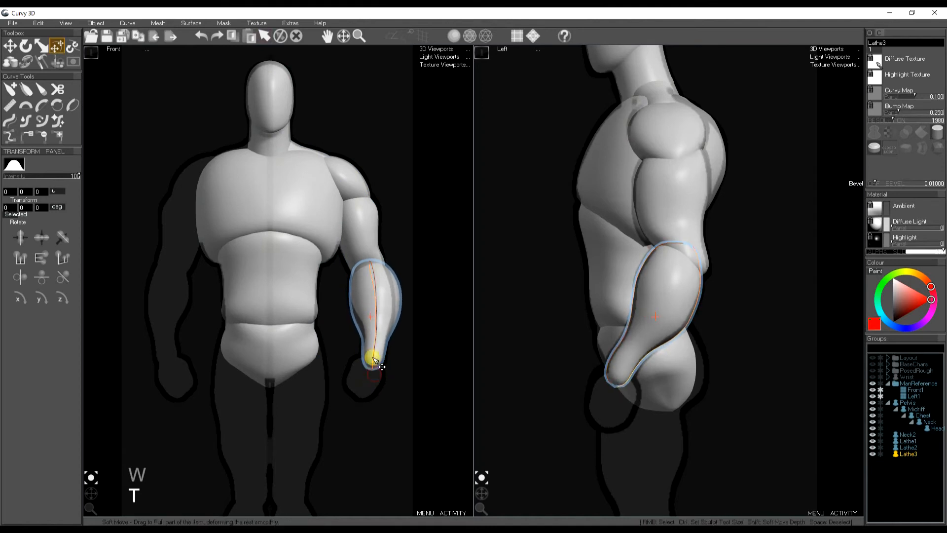
pyautogui.moveTo(375, 359); pyautogui.dragTo(367, 278)
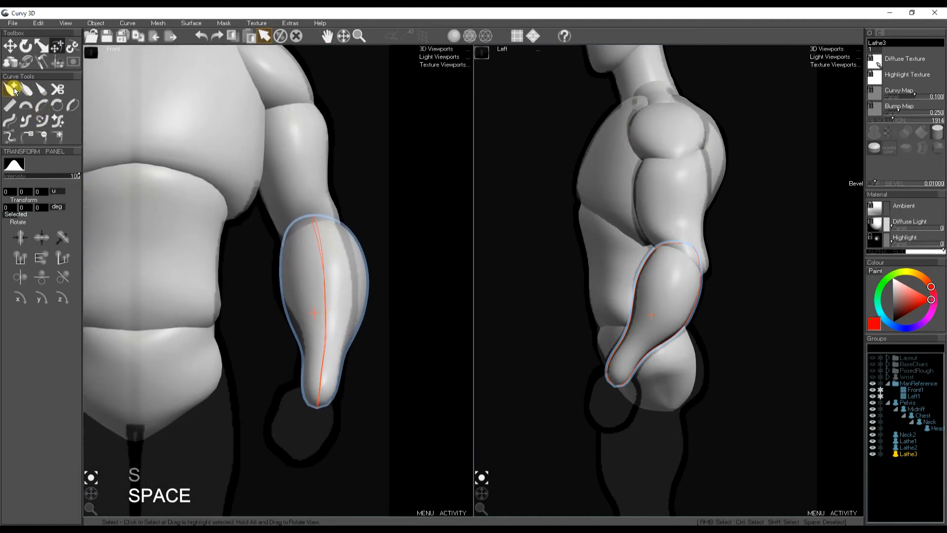
pyautogui.click(10, 89)
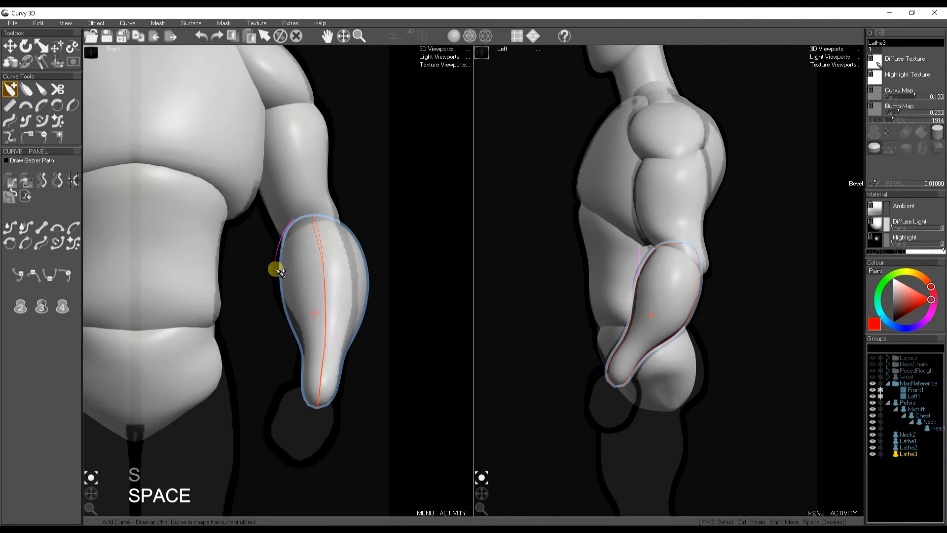
pyautogui.moveTo(272, 269); pyautogui.dragTo(303, 362)
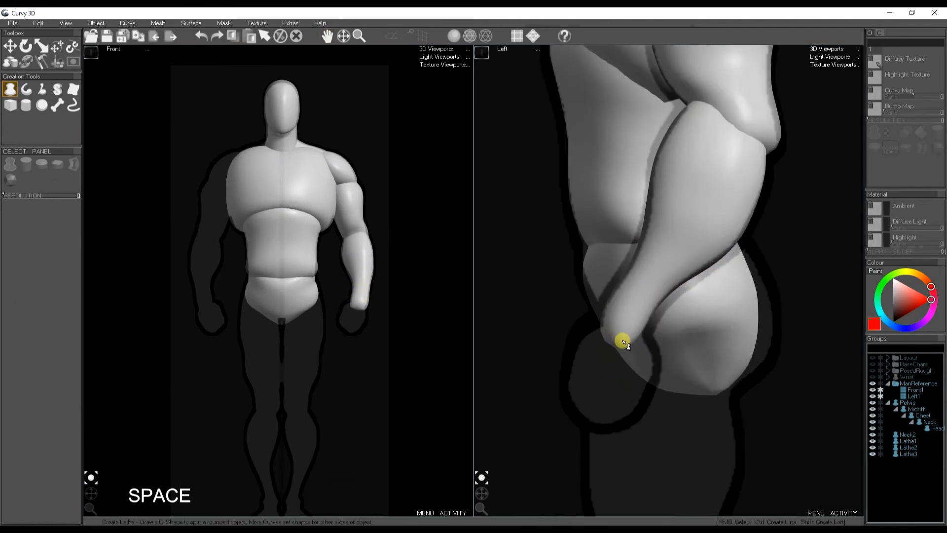
# Draw a rounded fist lathe below the forearm in the Left view and shape it with a Front-view curve.
pyautogui.moveTo(622, 341); pyautogui.dragTo(564, 382)
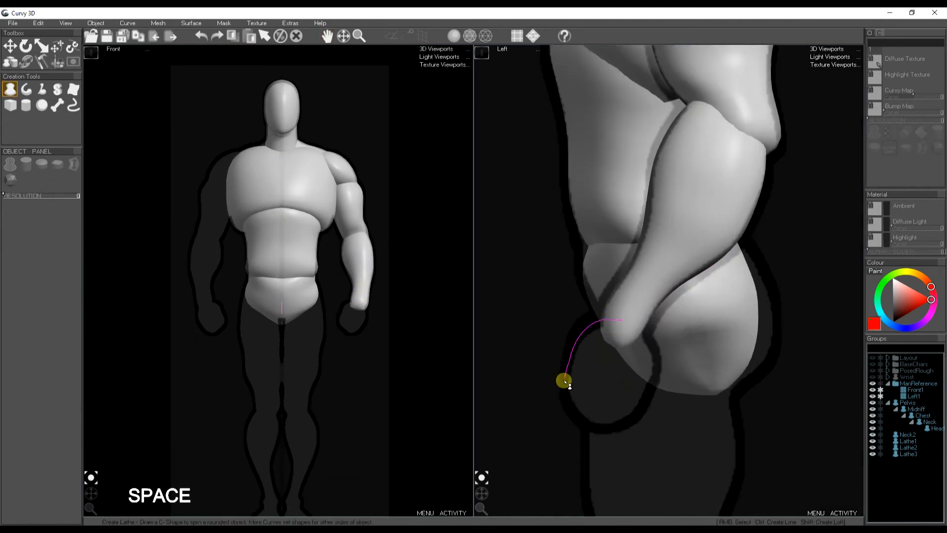
pyautogui.moveTo(563, 380); pyautogui.dragTo(651, 341)
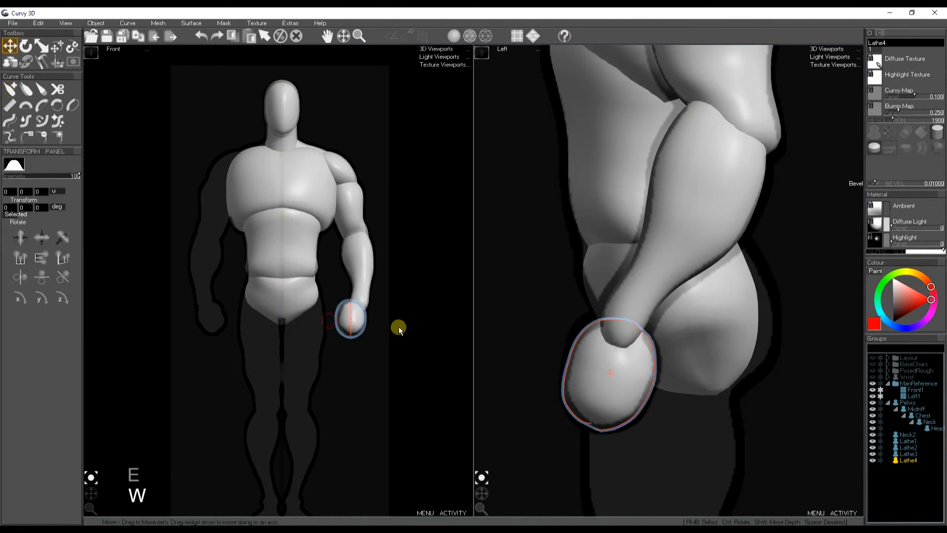
pyautogui.click(22, 48)
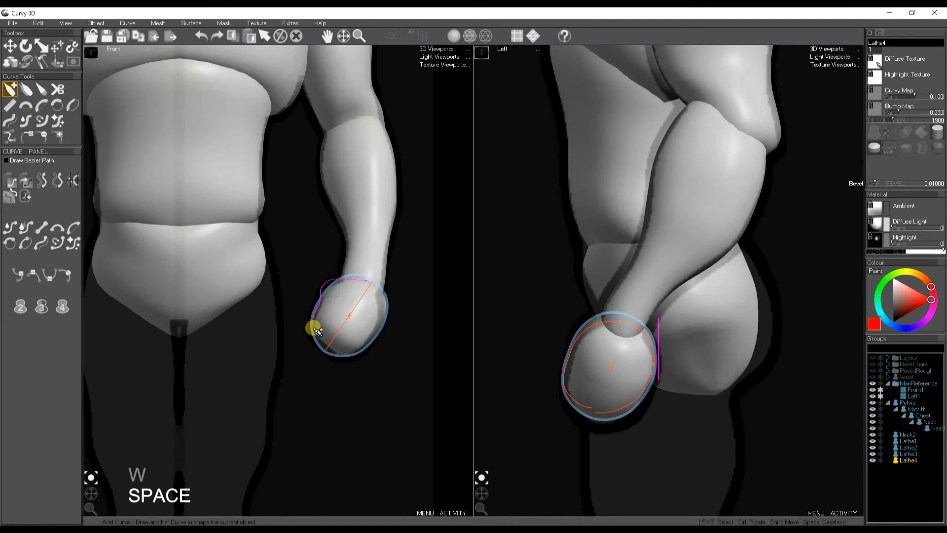
pyautogui.moveTo(313, 331); pyautogui.dragTo(384, 316)
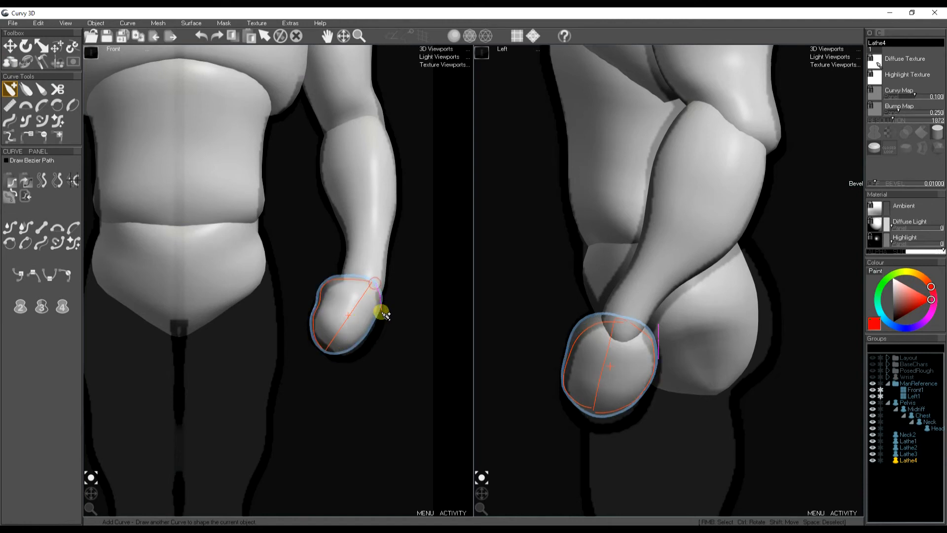
pyautogui.moveTo(382, 314); pyautogui.dragTo(338, 356)
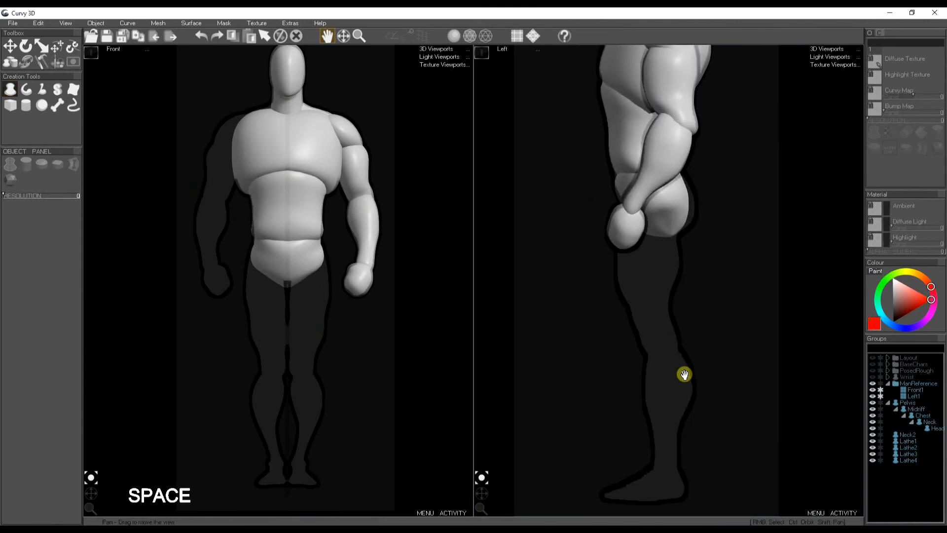
# Draw the thigh lathe from hip to knee in the Left view and shape its rear profile.
pyautogui.click(10, 89)
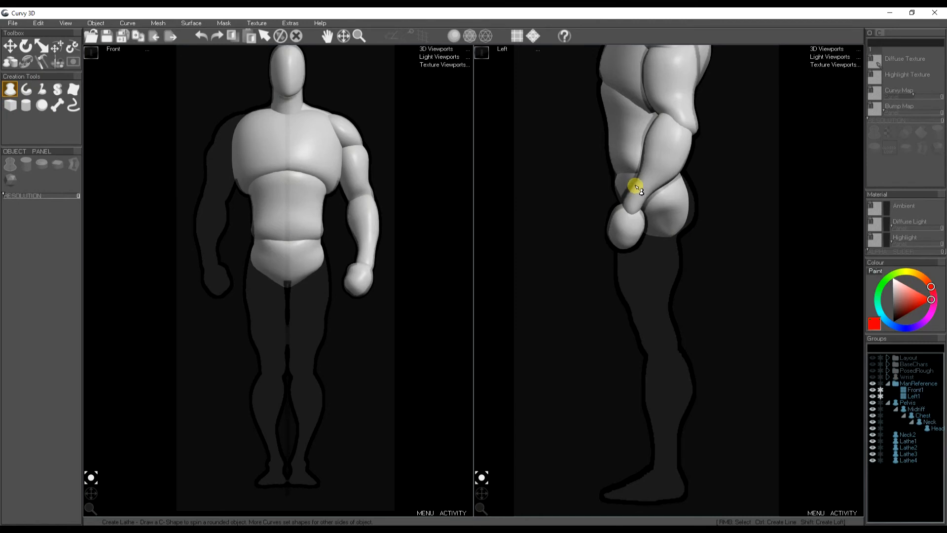
pyautogui.moveTo(637, 182); pyautogui.dragTo(615, 253)
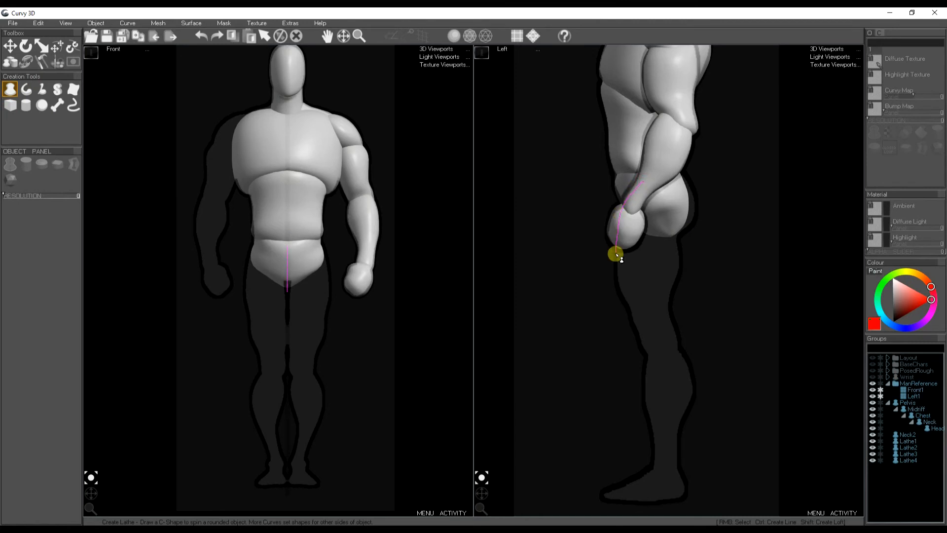
pyautogui.moveTo(615, 254); pyautogui.dragTo(639, 338)
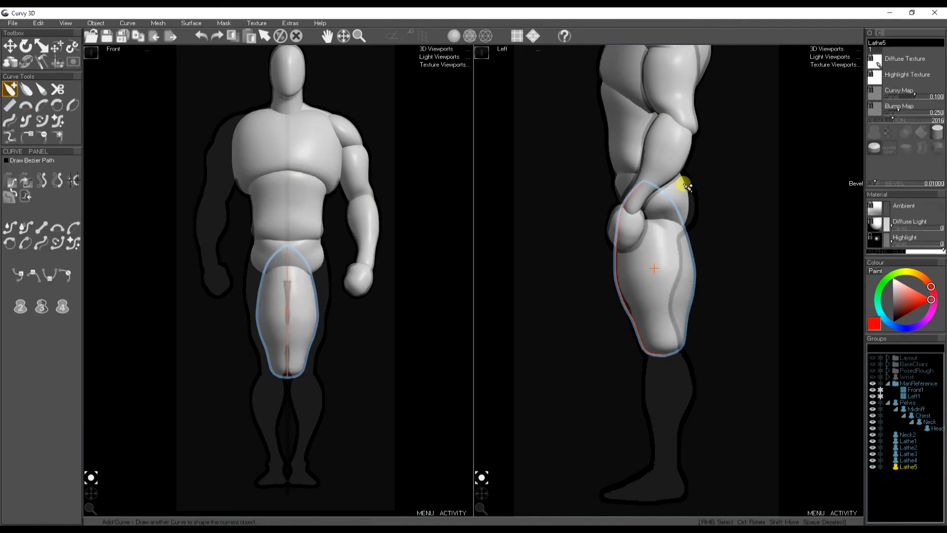
pyautogui.moveTo(682, 187); pyautogui.dragTo(692, 228)
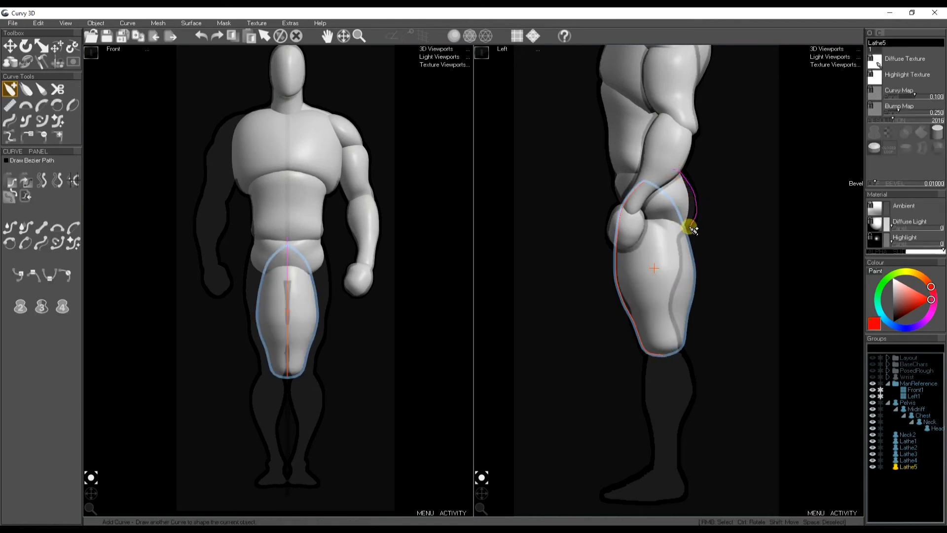
pyautogui.moveTo(691, 228); pyautogui.dragTo(670, 303)
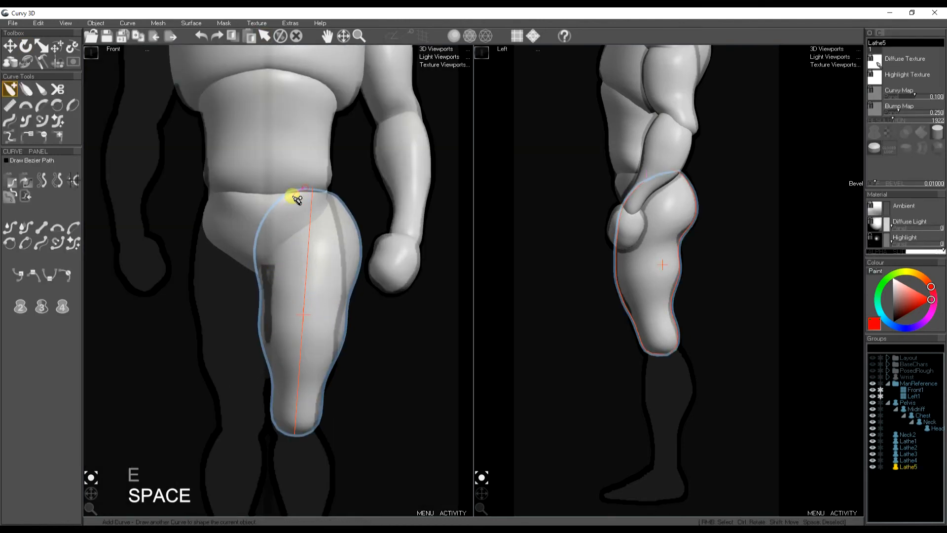
# Add an inner-thigh curve from hip to knee in the Front view and straighten the inner edge.
pyautogui.moveTo(296, 196); pyautogui.dragTo(268, 314)
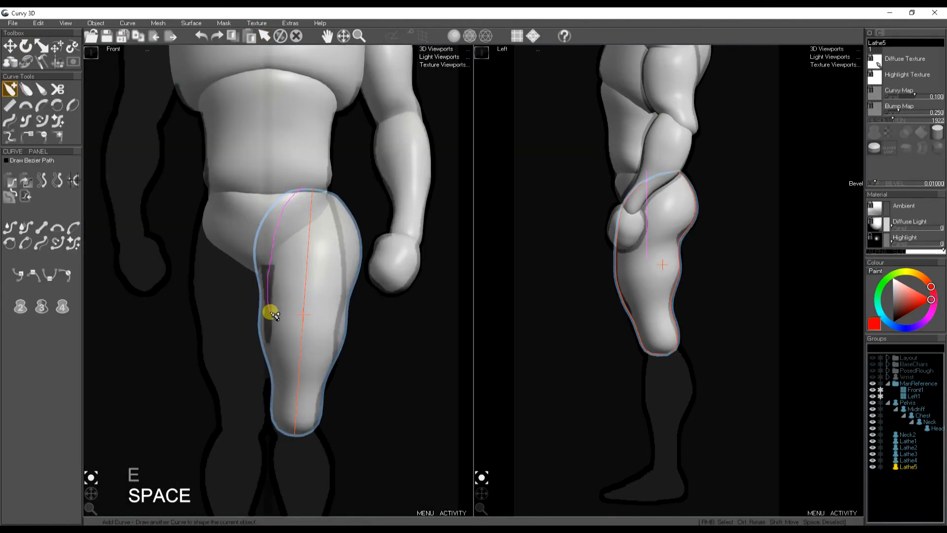
pyautogui.moveTo(269, 313); pyautogui.dragTo(272, 367)
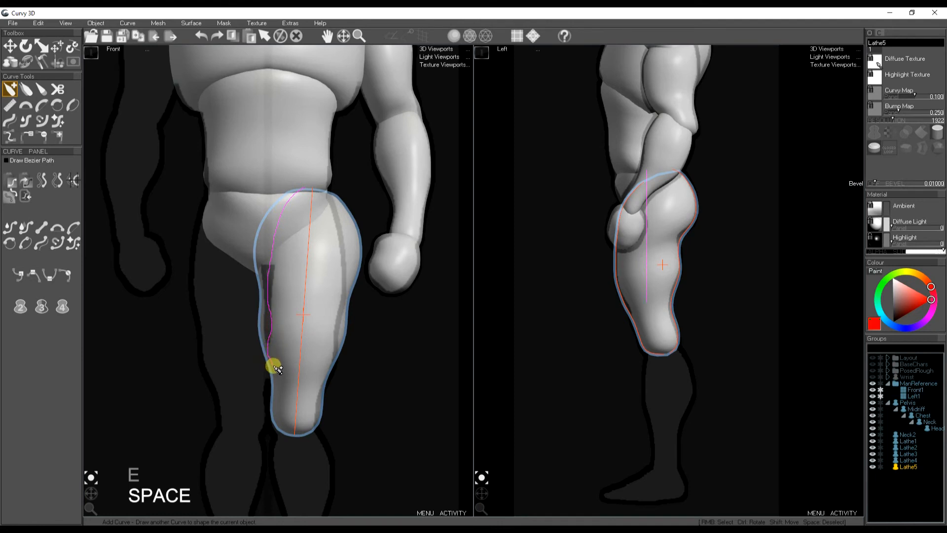
pyautogui.moveTo(273, 367); pyautogui.dragTo(292, 421)
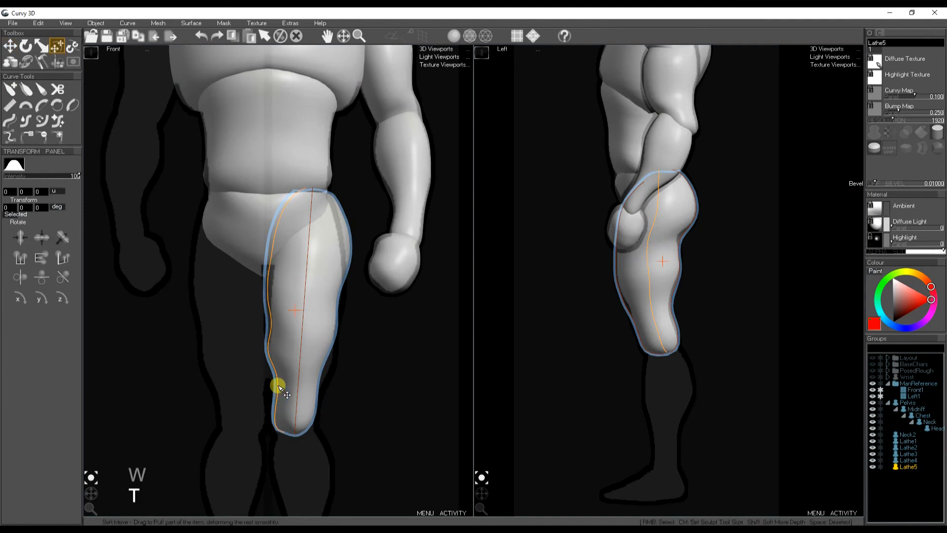
pyautogui.moveTo(279, 387); pyautogui.dragTo(260, 287)
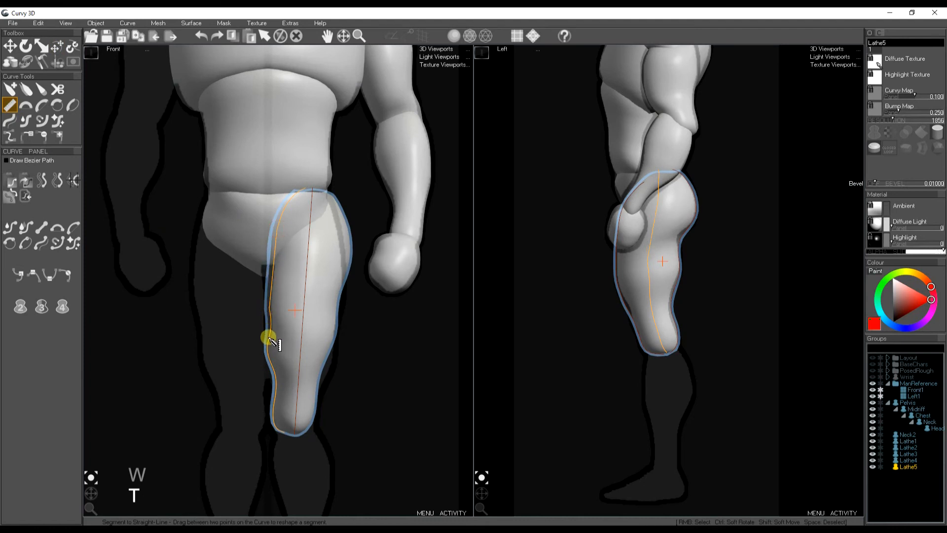
pyautogui.moveTo(267, 339); pyautogui.dragTo(280, 383)
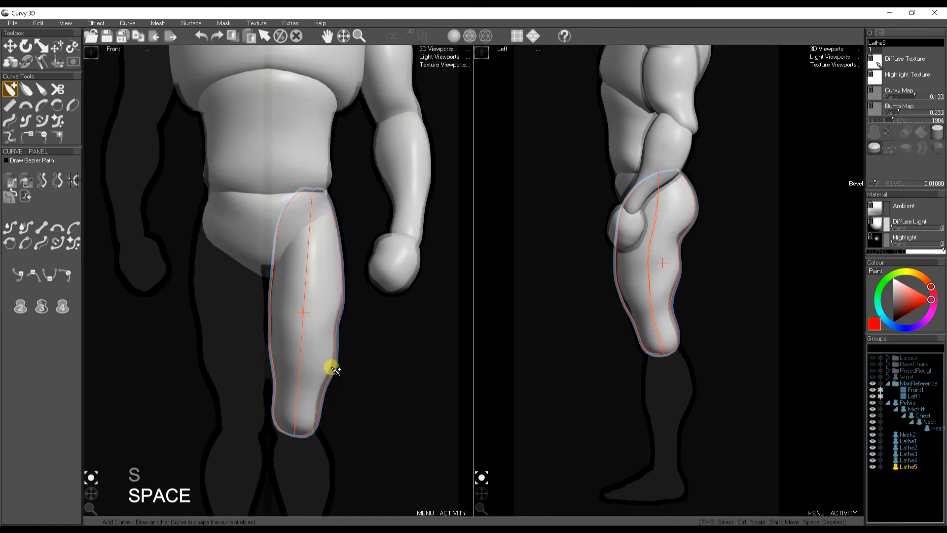
# Nudge the outer thigh near the knee to match the reference.
pyautogui.click(54, 47)
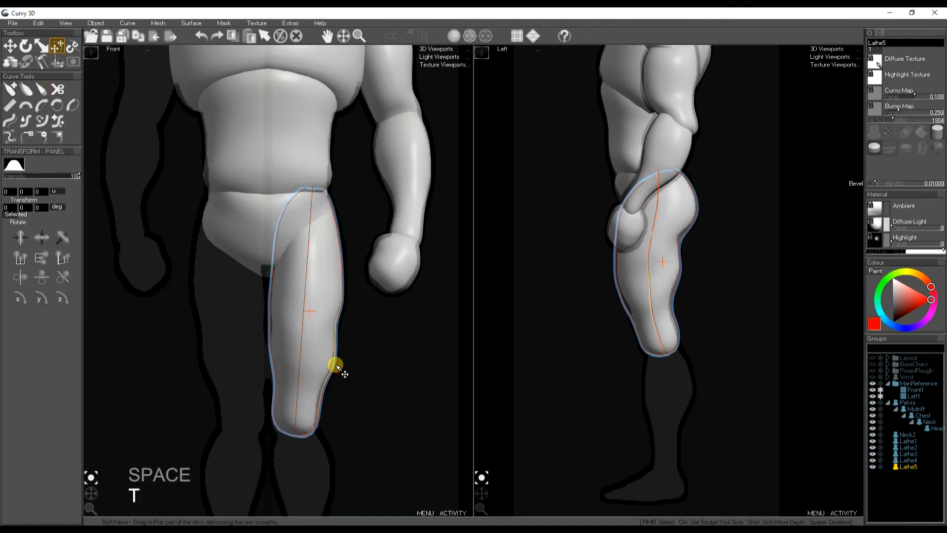
pyautogui.moveTo(338, 367); pyautogui.dragTo(344, 256)
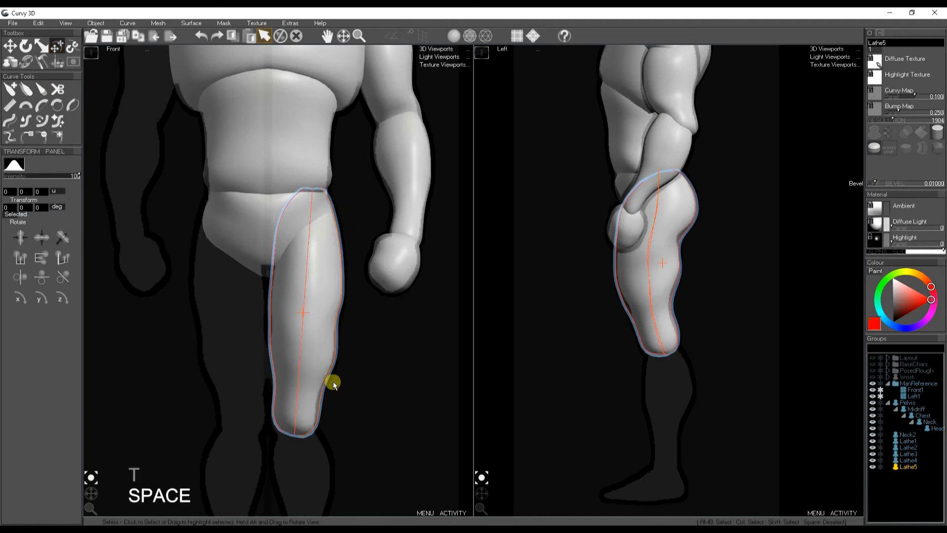
pyautogui.click(10, 88)
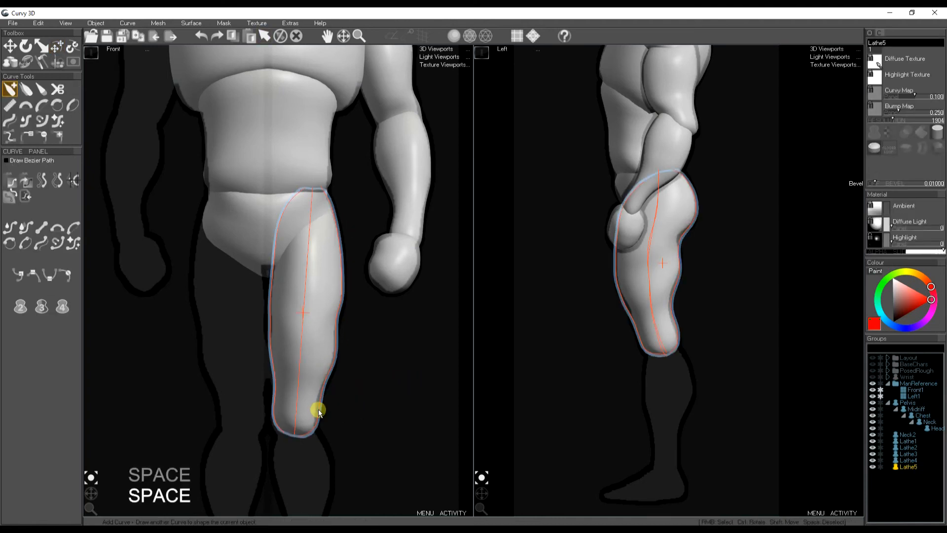
pyautogui.click(53, 50)
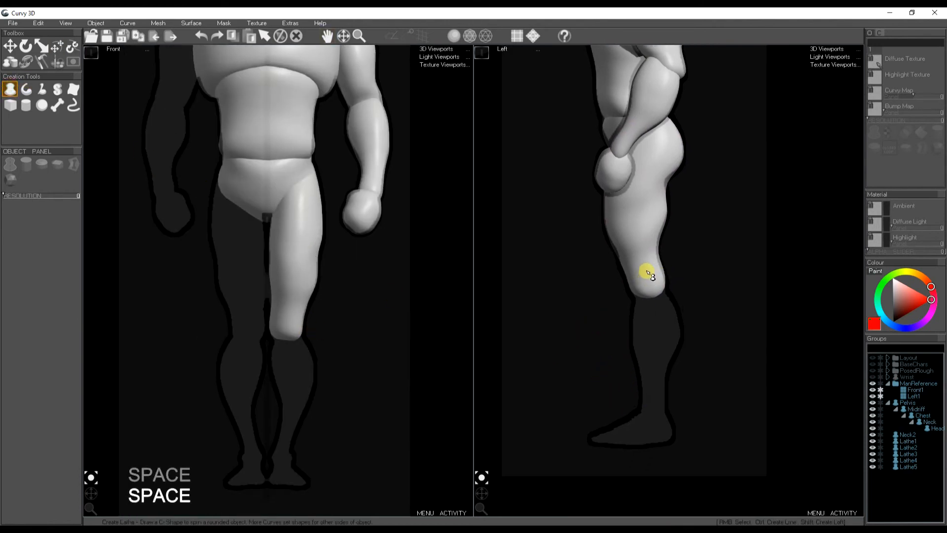
# Draw the calf lathe from knee to ankle in the Left view and bulge its back muscle.
pyautogui.moveTo(649, 275); pyautogui.dragTo(631, 335)
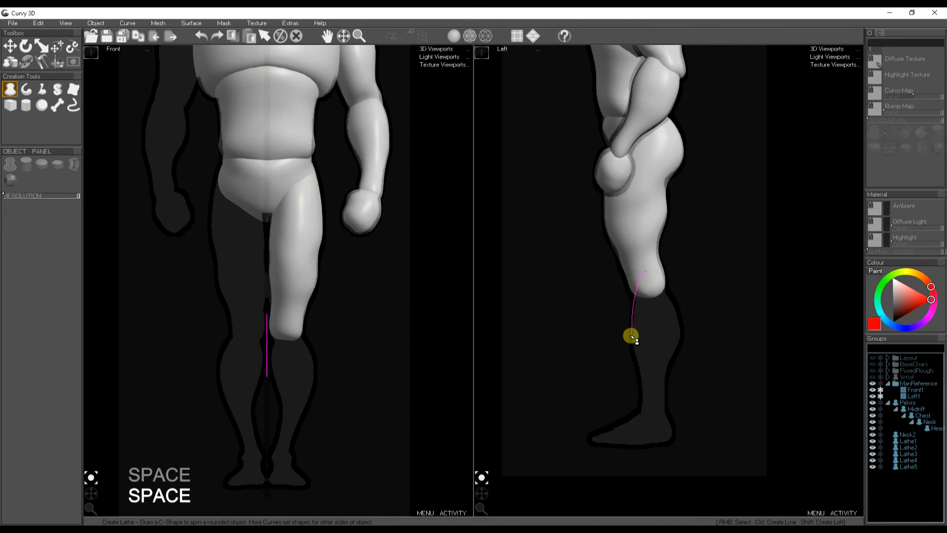
pyautogui.moveTo(630, 335); pyautogui.dragTo(640, 416)
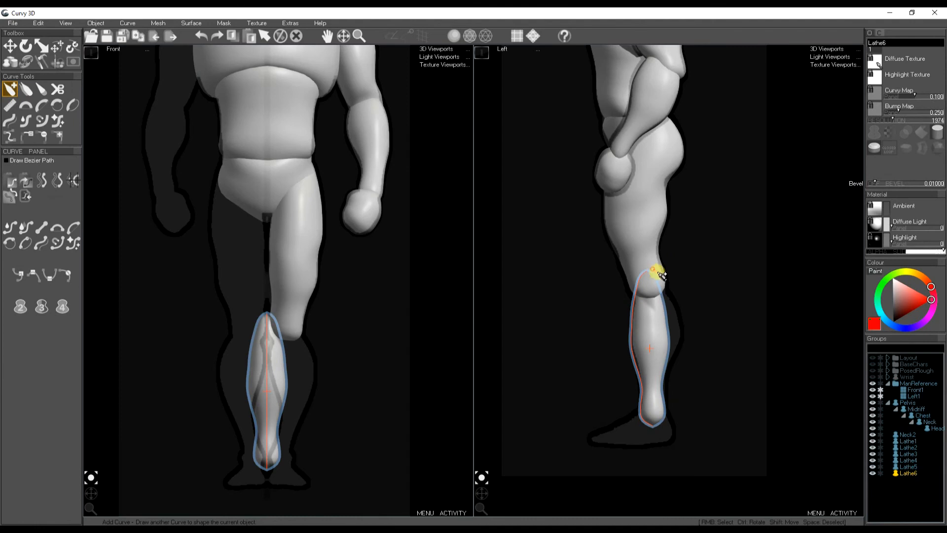
pyautogui.moveTo(655, 273); pyautogui.dragTo(676, 356)
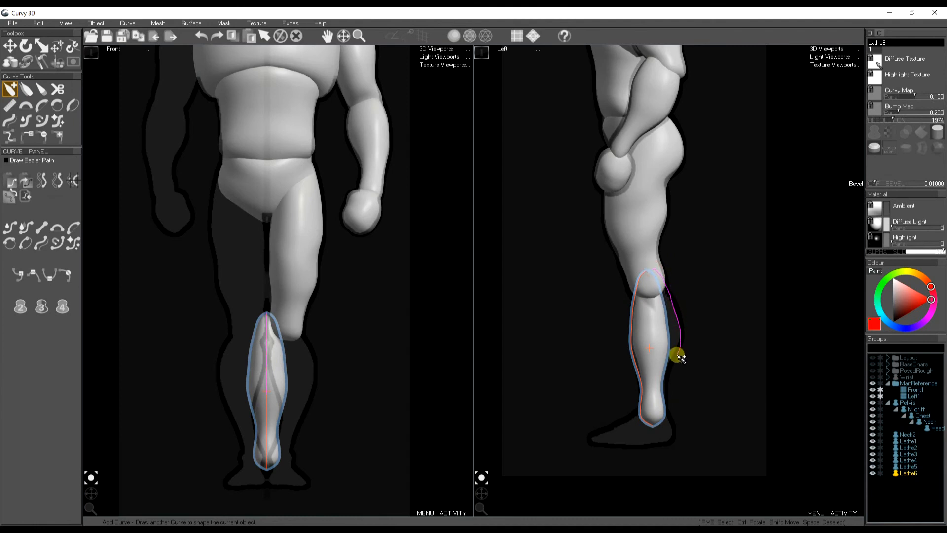
pyautogui.moveTo(677, 355); pyautogui.dragTo(684, 336)
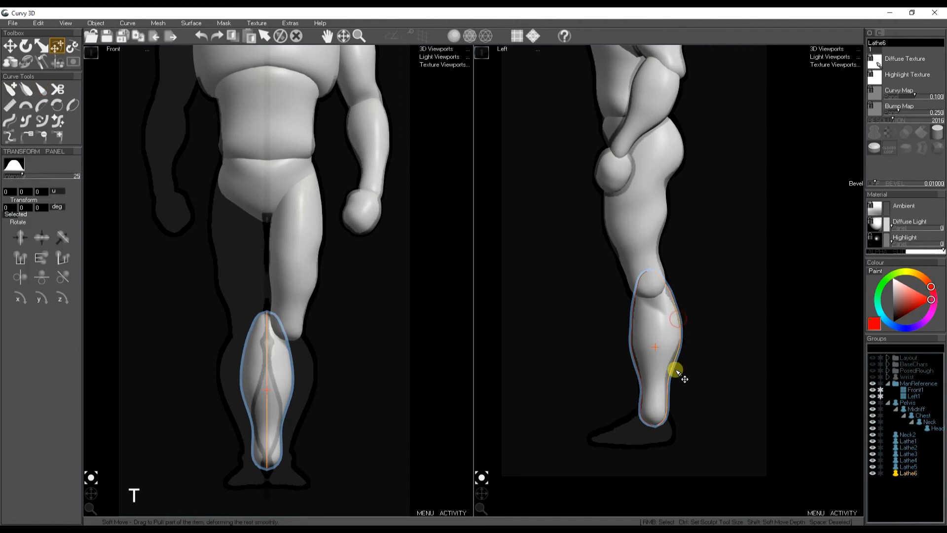
pyautogui.moveTo(675, 372); pyautogui.dragTo(679, 317)
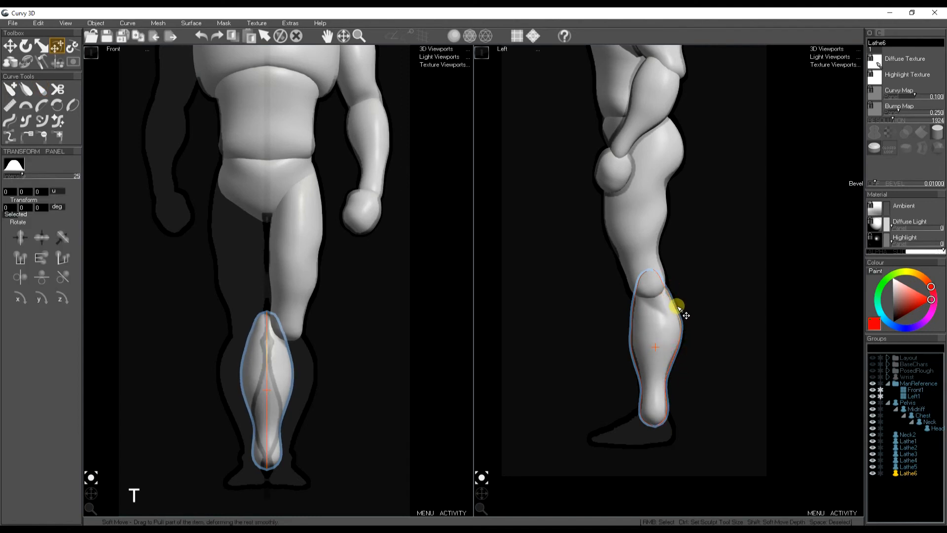
pyautogui.moveTo(678, 306); pyautogui.dragTo(682, 344)
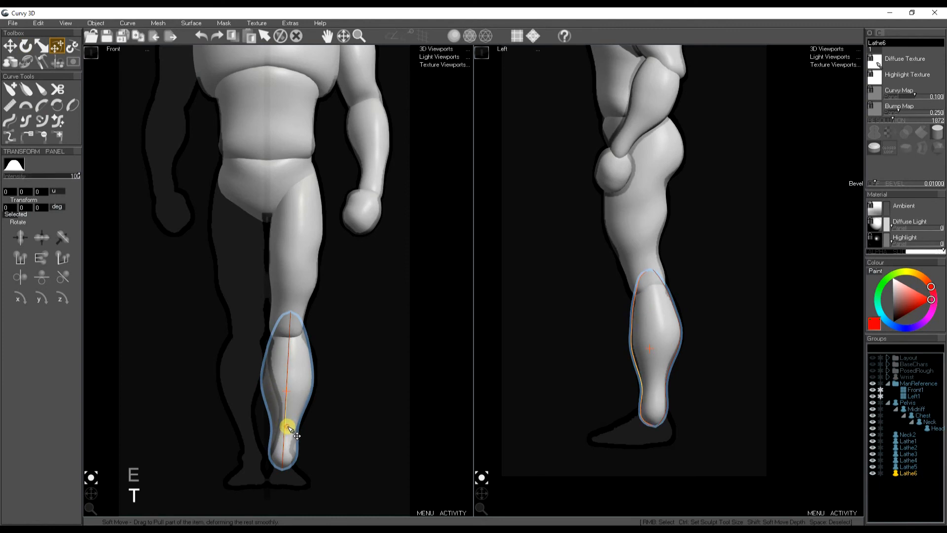
# Reshape the calf in the Front view and add profile curves along its inner and outer edges.
pyautogui.moveTo(289, 427); pyautogui.dragTo(296, 367)
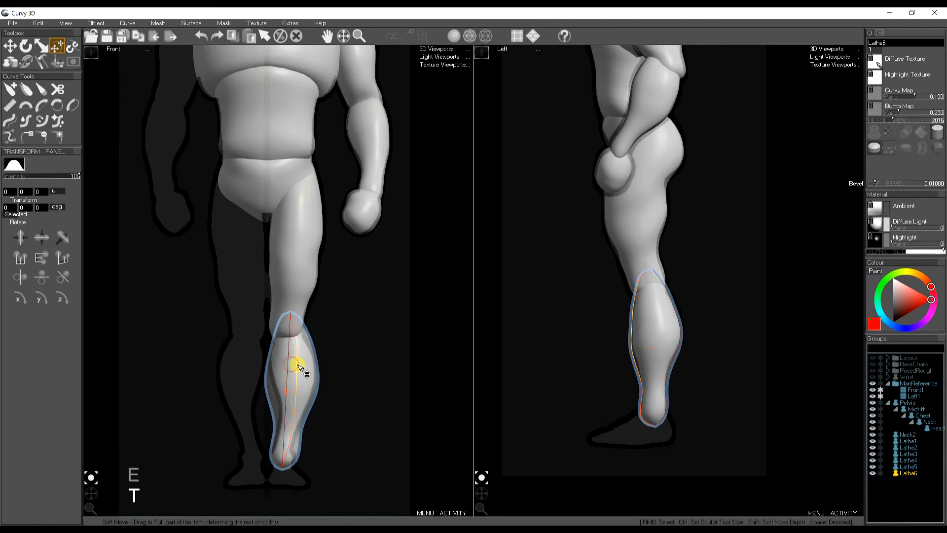
pyautogui.moveTo(298, 367); pyautogui.dragTo(292, 385)
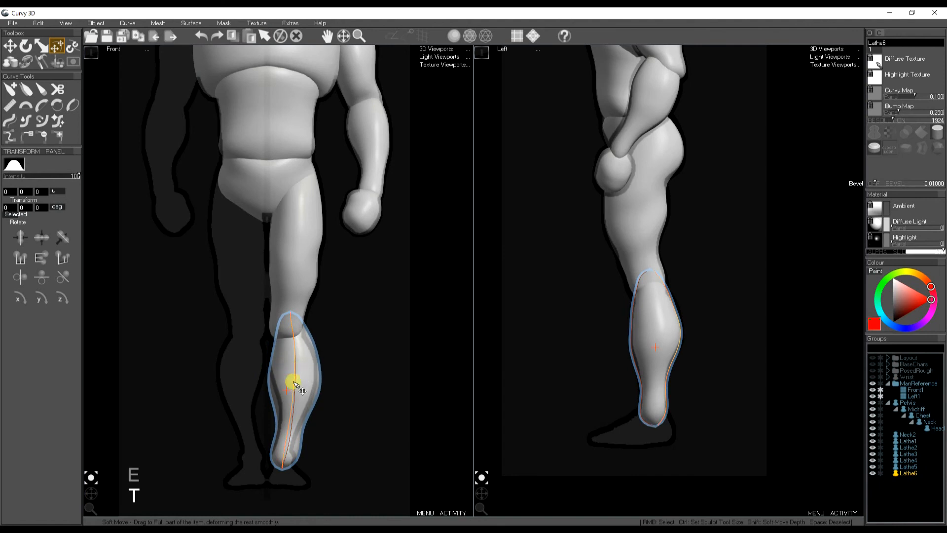
pyautogui.moveTo(292, 383); pyautogui.dragTo(279, 472)
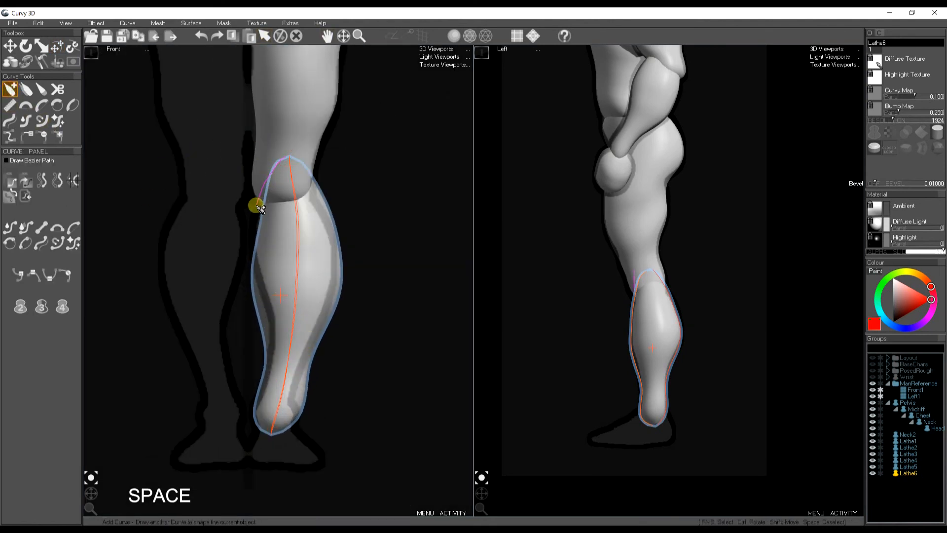
pyautogui.moveTo(255, 205); pyautogui.dragTo(272, 348)
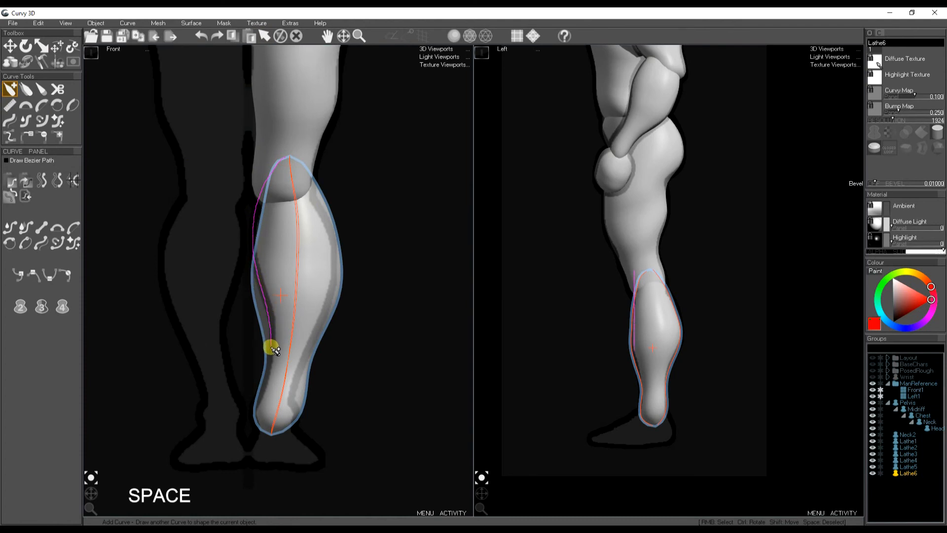
pyautogui.moveTo(272, 347); pyautogui.dragTo(265, 429)
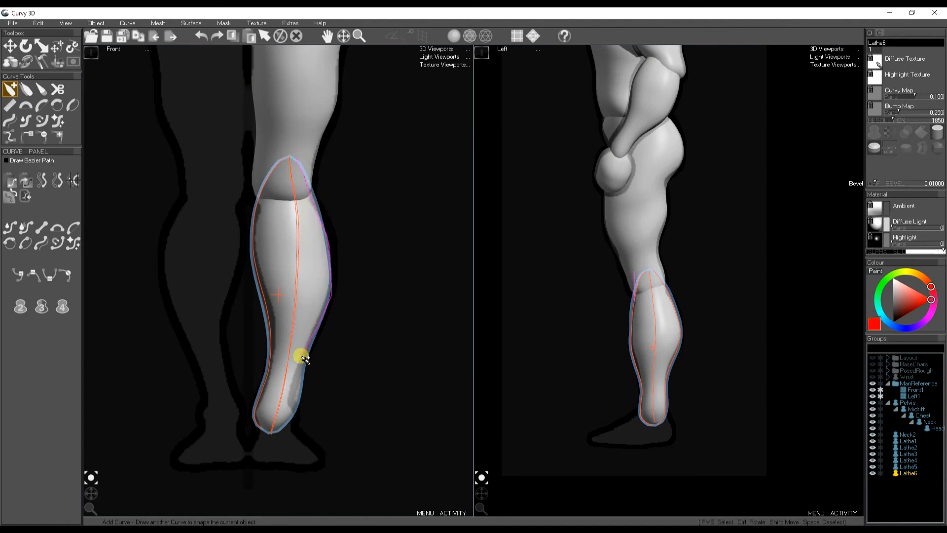
pyautogui.moveTo(302, 356); pyautogui.dragTo(341, 253)
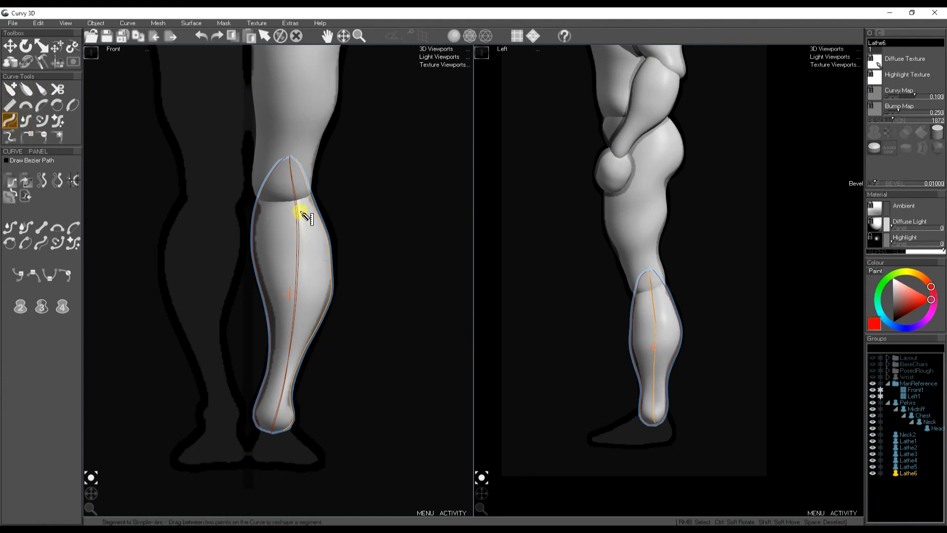
# Pull the calf's outer bulge to the reference and tuck it in just below the knee.
pyautogui.click(53, 48)
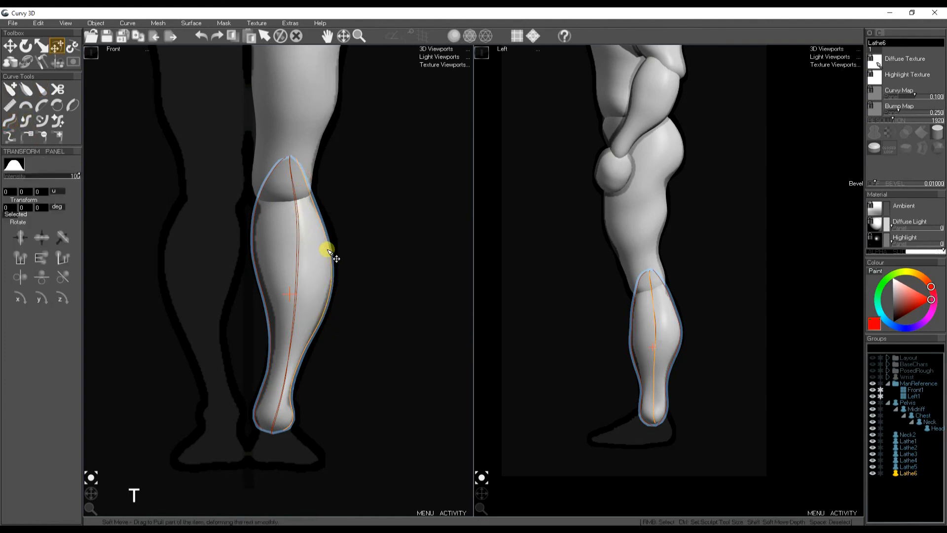
pyautogui.moveTo(330, 252); pyautogui.dragTo(323, 190)
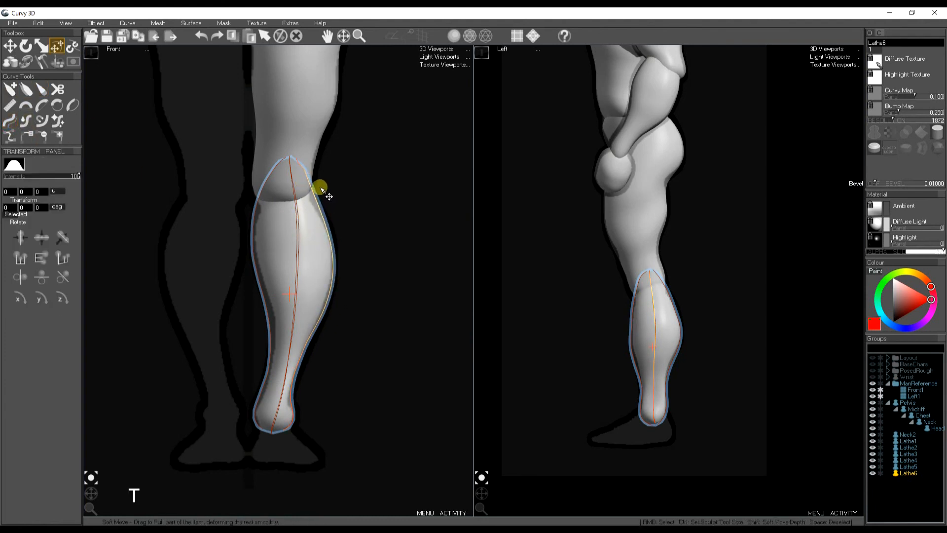
pyautogui.moveTo(322, 187); pyautogui.dragTo(319, 199)
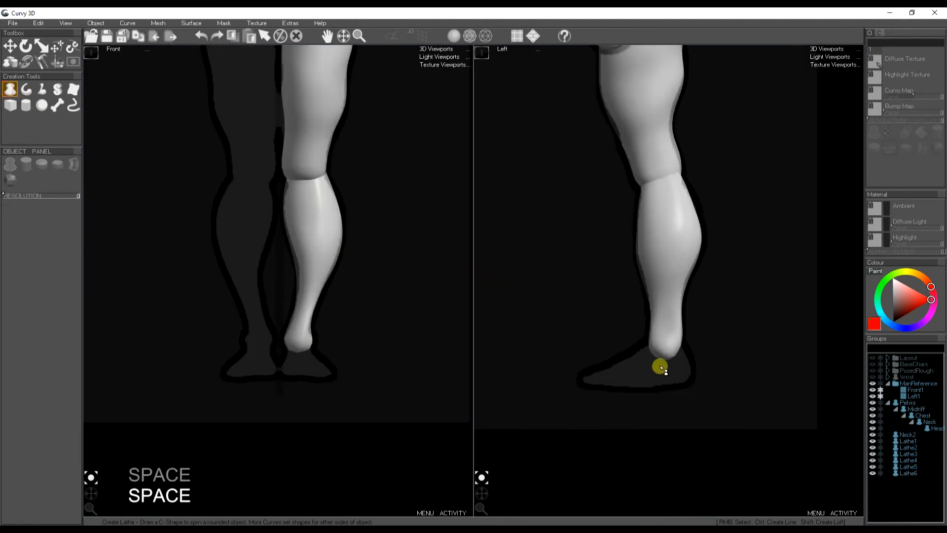
# Draw the foot lathe under the calf over the side reference and deselect.
pyautogui.moveTo(661, 367); pyautogui.dragTo(622, 360)
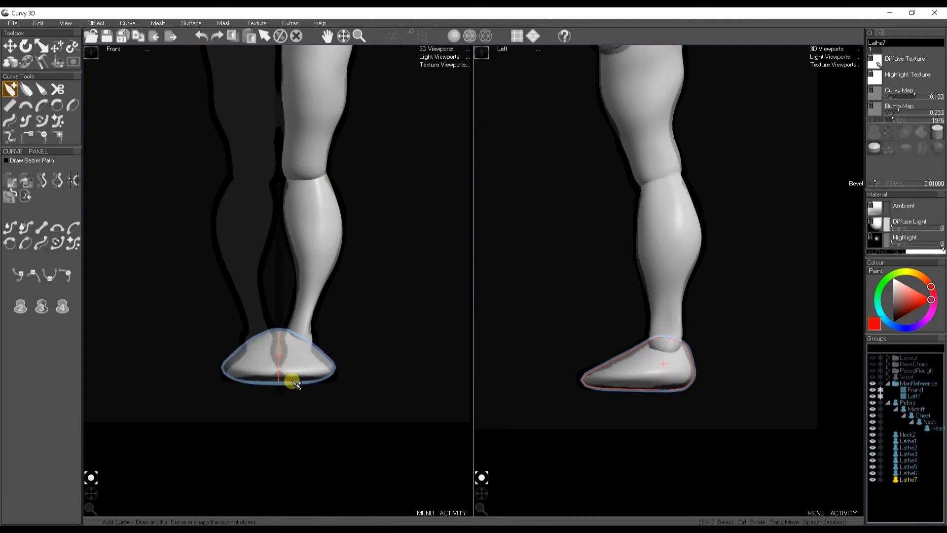
pyautogui.press('space')
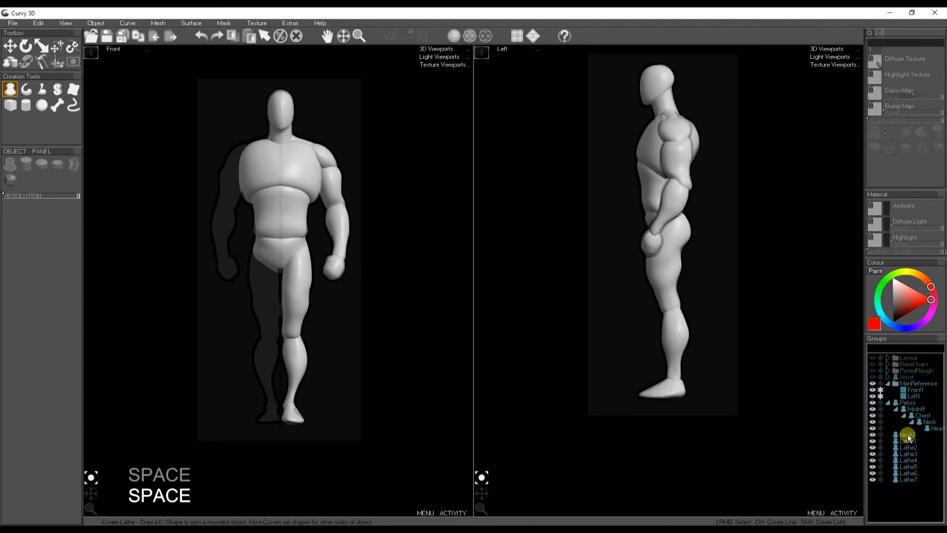
# Rename Lathe5, Lathe6 and Lathe7 to UpperLeg, Calf and Foot in the Groups list.
pyautogui.click(908, 440)
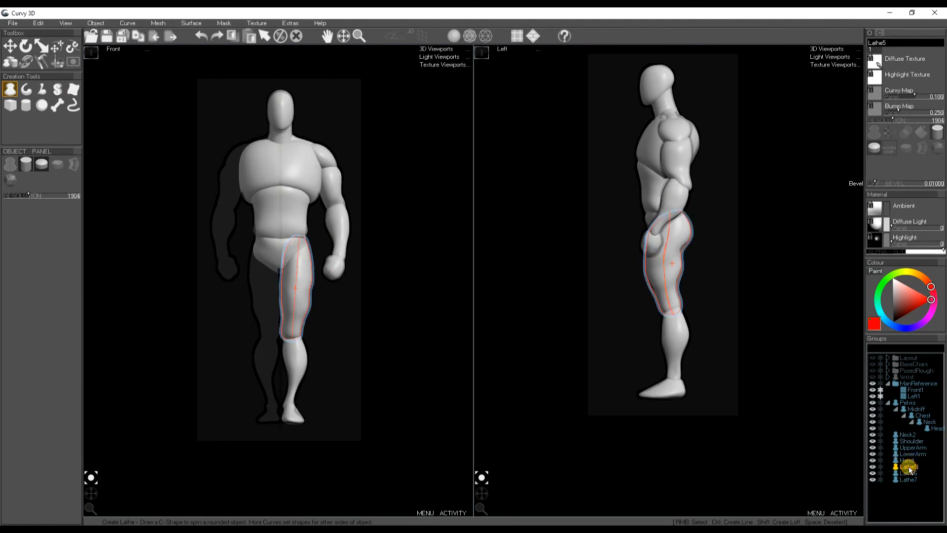
pyautogui.click(74, 91)
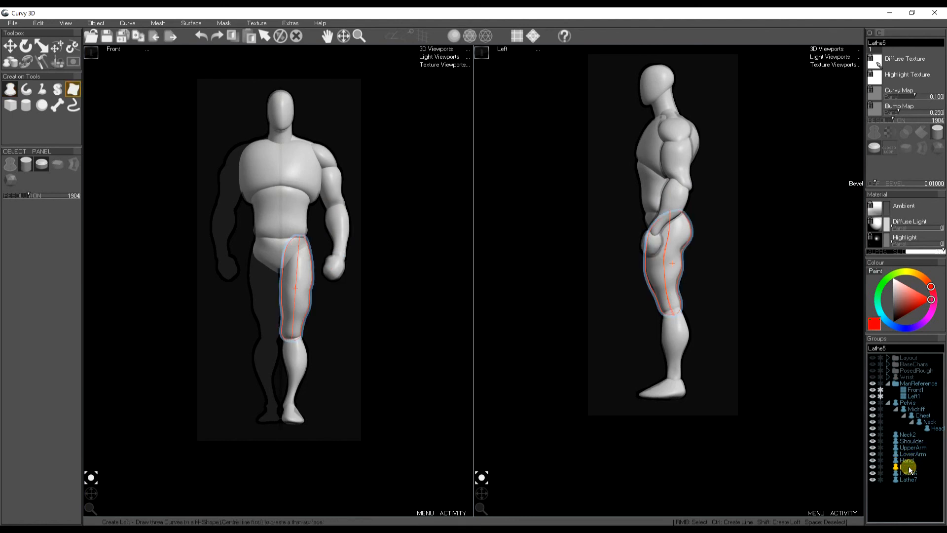
pyautogui.click(911, 466)
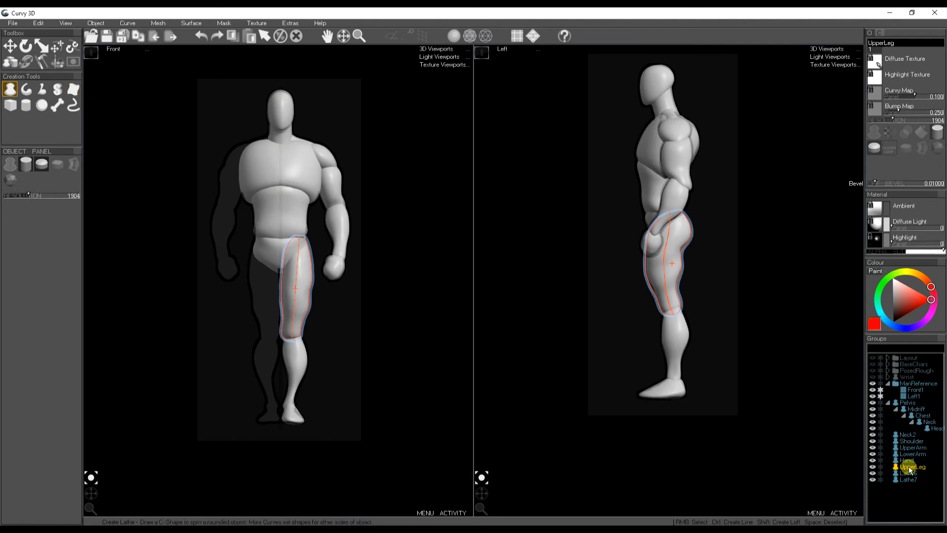
pyautogui.click(908, 474)
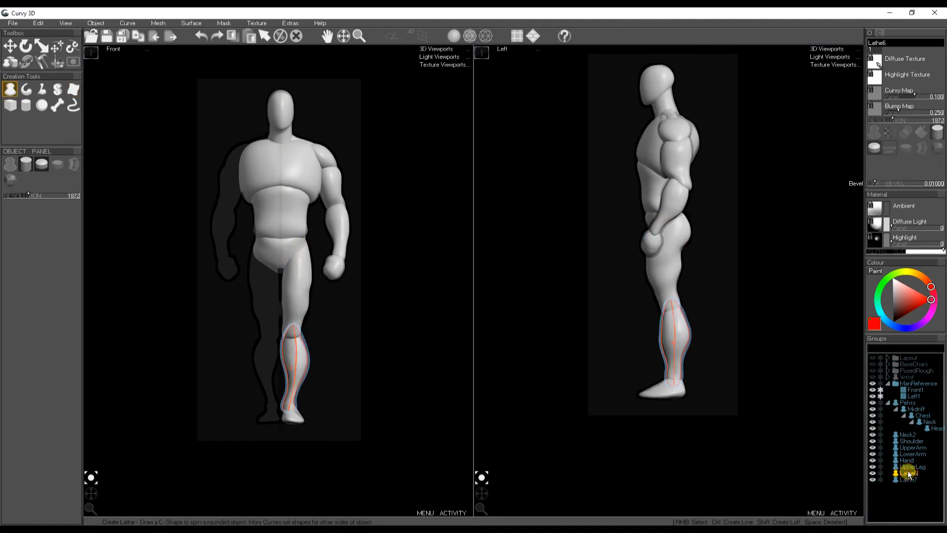
pyautogui.click(72, 88)
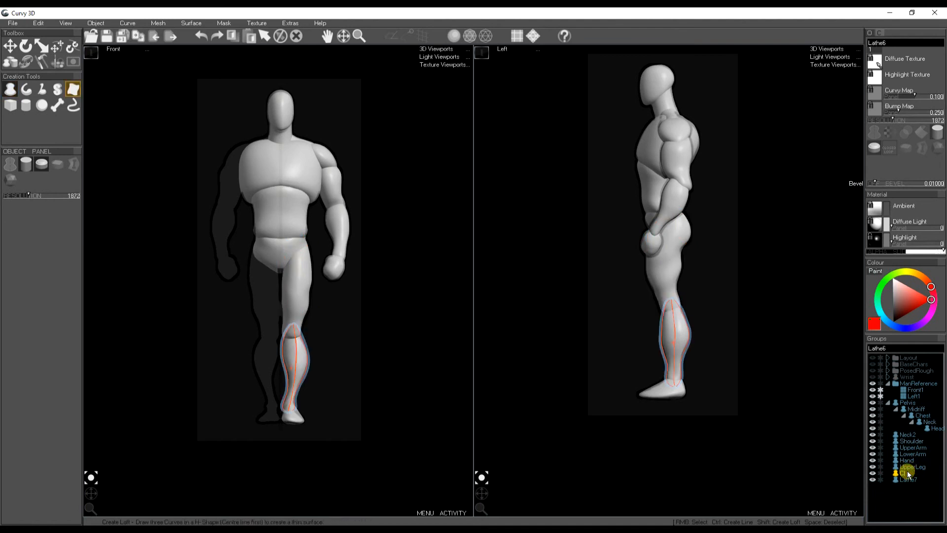
pyautogui.click(905, 474)
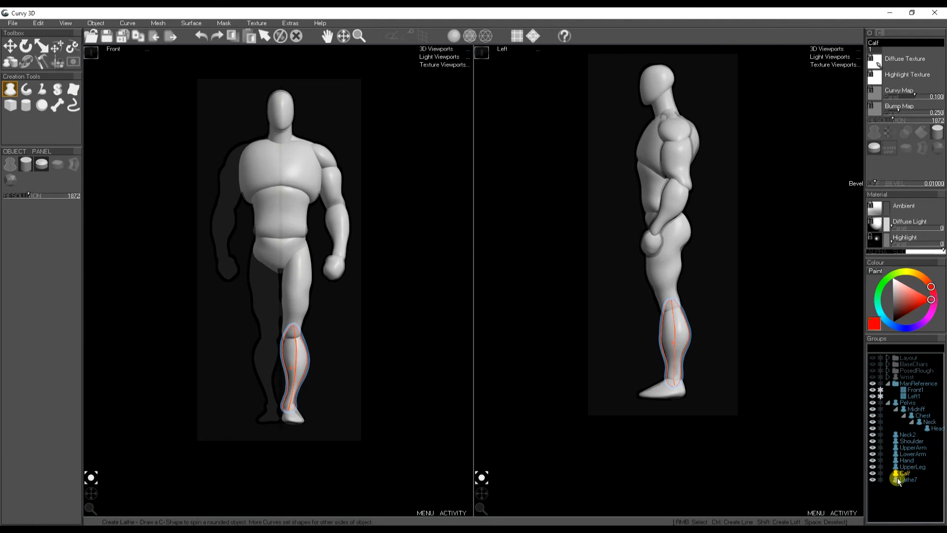
pyautogui.click(906, 481)
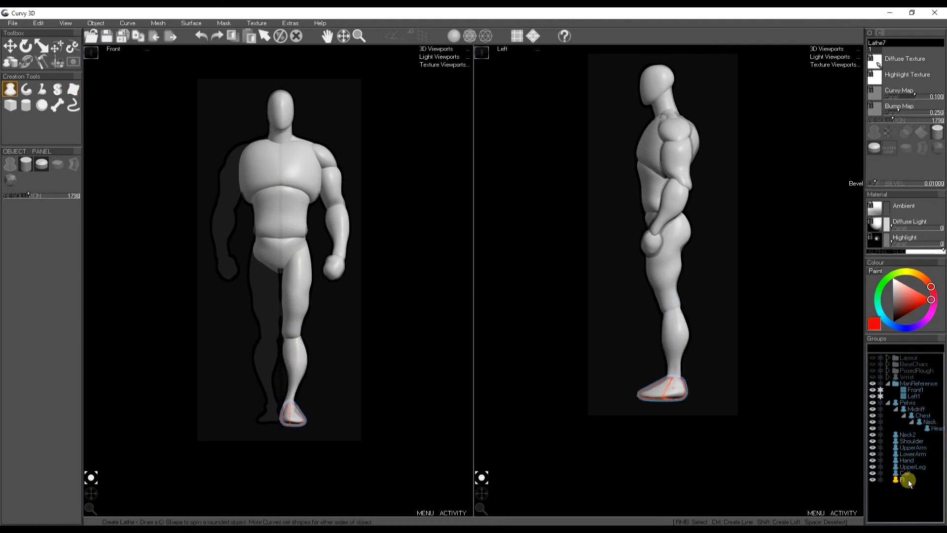
pyautogui.click(906, 480)
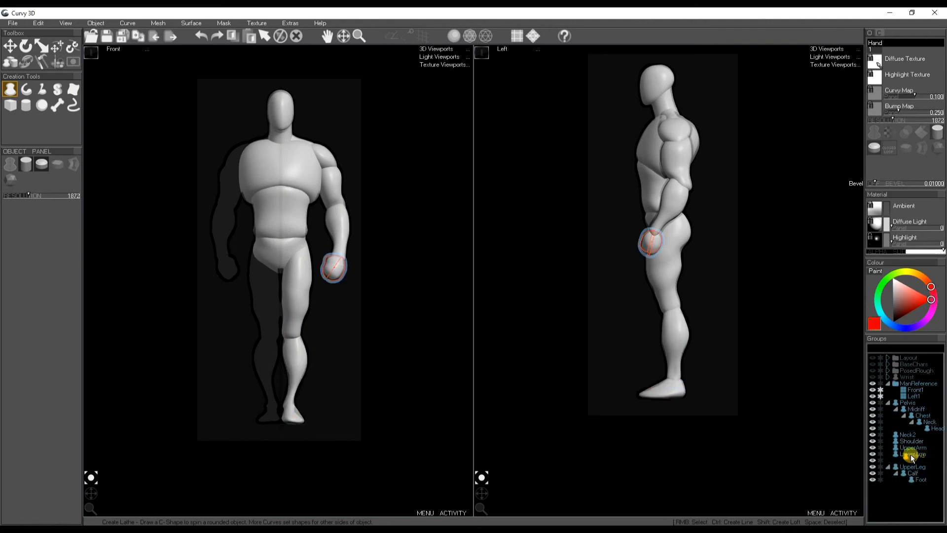
# Nest the arm and leg pieces into parent-child chains, e.g. Foot under Calf, Hand under LowerArm.
pyautogui.click(910, 454)
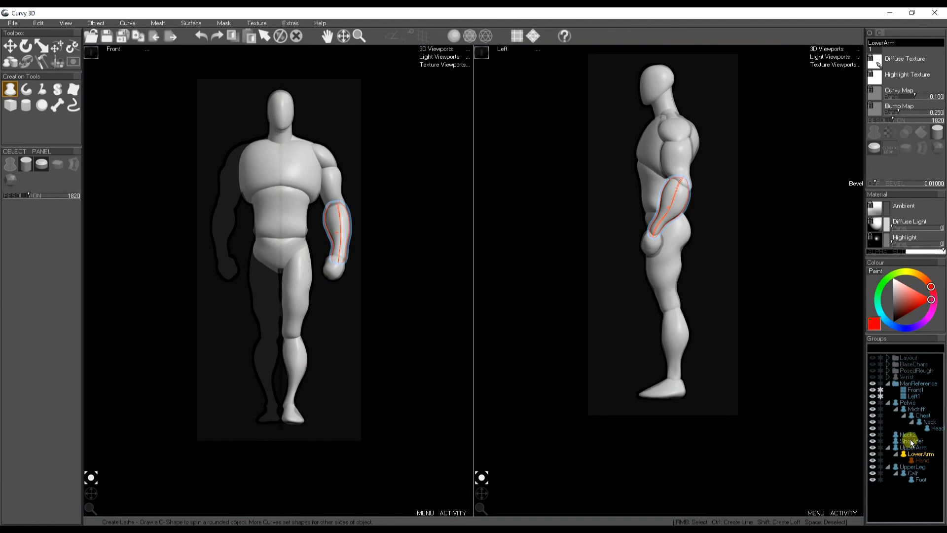
pyautogui.click(911, 440)
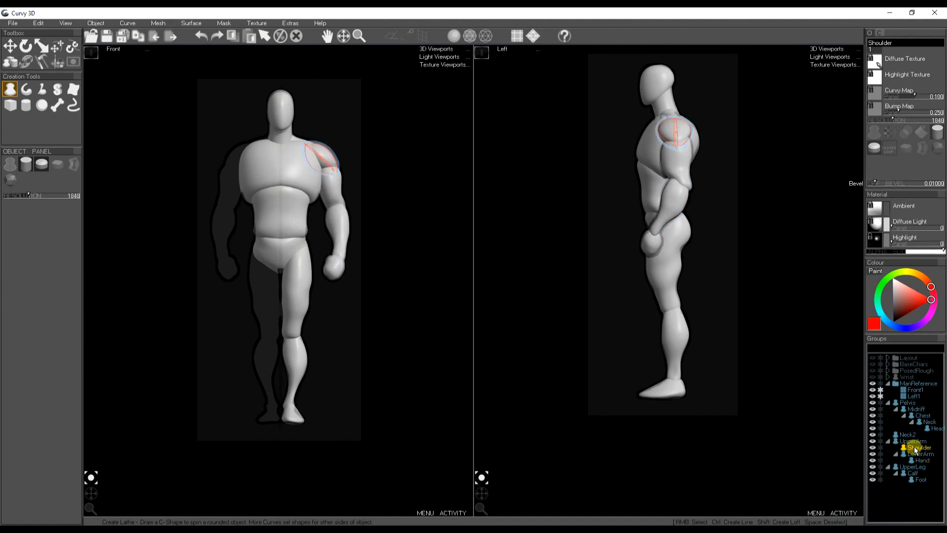
pyautogui.click(911, 447)
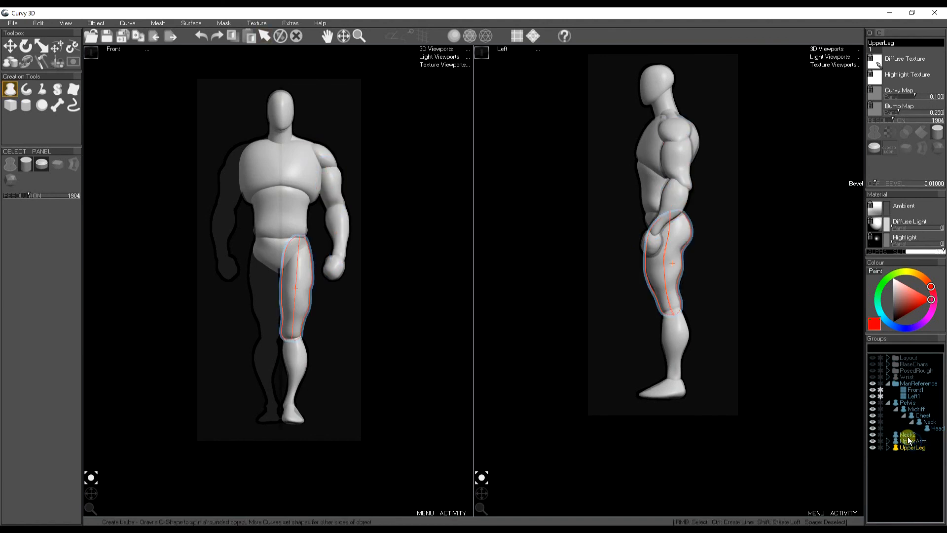
# Group the limbs as Side, mirror a copy to the other side, then group both sides with the pelvis.
pyautogui.press('Ctrl+G')
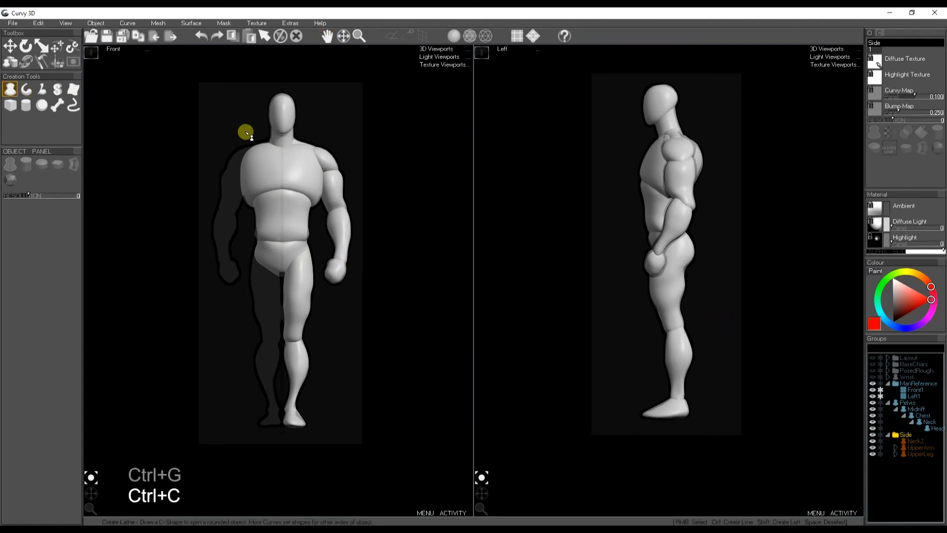
pyautogui.click(38, 23)
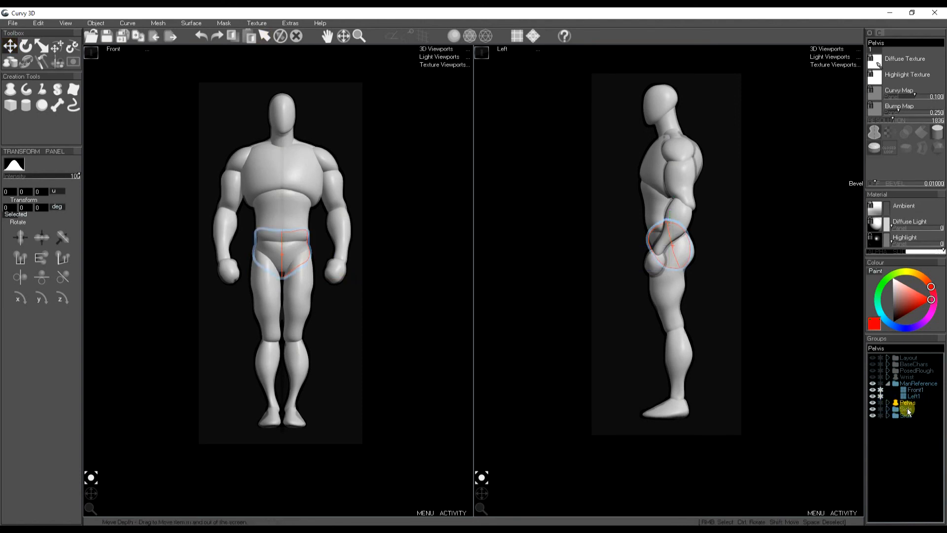
pyautogui.press('Ctrl+g')
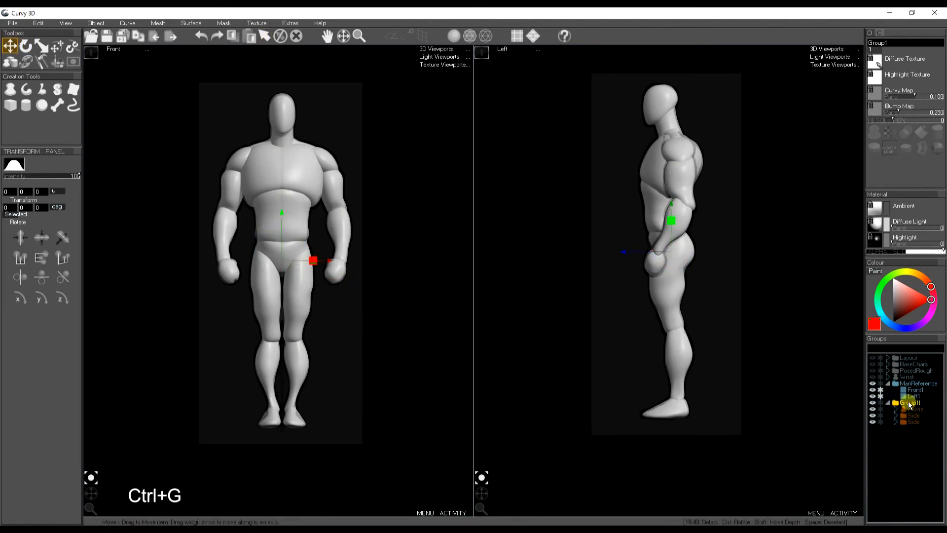